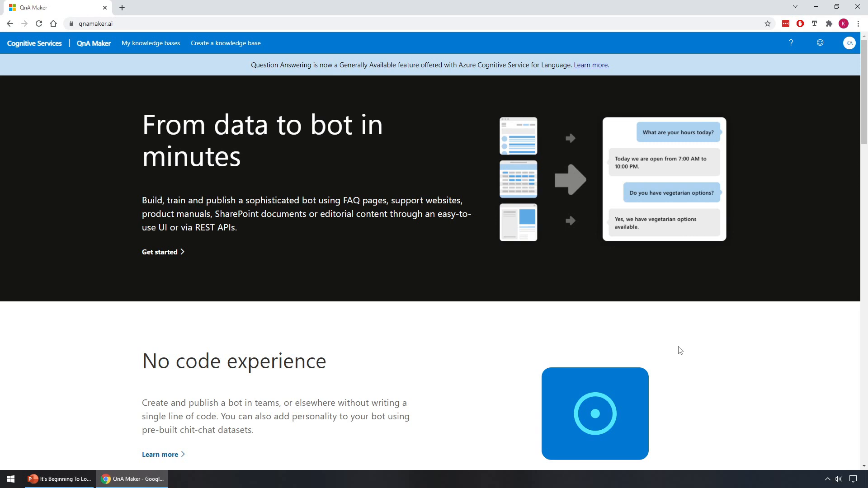
pyautogui.moveTo(680, 348)
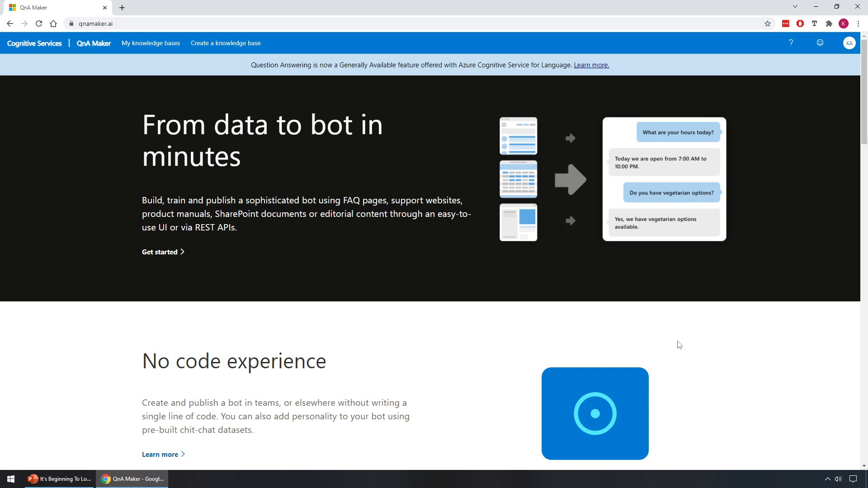
pyautogui.moveTo(329, 157)
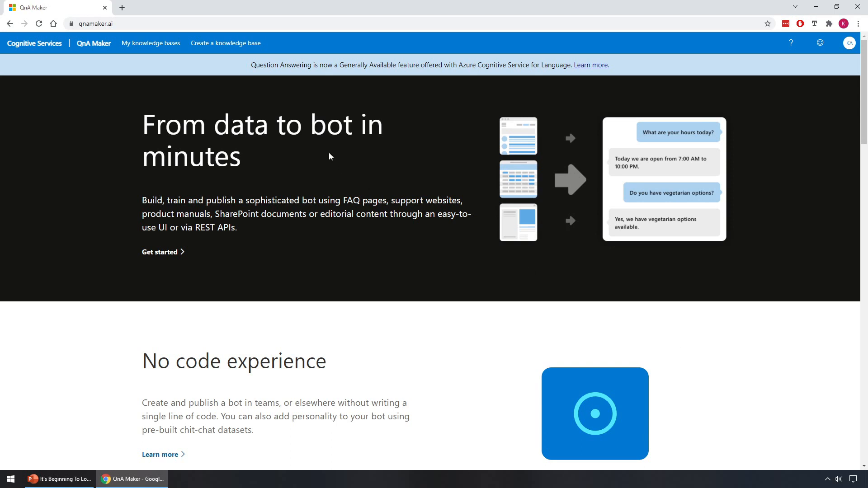
pyautogui.moveTo(220, 94)
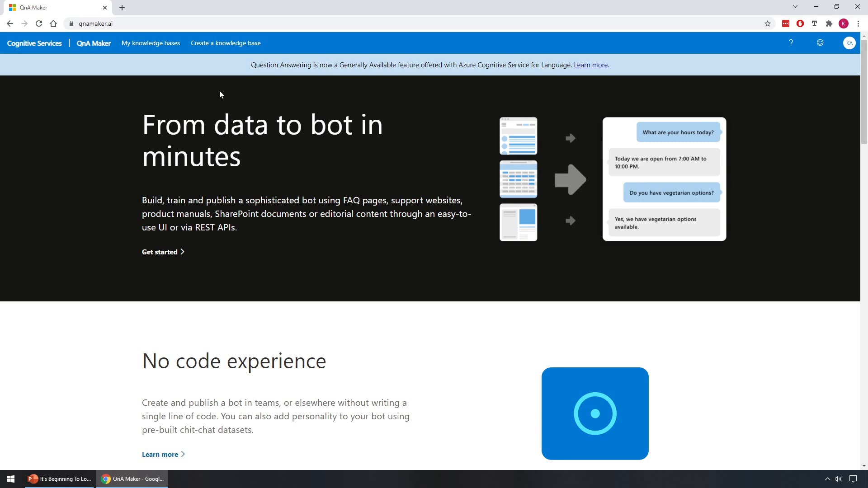
pyautogui.moveTo(225, 43)
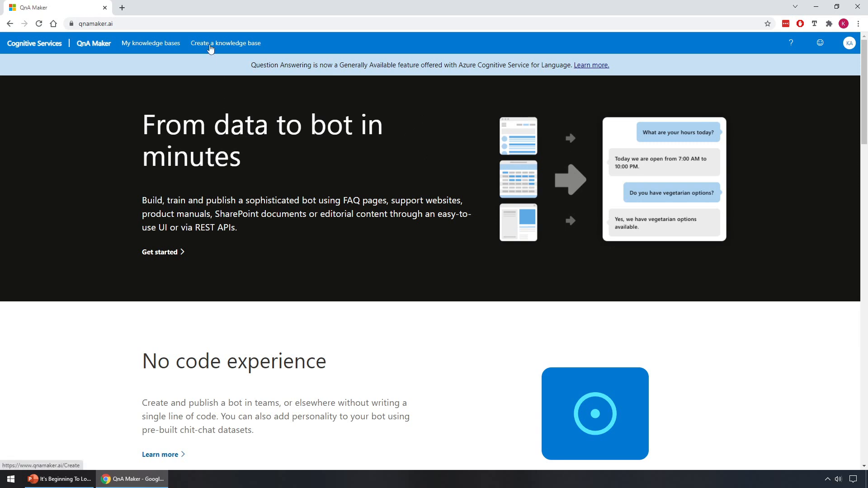
# Open the knowledge base creation page and launch Azure's Create QnA Service form.
pyautogui.click(225, 44)
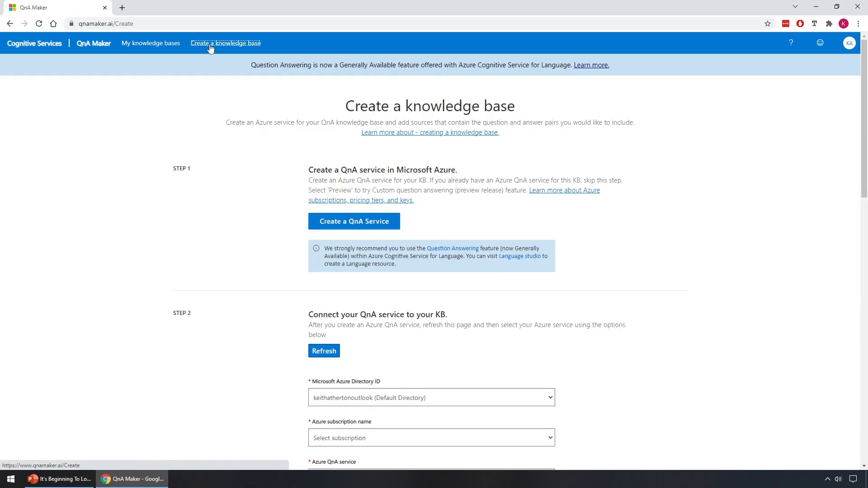
pyautogui.moveTo(250, 120)
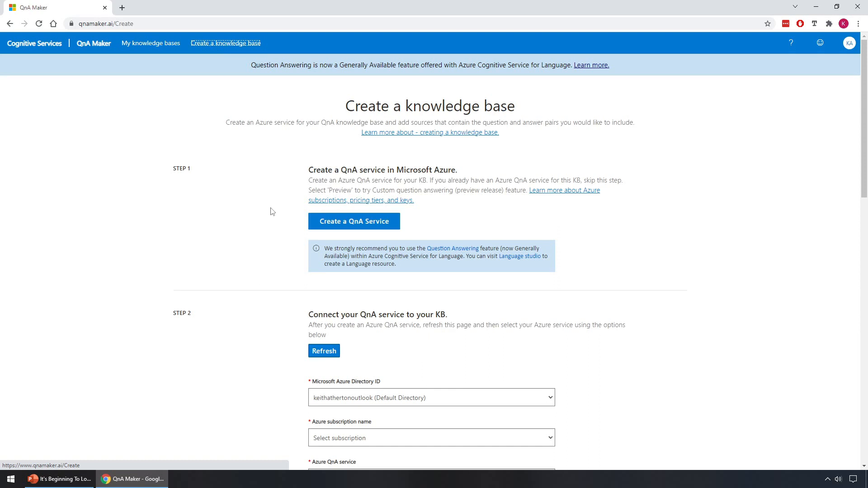
pyautogui.moveTo(395, 225)
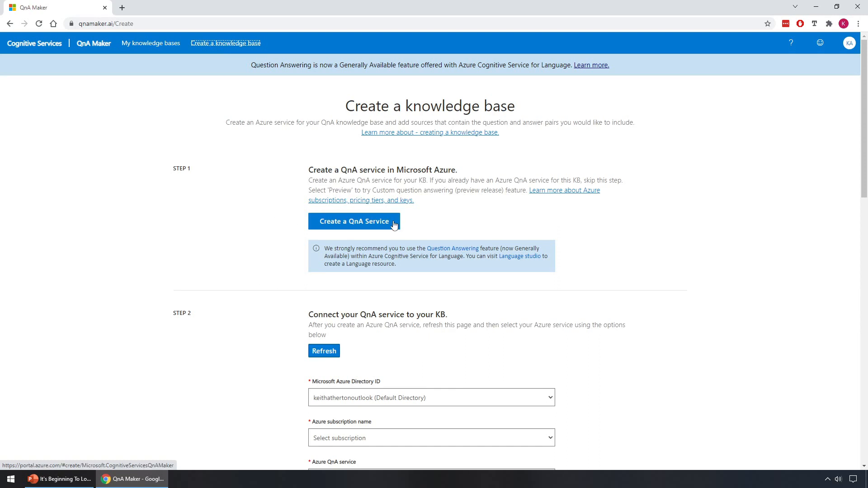
pyautogui.click(354, 222)
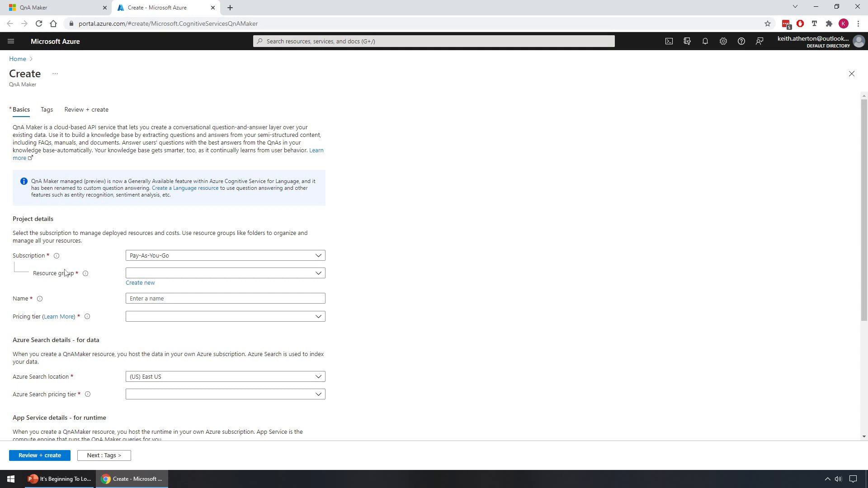
# Create a new resource group named festive-tech-calendar-2021.
pyautogui.click(140, 283)
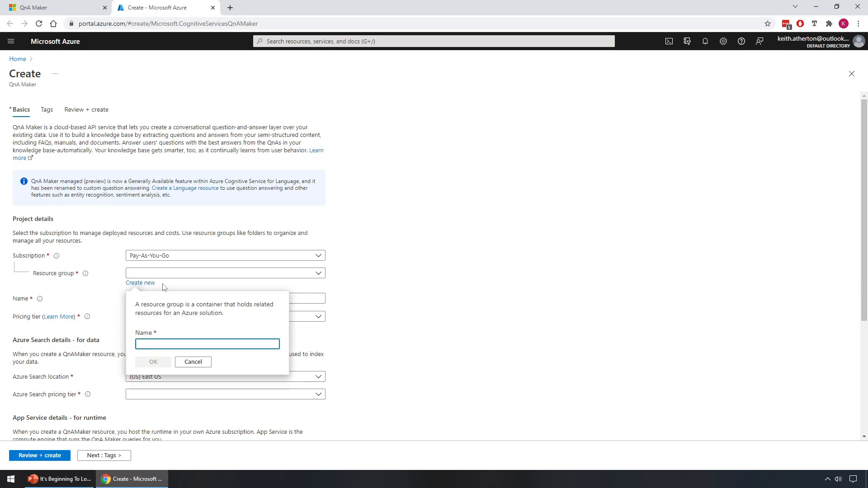
pyautogui.write('festive-tech')
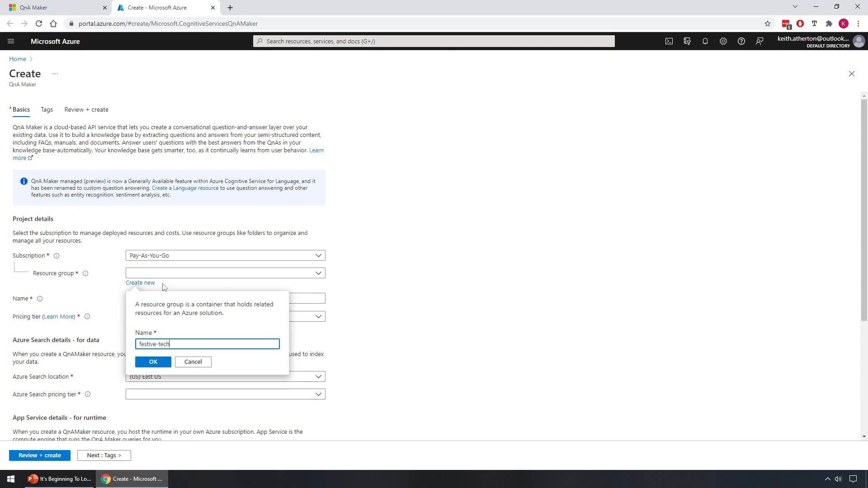
pyautogui.write('-calendar')
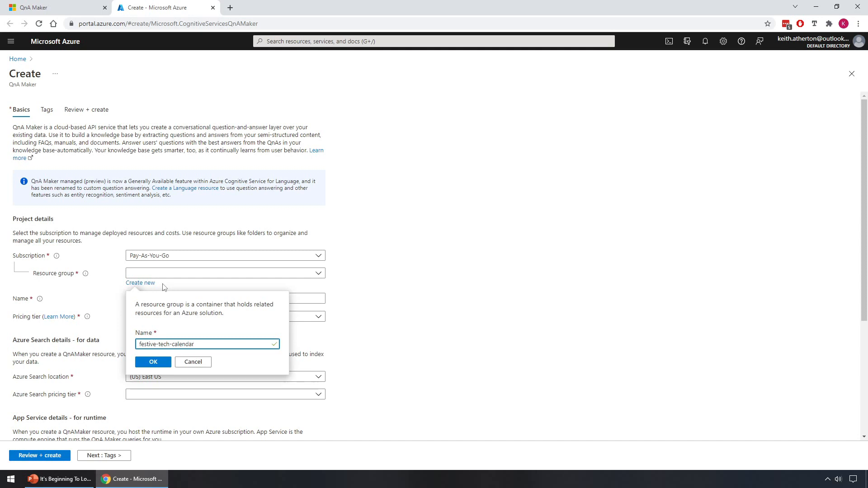
pyautogui.write('-2021')
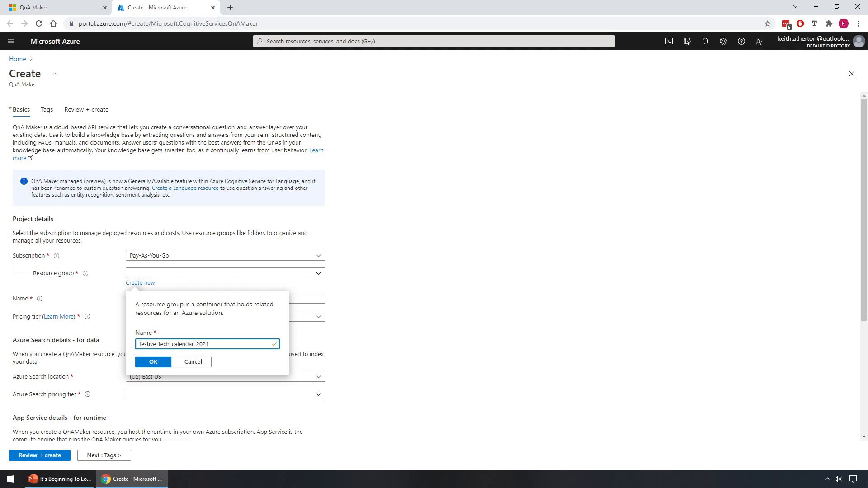
pyautogui.click(153, 362)
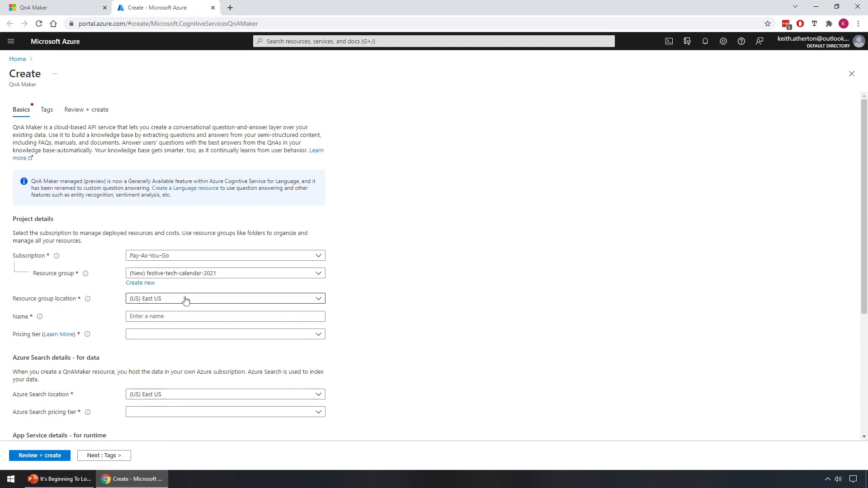
# Set location to UK South, name the resource ftc-qna, and pick the Free F0 tier.
pyautogui.click(224, 299)
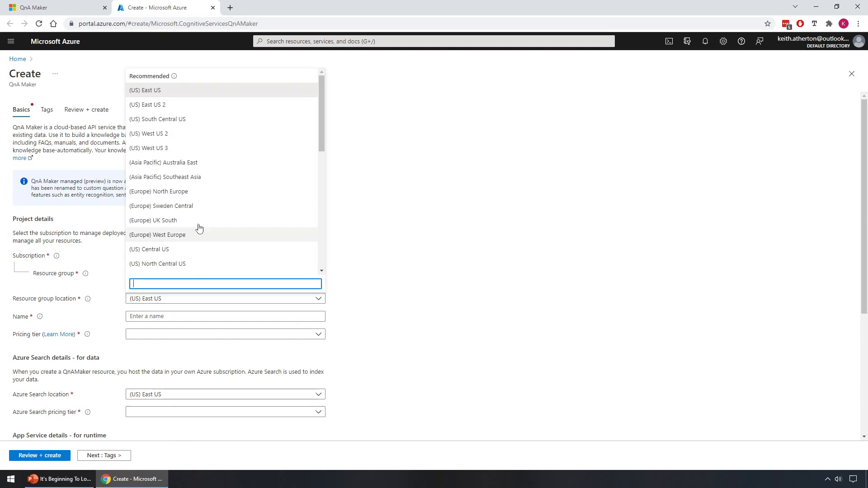
pyautogui.moveTo(173, 222)
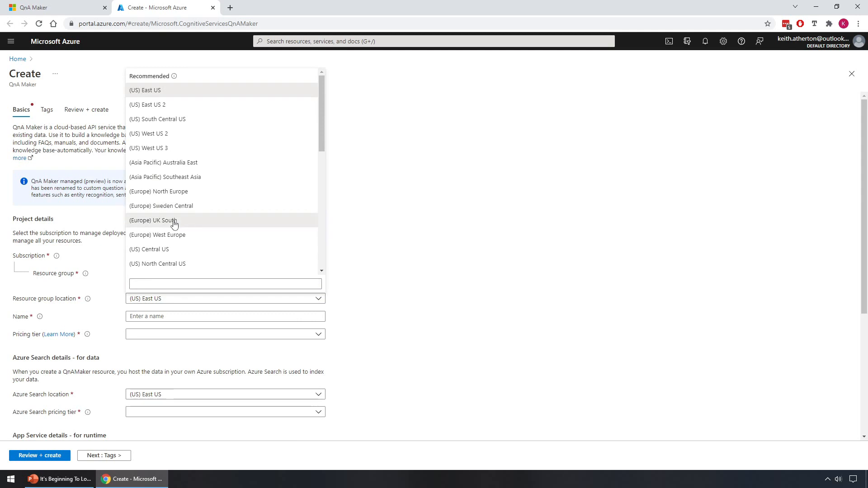
pyautogui.click(153, 220)
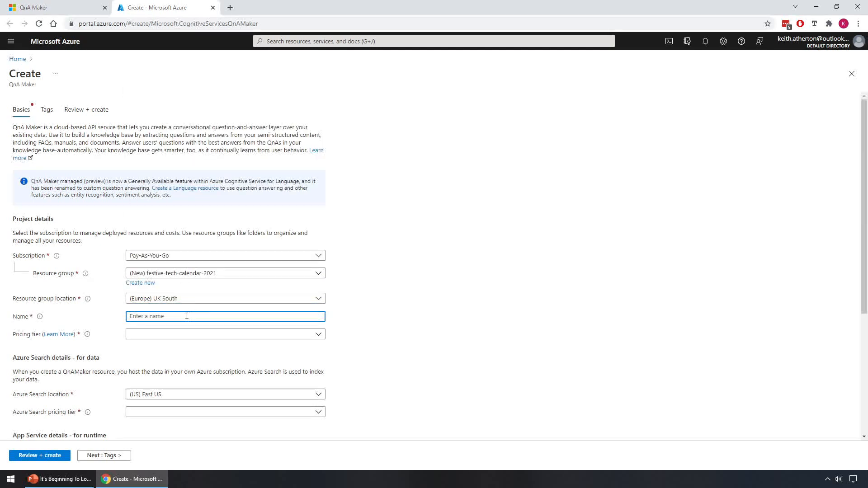
pyautogui.write('ftc-')
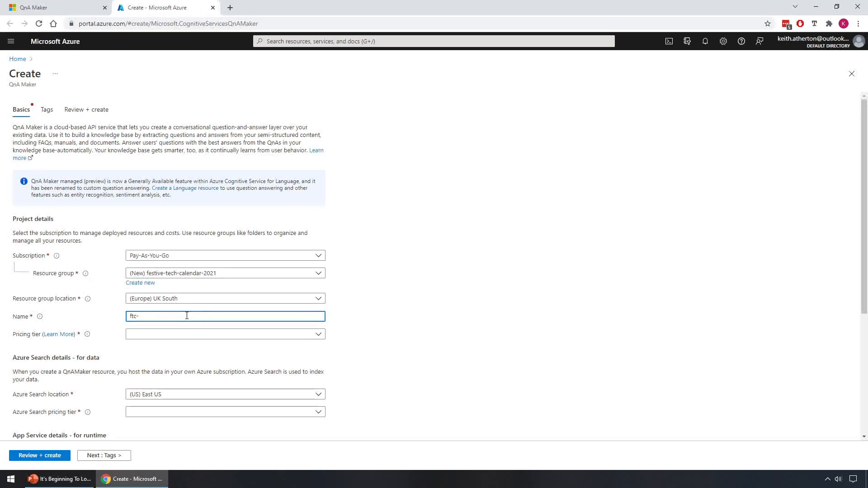
pyautogui.write('qna')
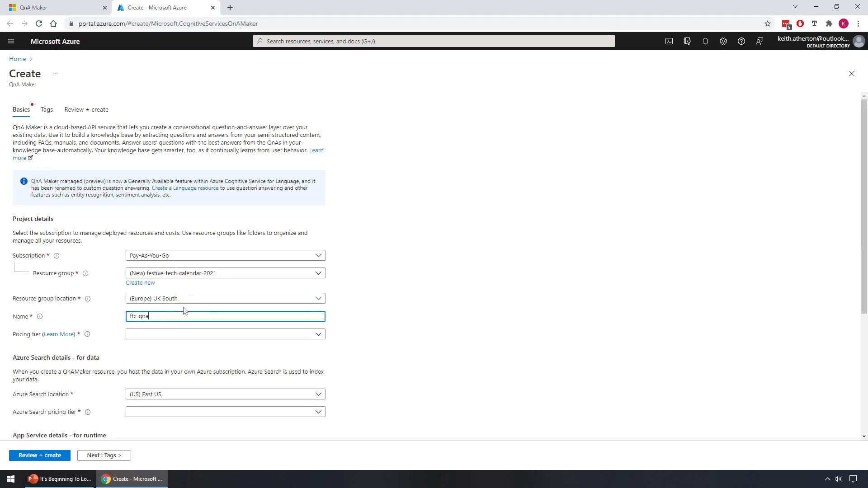
pyautogui.click(224, 334)
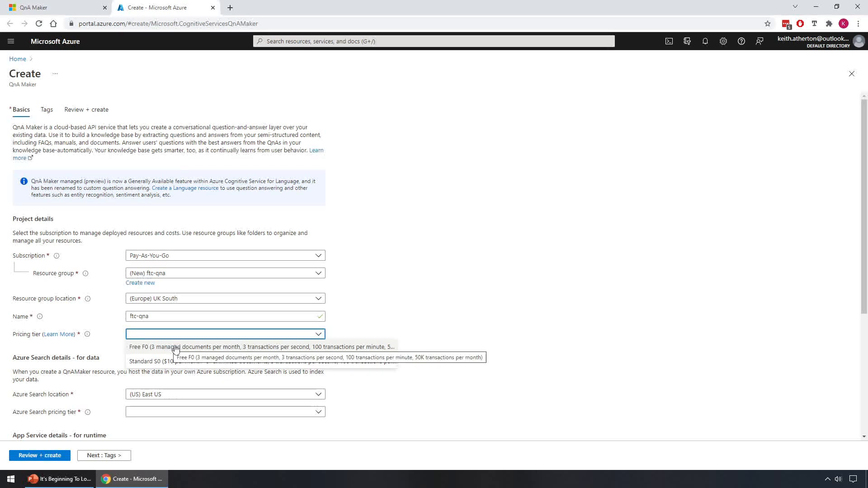
pyautogui.click(261, 346)
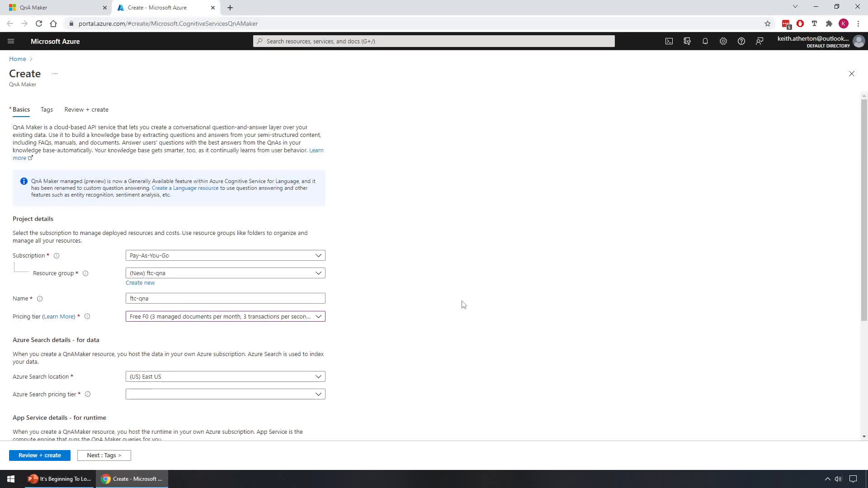
# Set the Azure Search location to UK South with the Free F pricing tier.
pyautogui.scroll(-3)
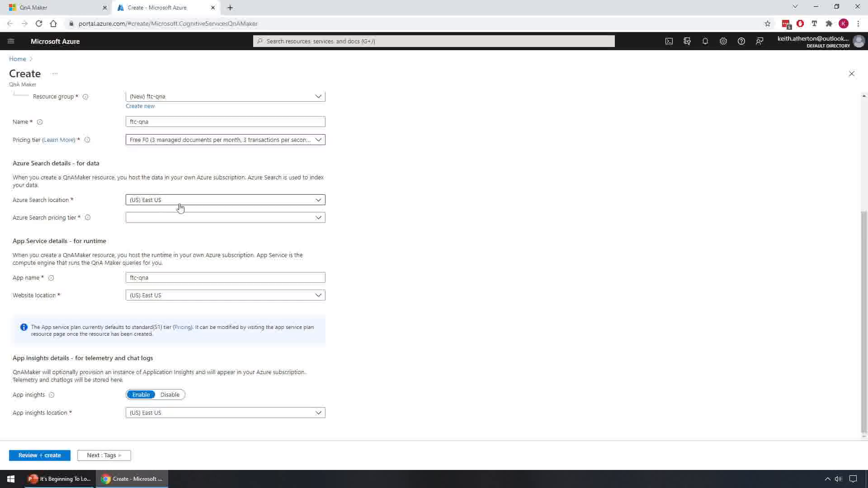
pyautogui.click(224, 200)
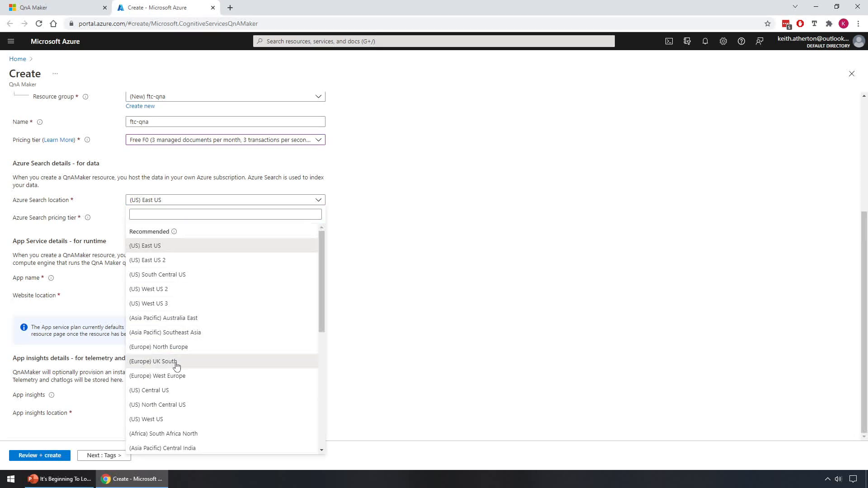
pyautogui.click(155, 361)
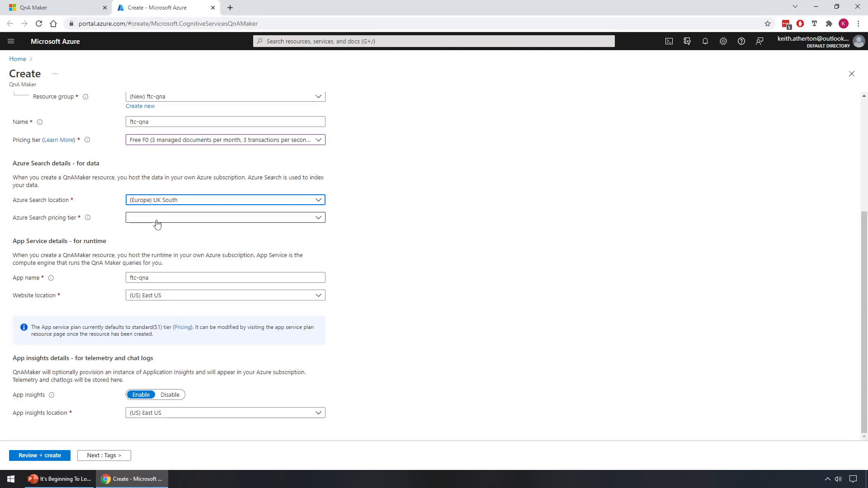
pyautogui.click(224, 217)
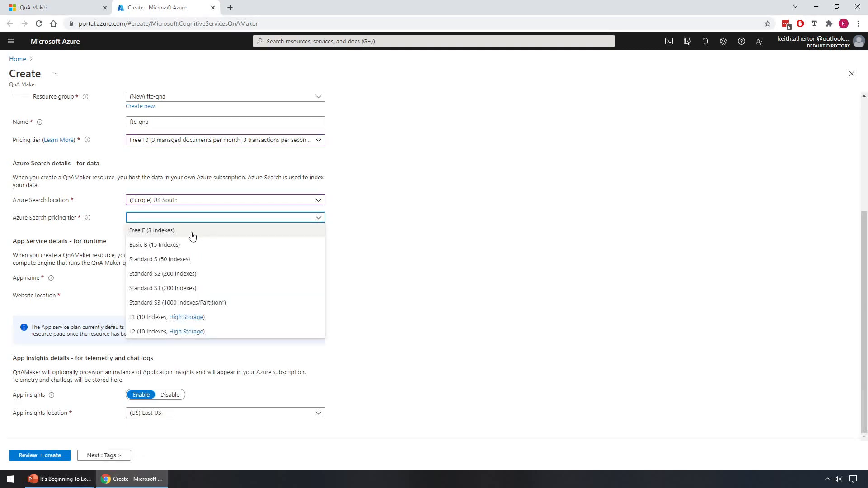
pyautogui.click(153, 230)
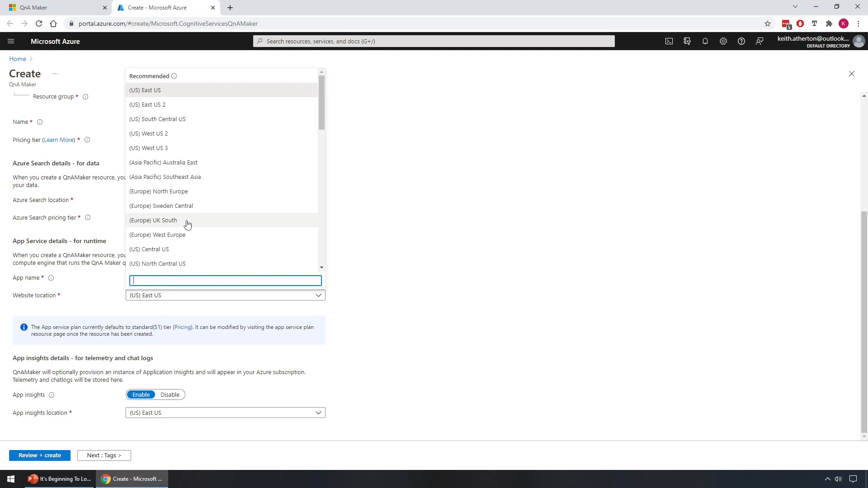
# Put the website in UK South, disable App insights, and open the review summary.
pyautogui.click(152, 219)
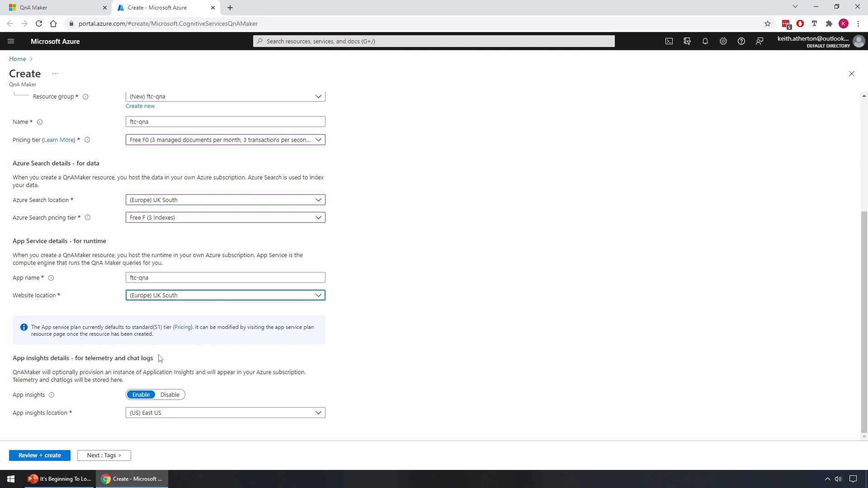
pyautogui.moveTo(165, 358)
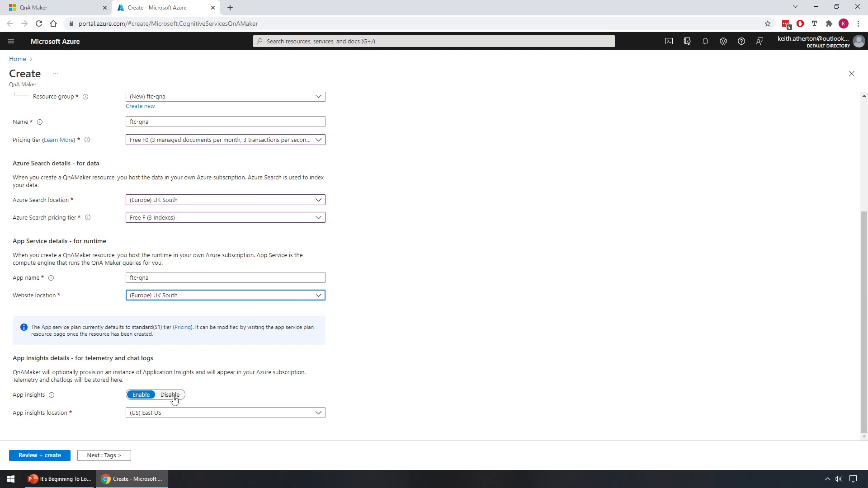
pyautogui.click(170, 394)
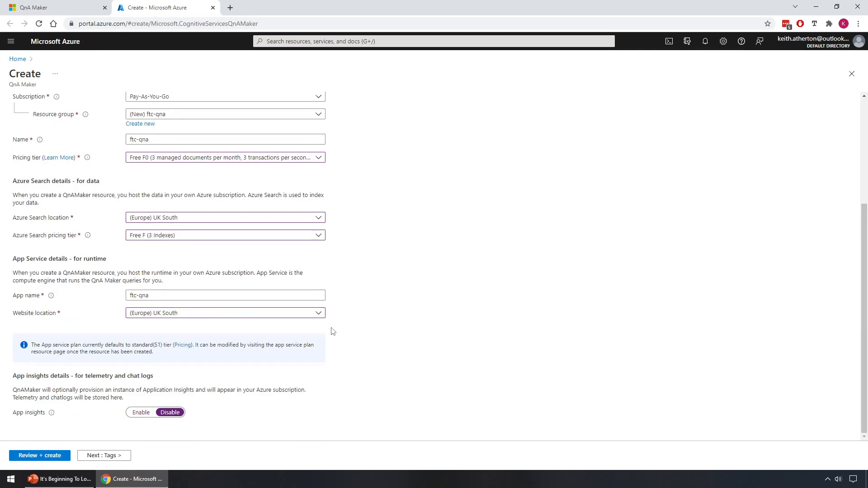
pyautogui.click(39, 455)
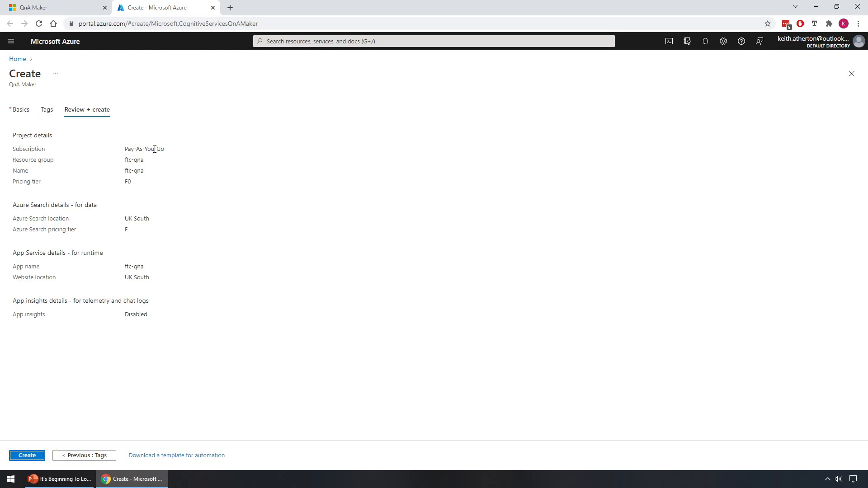
pyautogui.moveTo(41, 459)
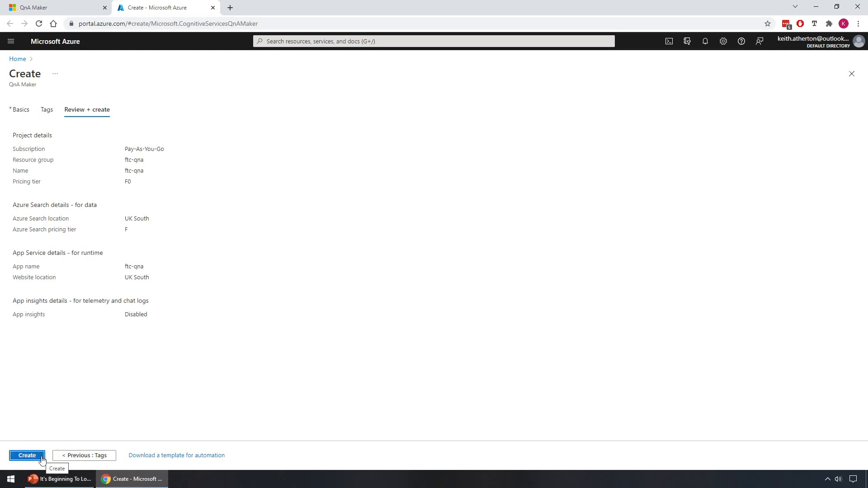
# Create the ftc-qna QnA Maker resource and wait for its deployment to complete.
pyautogui.click(27, 455)
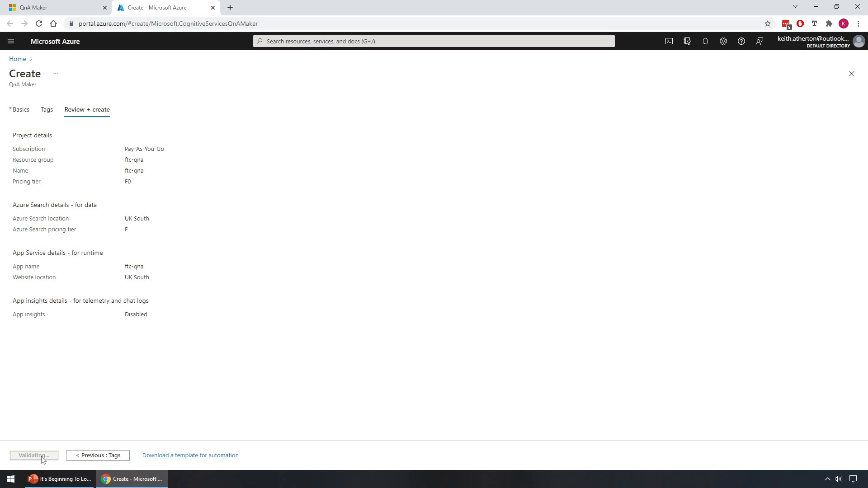
pyautogui.click(33, 455)
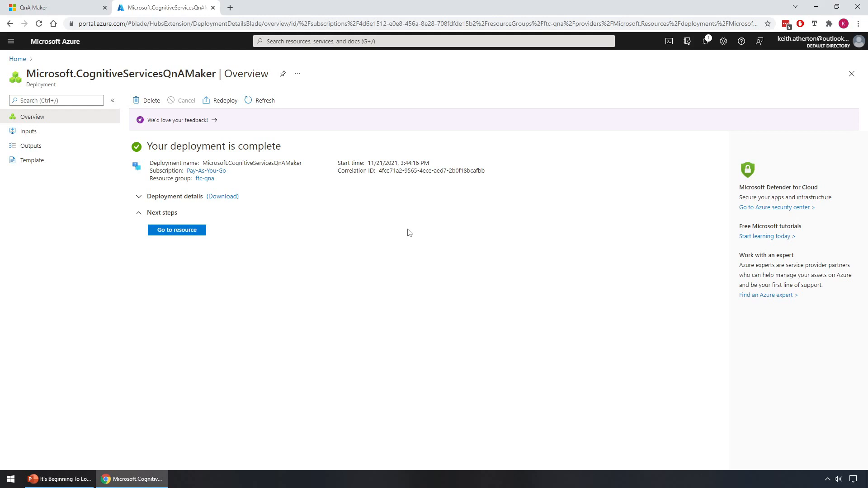
pyautogui.moveTo(151, 74)
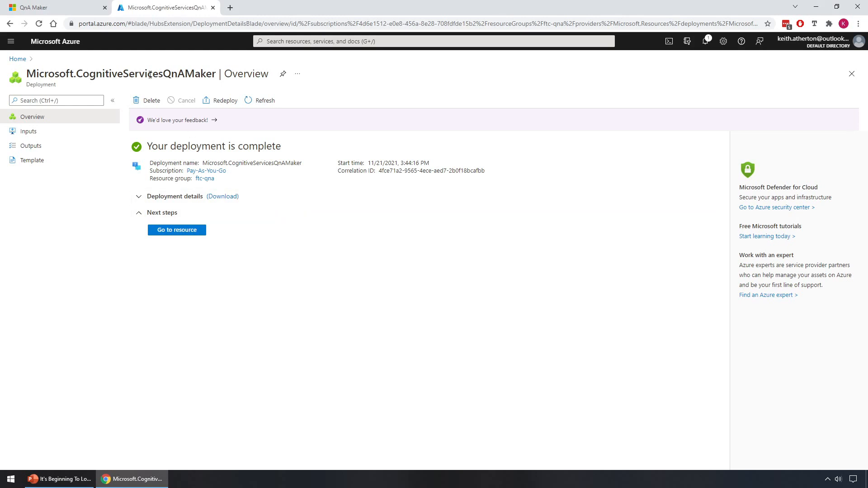
pyautogui.moveTo(52, 7)
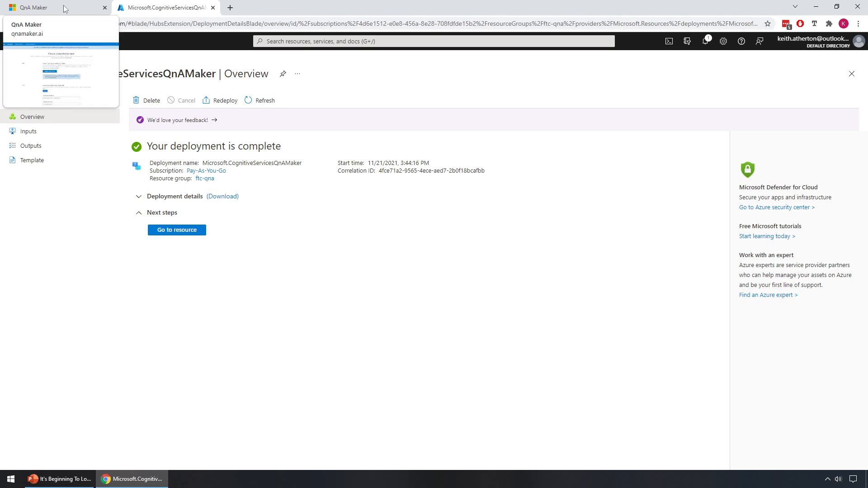
# Back in QnA Maker, refresh the Step 2 list of QnA services.
pyautogui.click(53, 7)
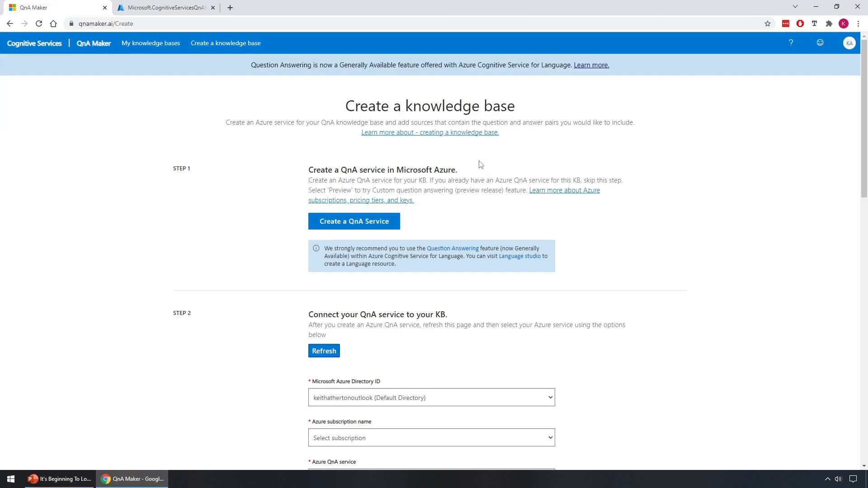
pyautogui.scroll(-3)
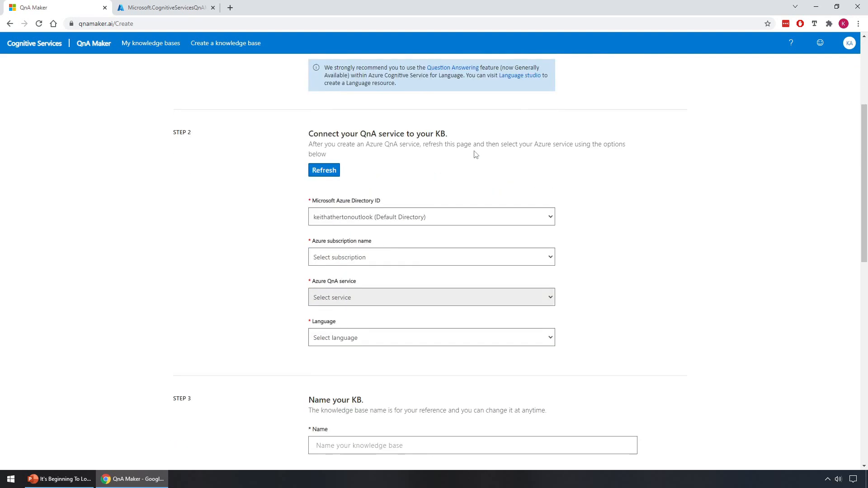
pyautogui.scroll(-3)
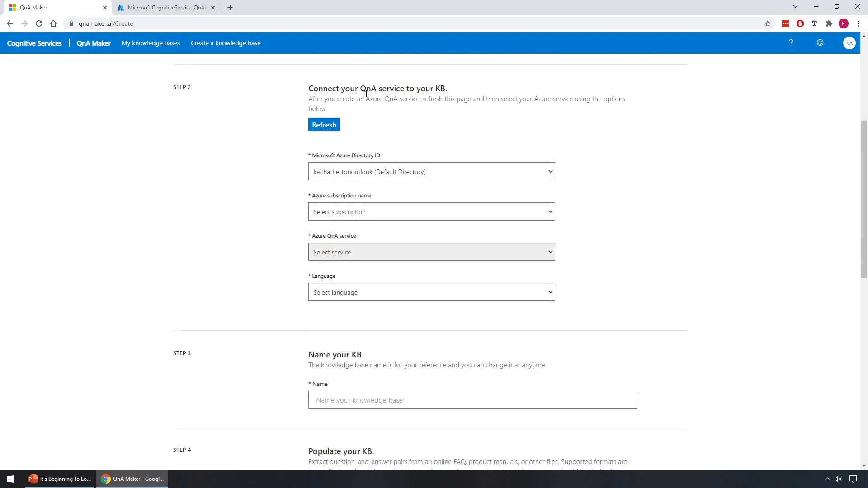
pyautogui.moveTo(428, 87)
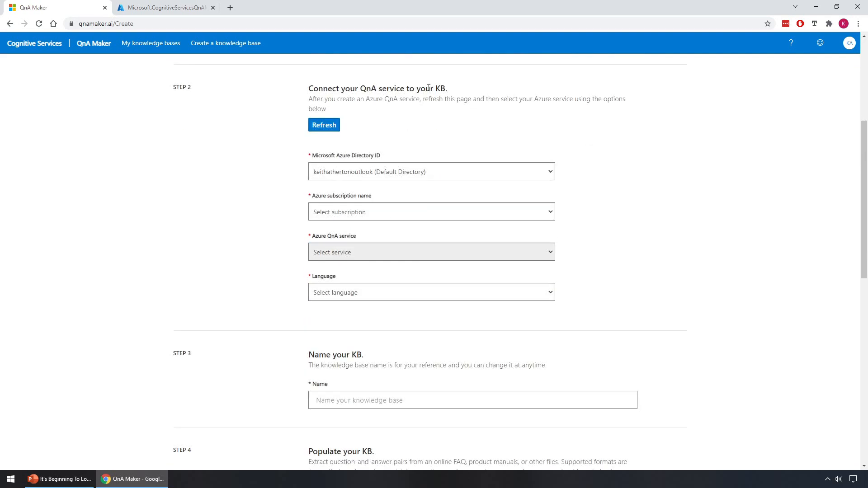
pyautogui.click(323, 125)
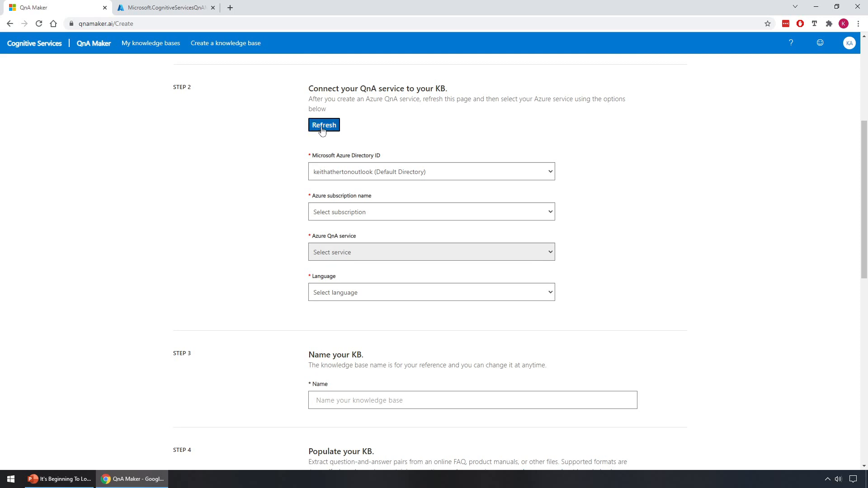
pyautogui.click(324, 125)
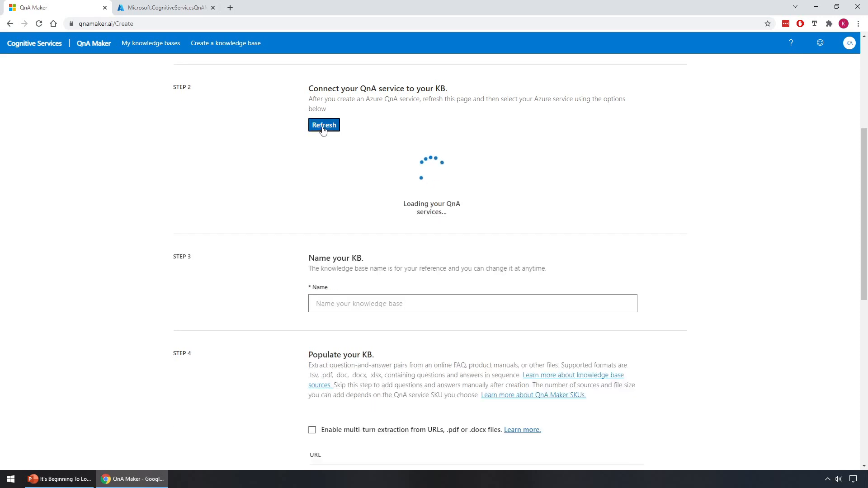
pyautogui.click(323, 125)
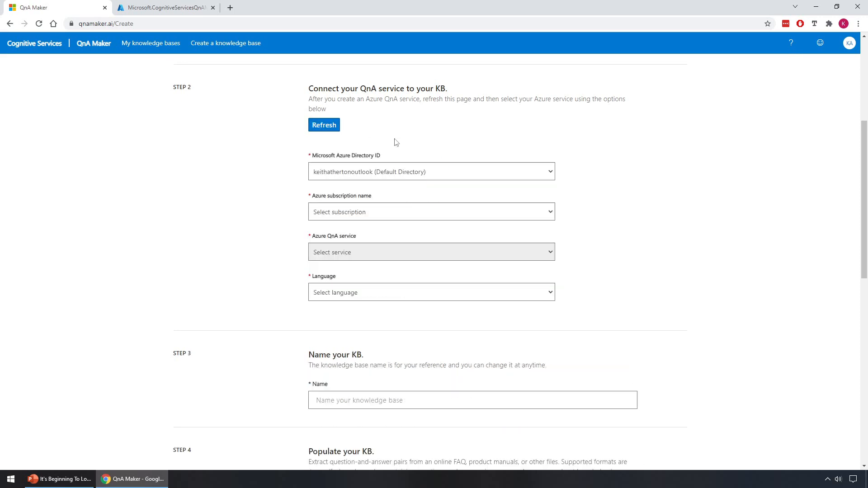
pyautogui.moveTo(304, 160)
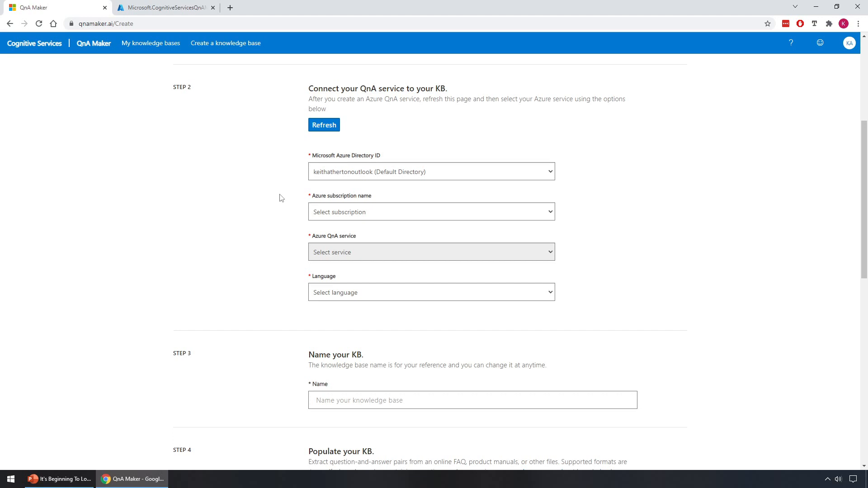
# Select the Pay-As-You-Go subscription, the ftc-qna service, and English as language.
pyautogui.click(431, 212)
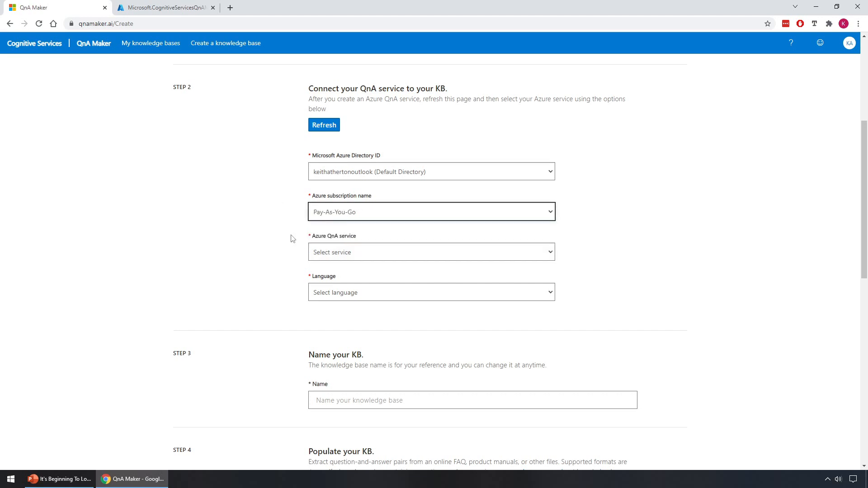
pyautogui.moveTo(386, 254)
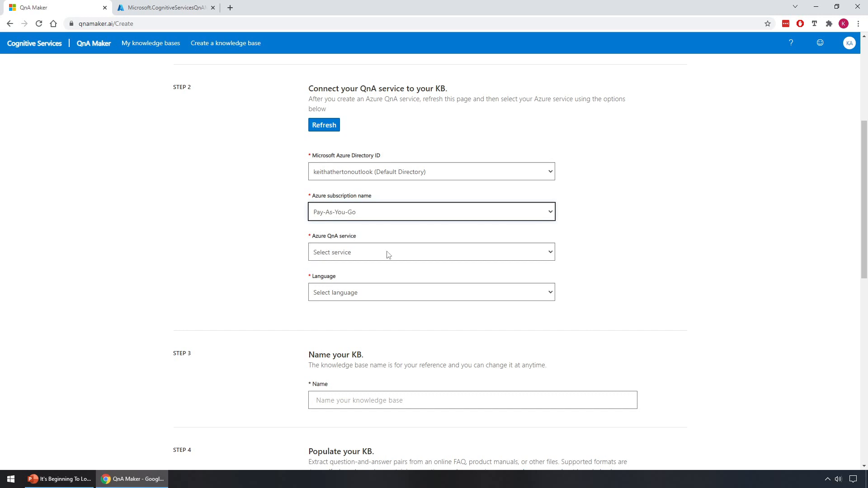
pyautogui.click(431, 251)
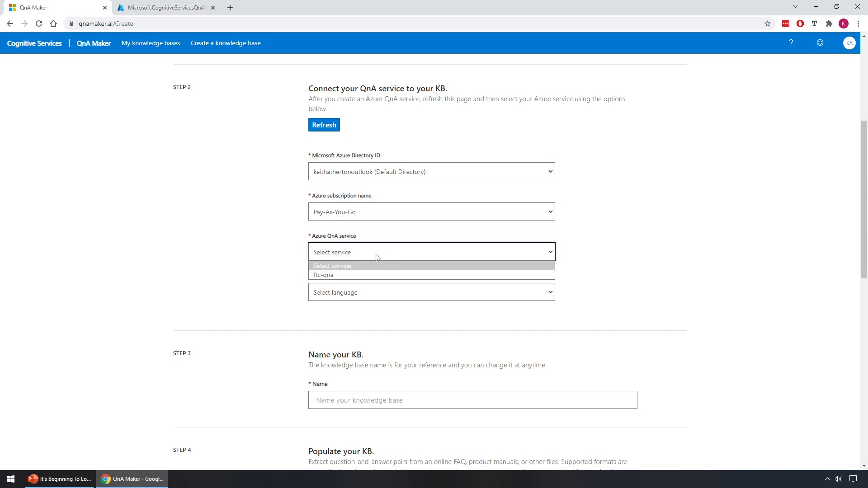
pyautogui.moveTo(356, 276)
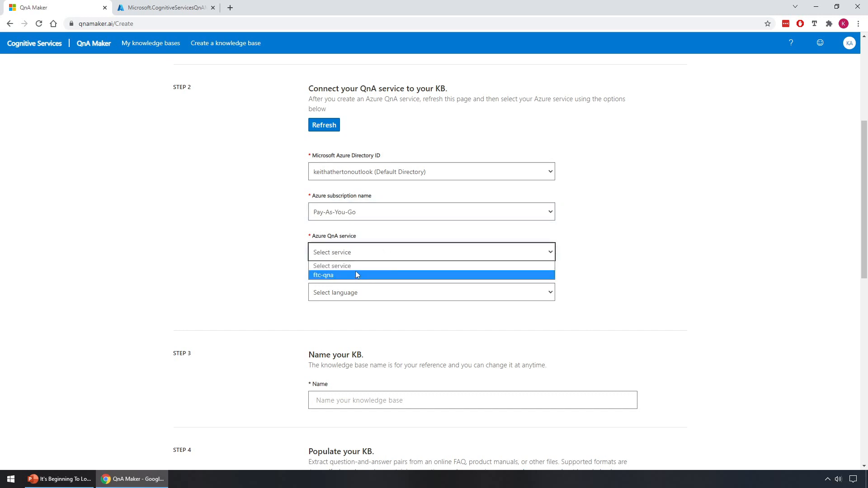
pyautogui.click(323, 275)
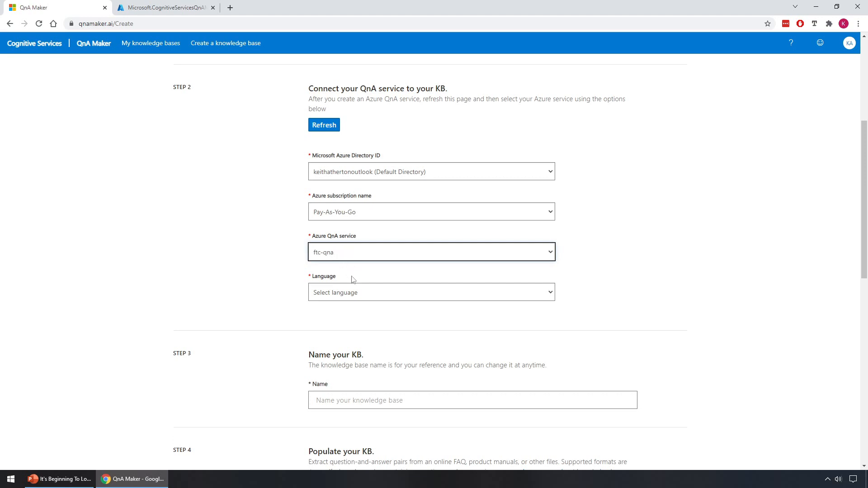
pyautogui.click(431, 293)
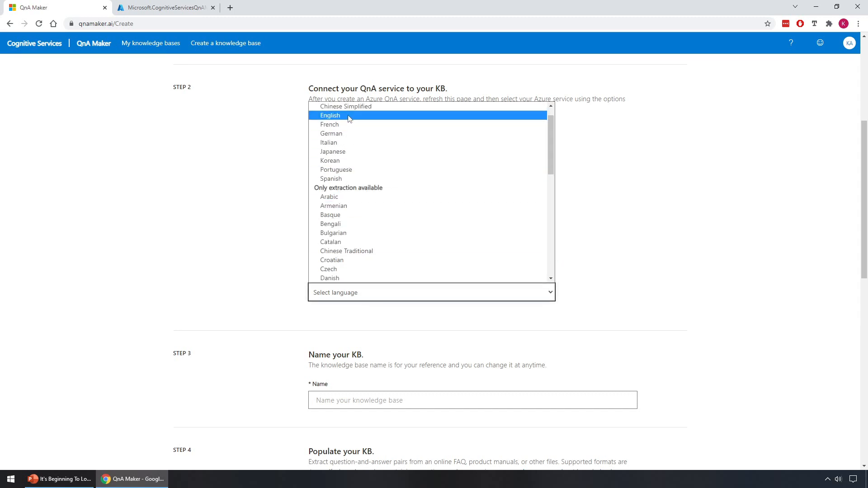
pyautogui.click(331, 116)
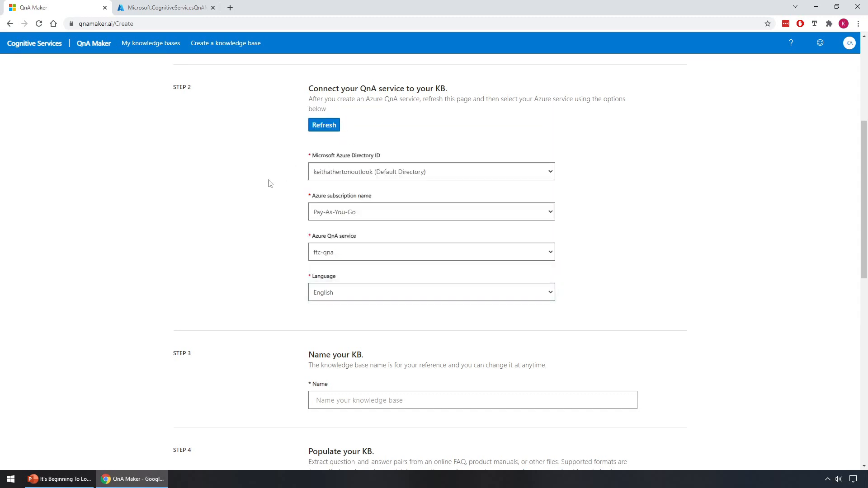
pyautogui.scroll(-3)
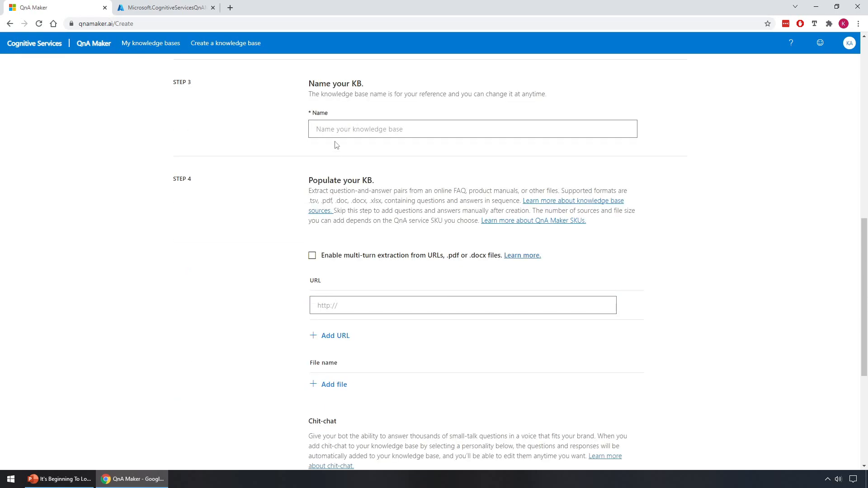
# Enter 'Festive KB' in the Step 3 name field.
pyautogui.write('Festive KB')
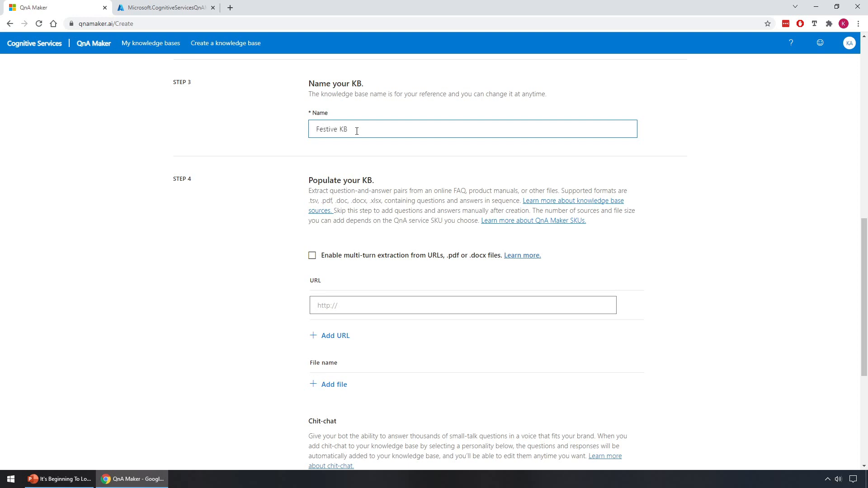
pyautogui.moveTo(234, 160)
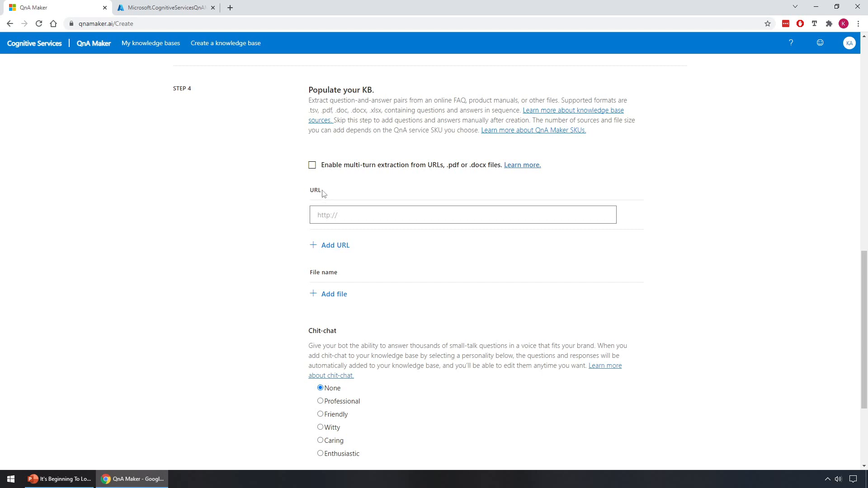
pyautogui.moveTo(327, 193)
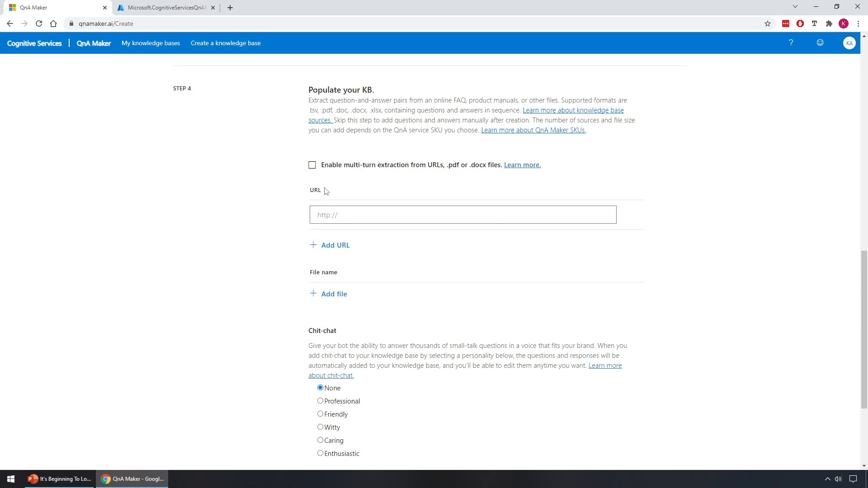
pyautogui.moveTo(326, 190)
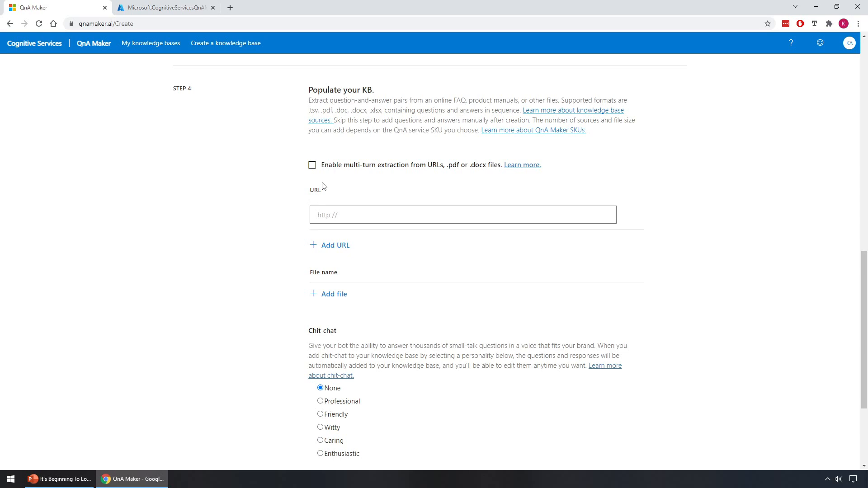
pyautogui.moveTo(331, 298)
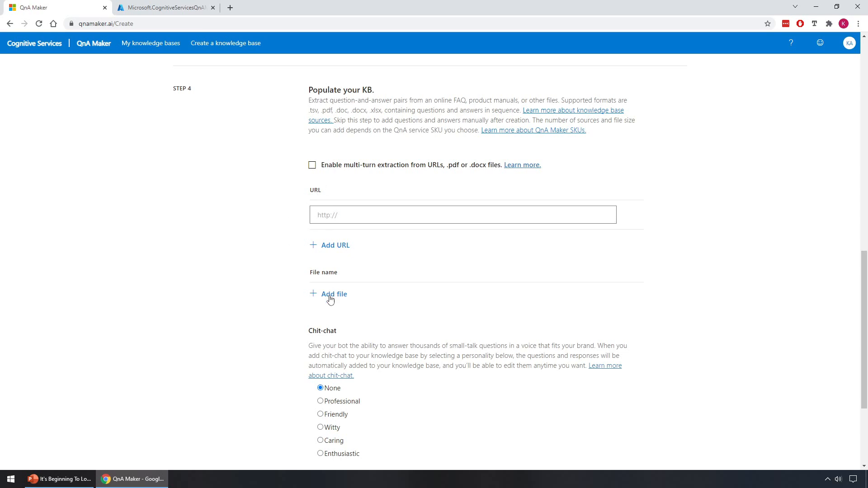
pyautogui.moveTo(331, 300)
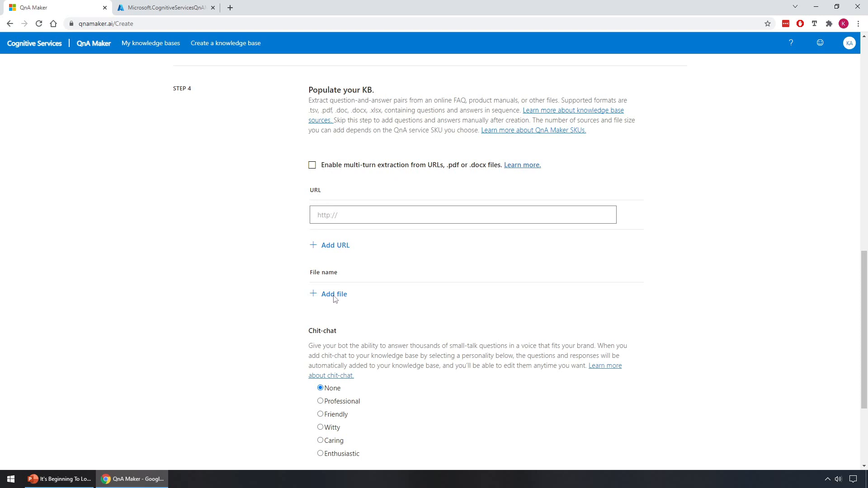
# Upload Festive FAQ.docx from C:\Temp as the knowledge base's file source.
pyautogui.click(334, 294)
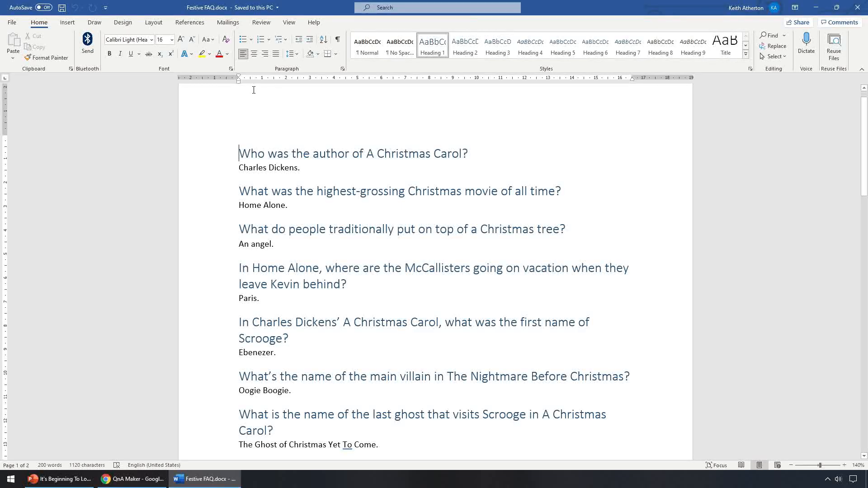
pyautogui.moveTo(434, 176)
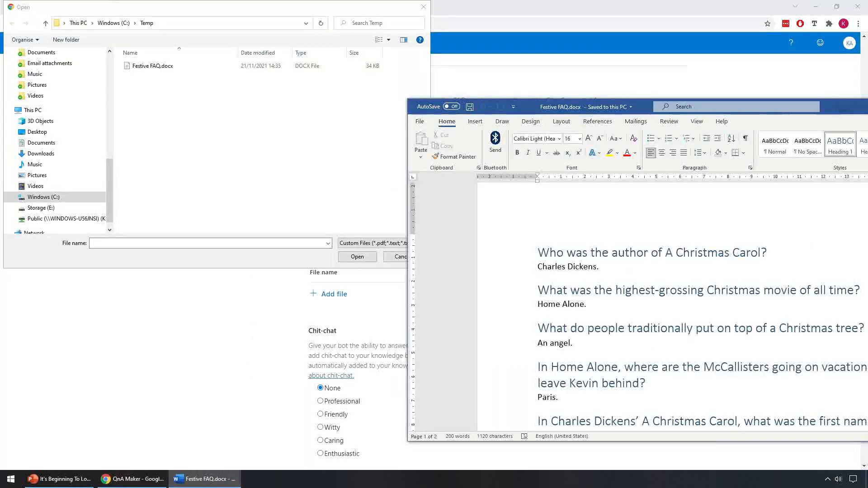
pyautogui.click(152, 66)
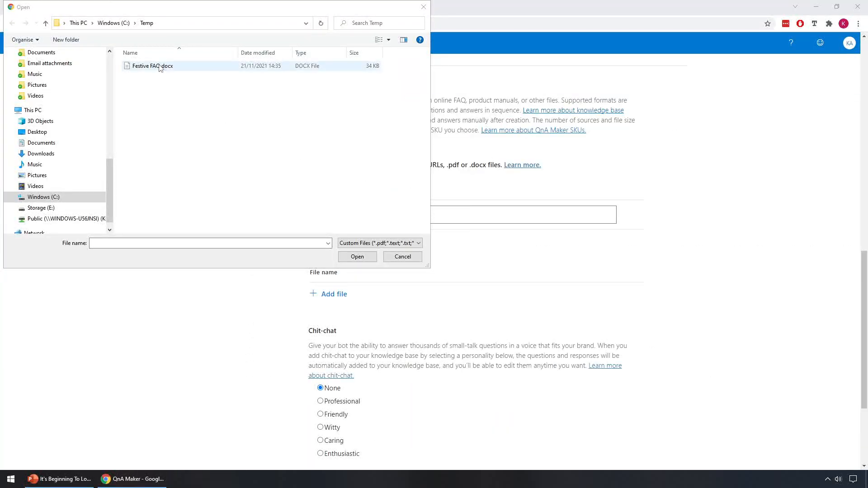
pyautogui.click(357, 256)
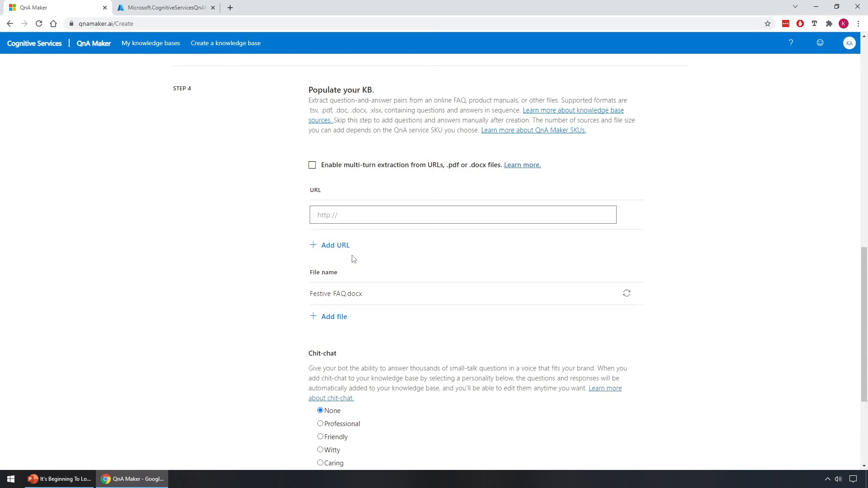
# Switch the Step 4 chit-chat personality from None to Friendly.
pyautogui.scroll(-3)
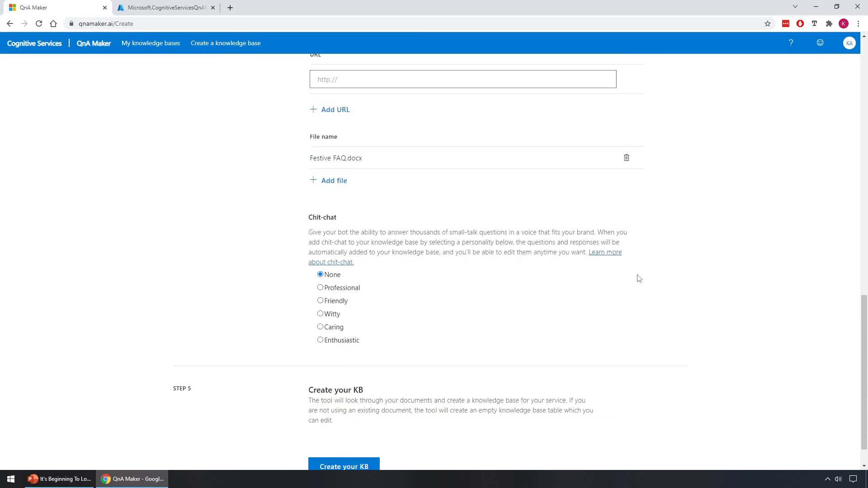
pyautogui.scroll(-3)
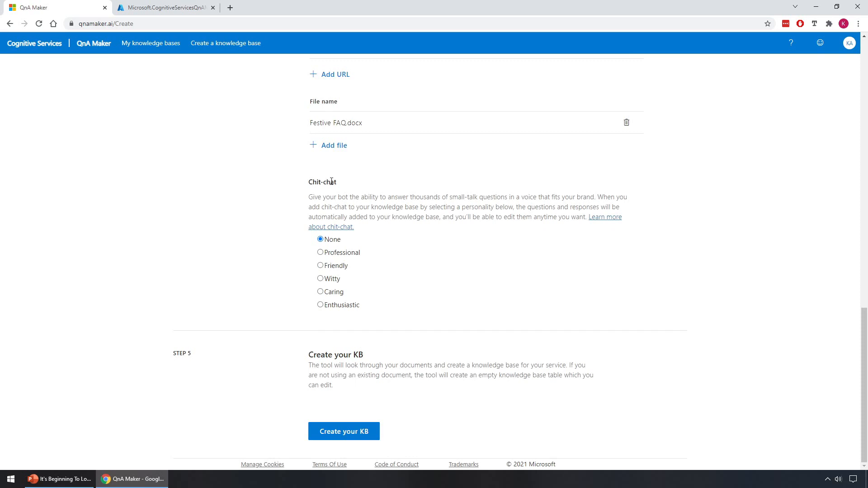
pyautogui.moveTo(326, 255)
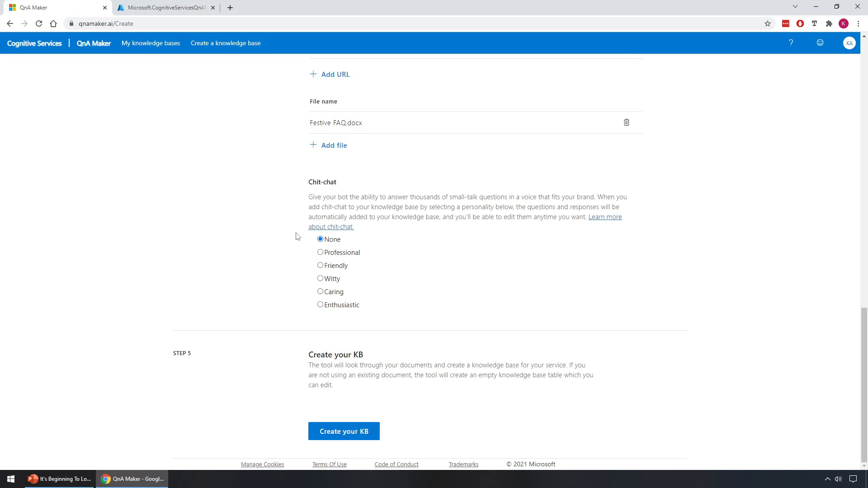
pyautogui.moveTo(309, 256)
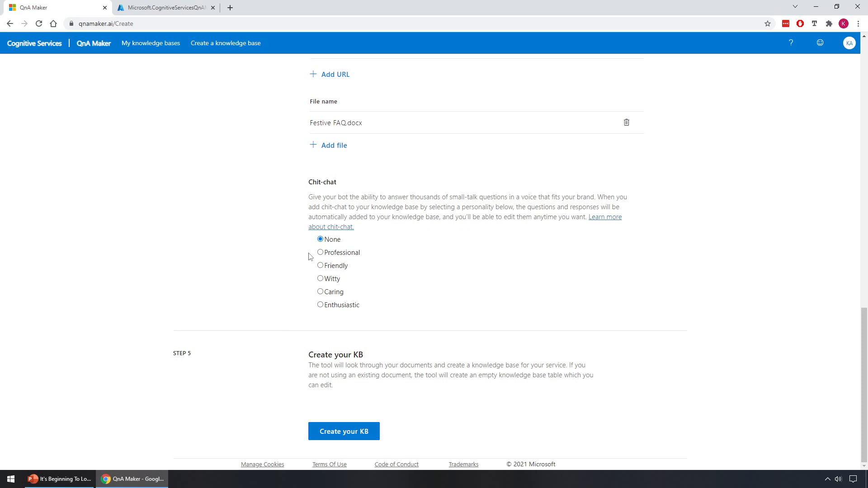
pyautogui.moveTo(259, 300)
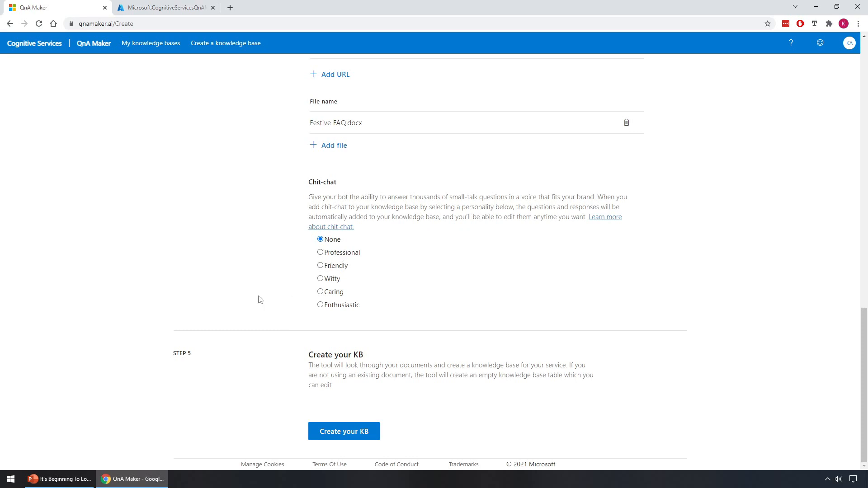
pyautogui.moveTo(267, 288)
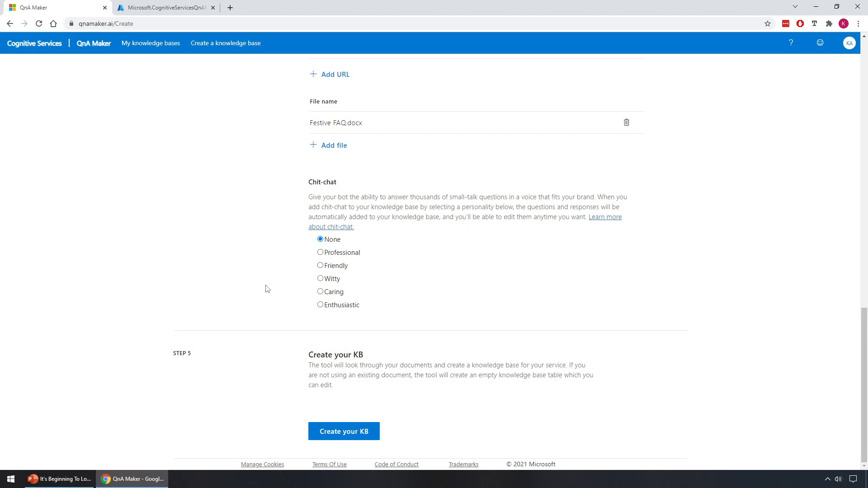
pyautogui.moveTo(269, 286)
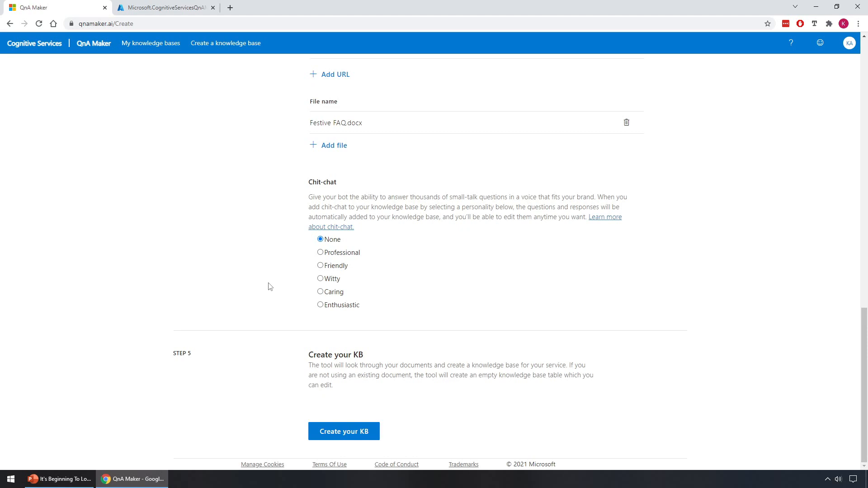
pyautogui.moveTo(272, 276)
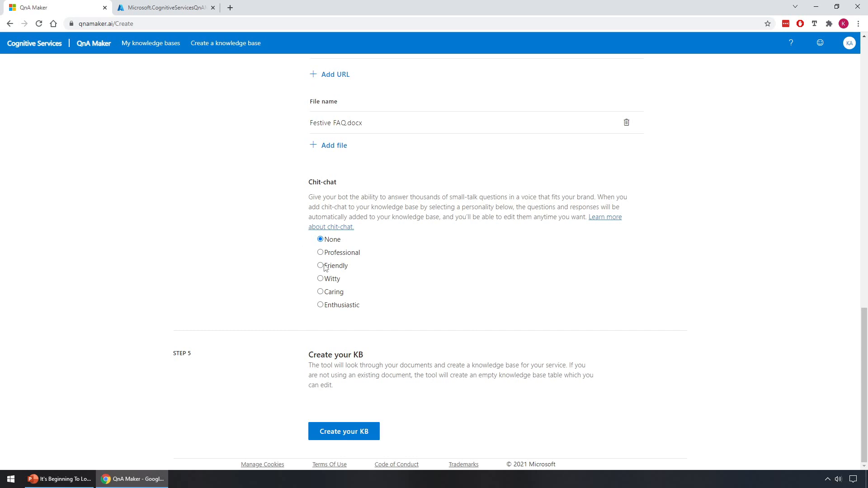
pyautogui.click(320, 266)
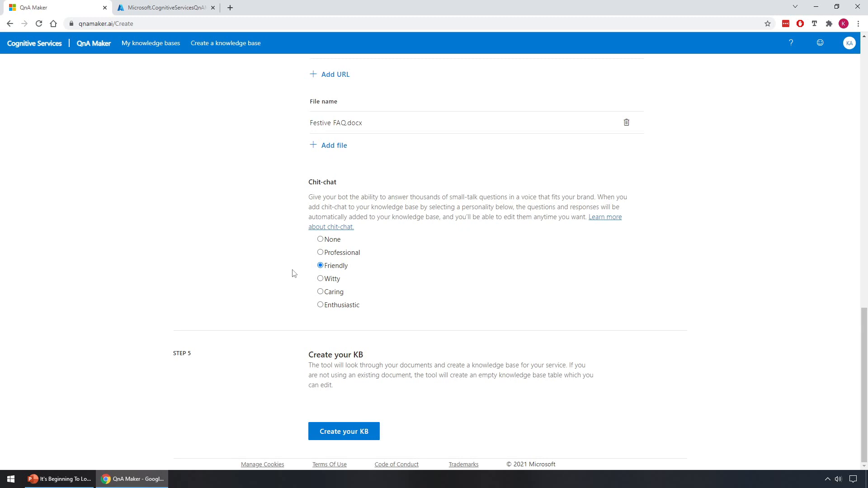
pyautogui.moveTo(163, 209)
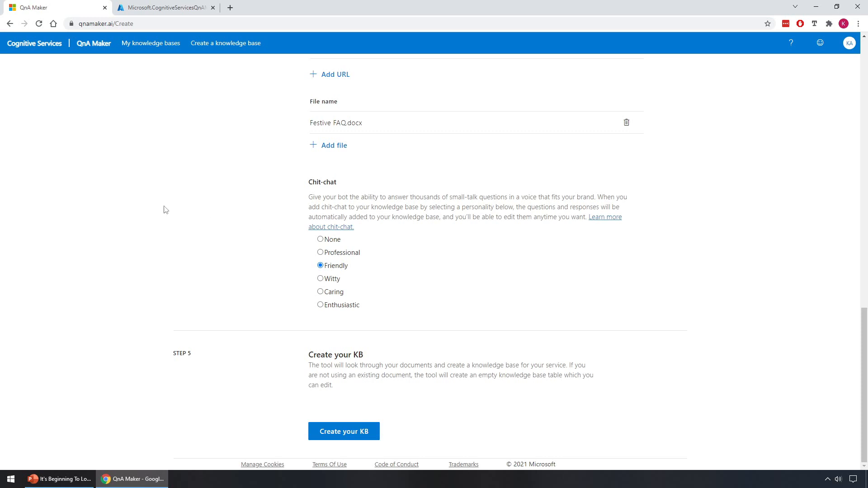
pyautogui.moveTo(282, 358)
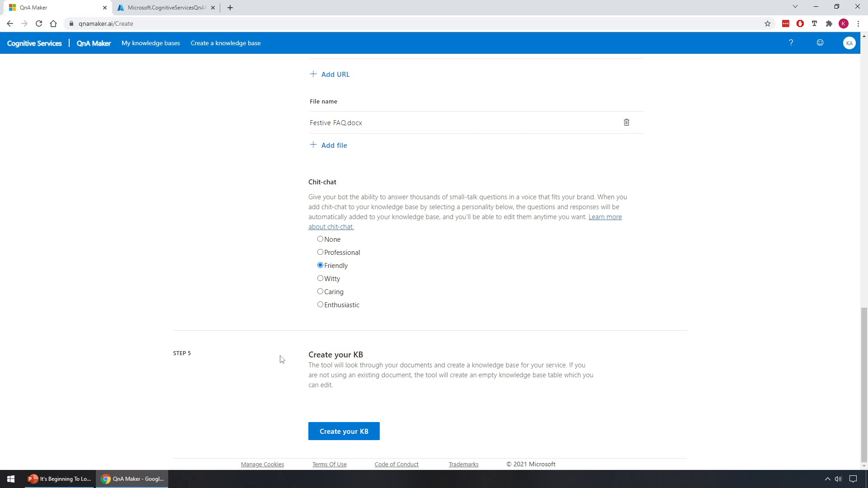
pyautogui.moveTo(314, 353)
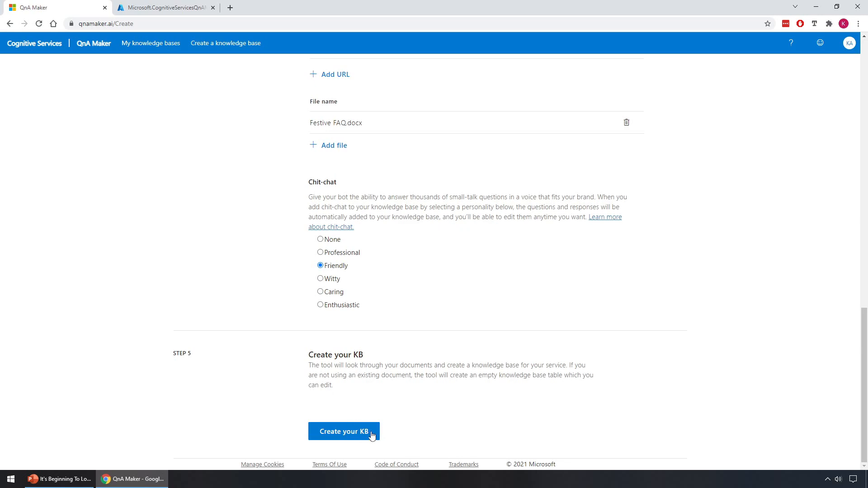
# Create Festive KB and open its 104 QnA pairs for editing.
pyautogui.click(343, 432)
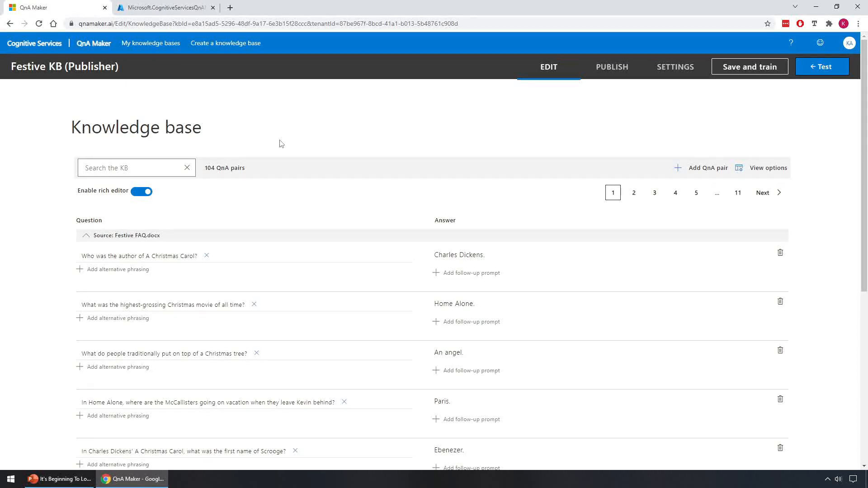
pyautogui.moveTo(155, 131)
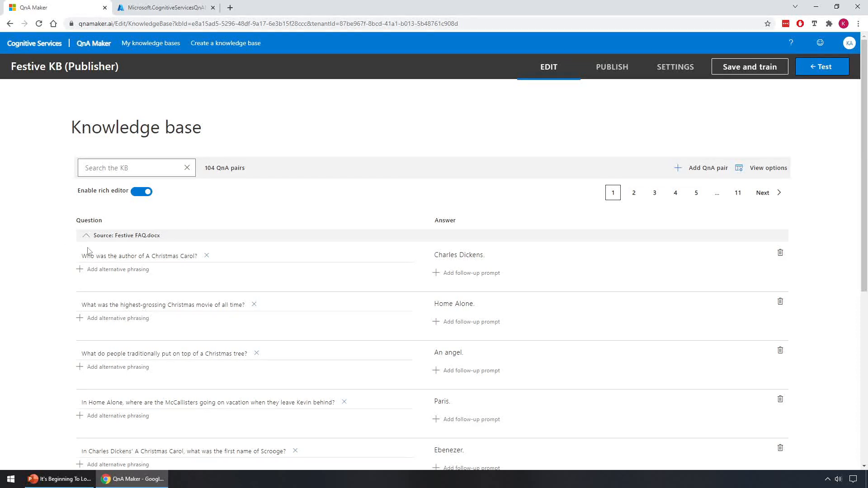
pyautogui.moveTo(447, 242)
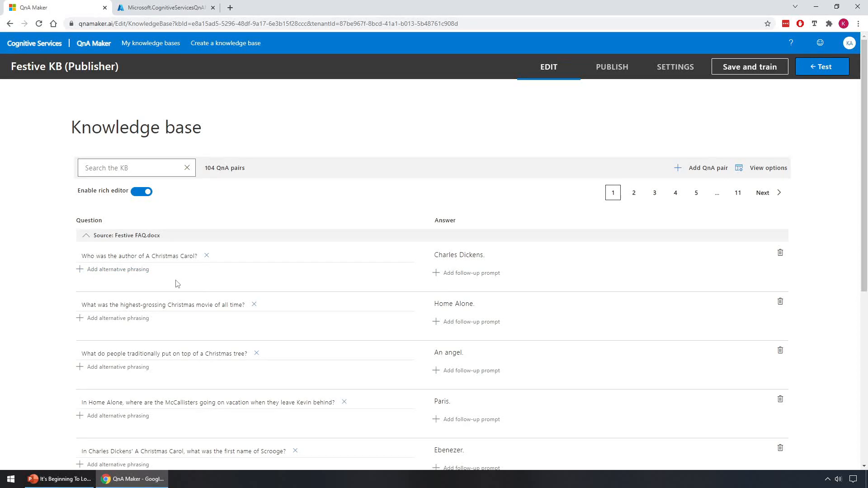
pyautogui.moveTo(470, 272)
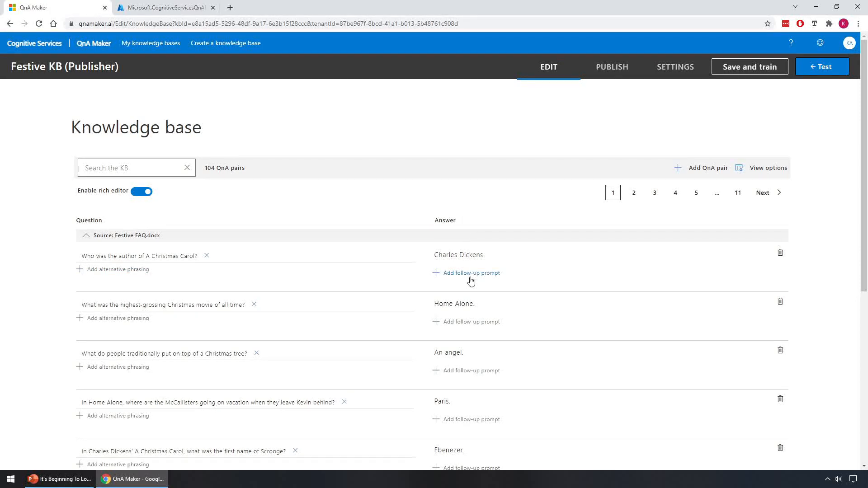
pyautogui.moveTo(570, 268)
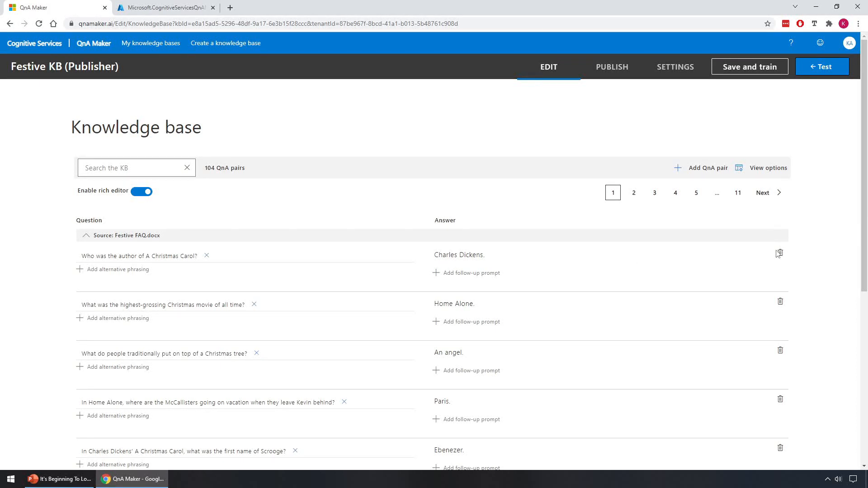
pyautogui.moveTo(780, 254)
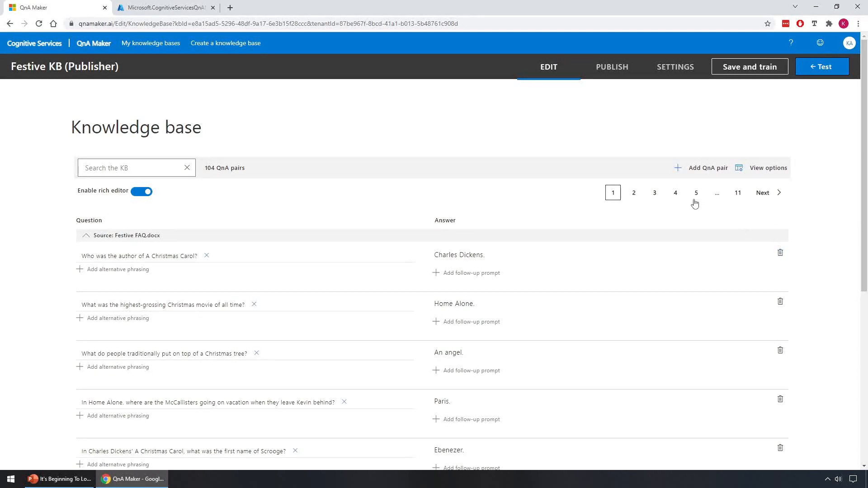
pyautogui.moveTo(707, 167)
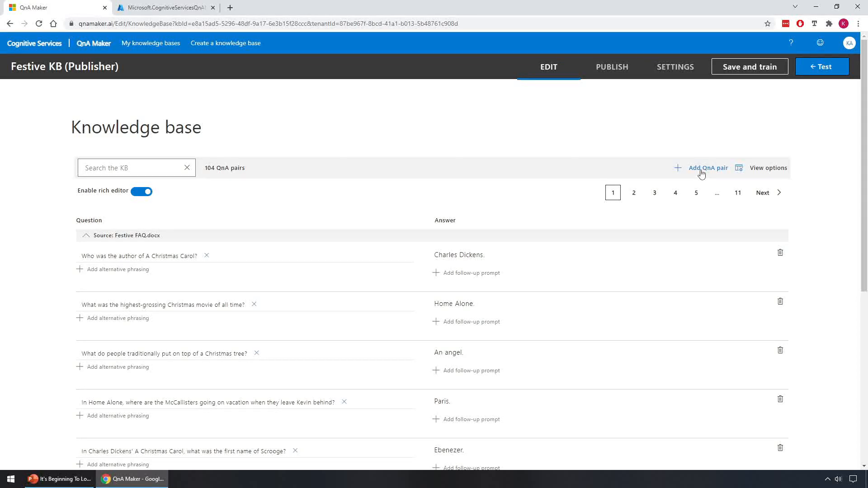
# Add a new QnA pair: 'Which reindeer has a red nose?' answered 'Rudolf'.
pyautogui.click(707, 168)
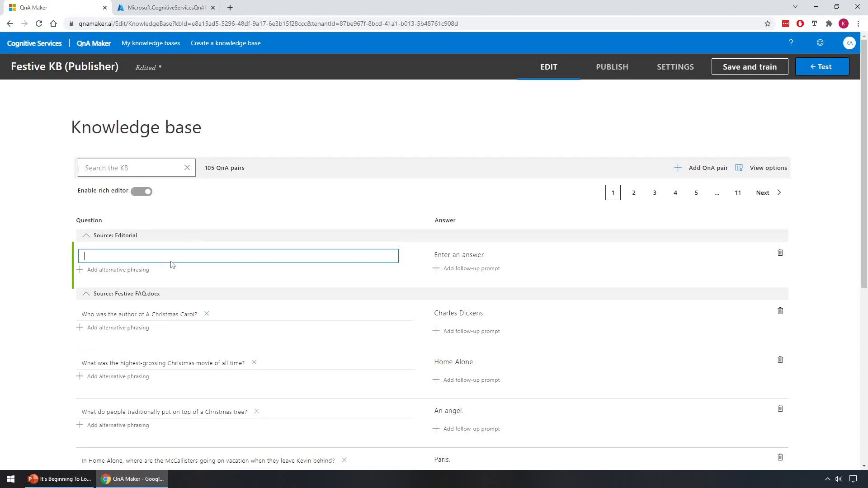
pyautogui.write('Which rein')
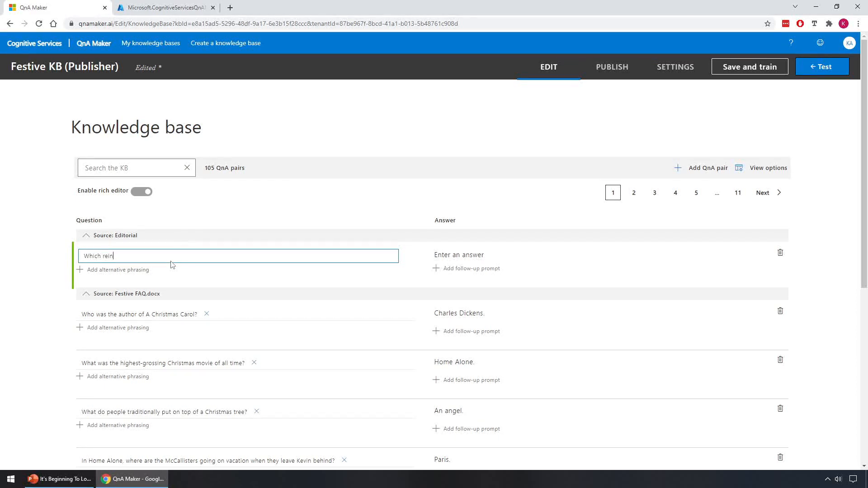
pyautogui.write('deer has')
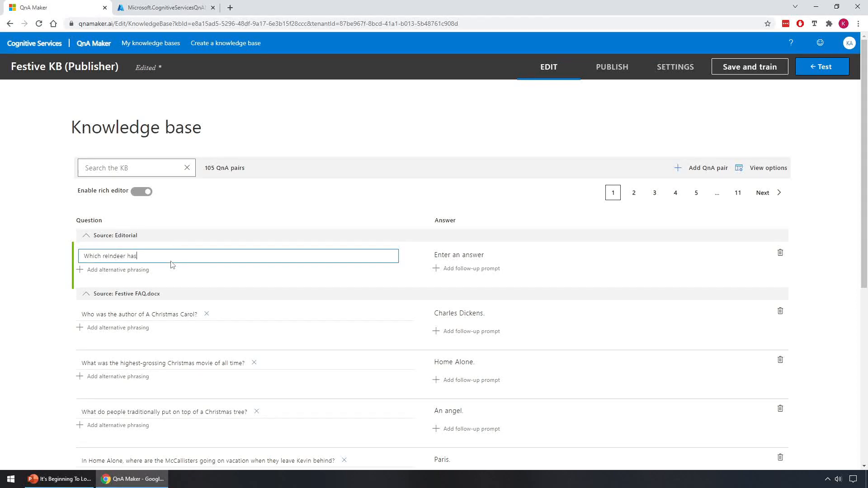
pyautogui.write('a red nose')
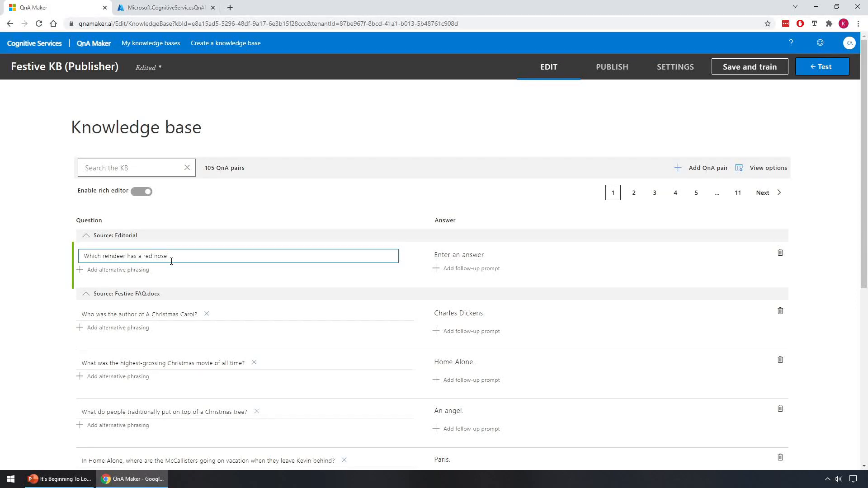
pyautogui.write('?')
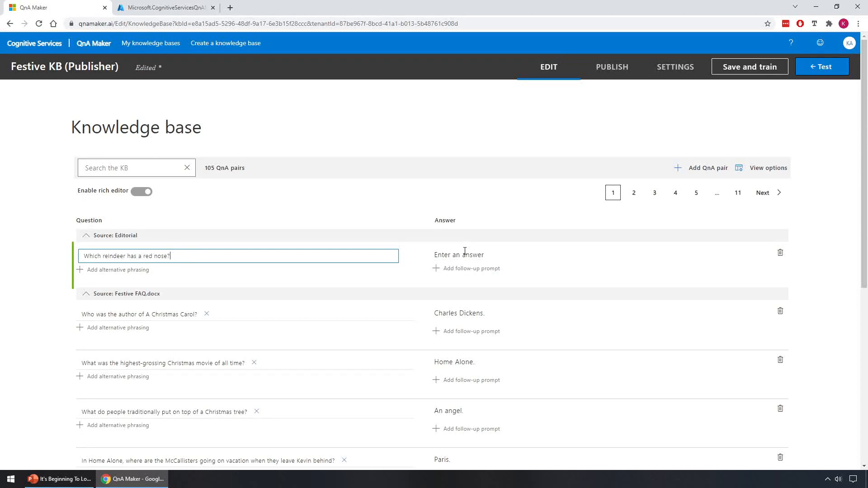
pyautogui.write('Rudolf.')
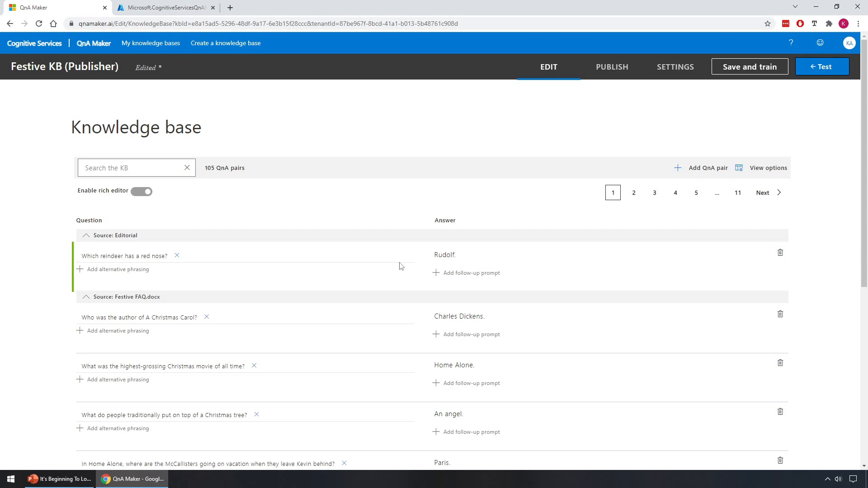
pyautogui.moveTo(396, 251)
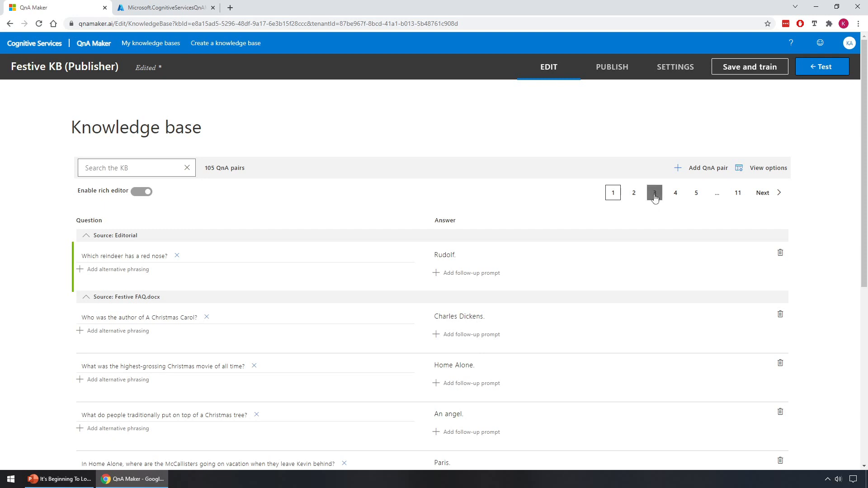
# Page to page 3 of Festive KB to view the friendly chit-chat pairs.
pyautogui.click(653, 193)
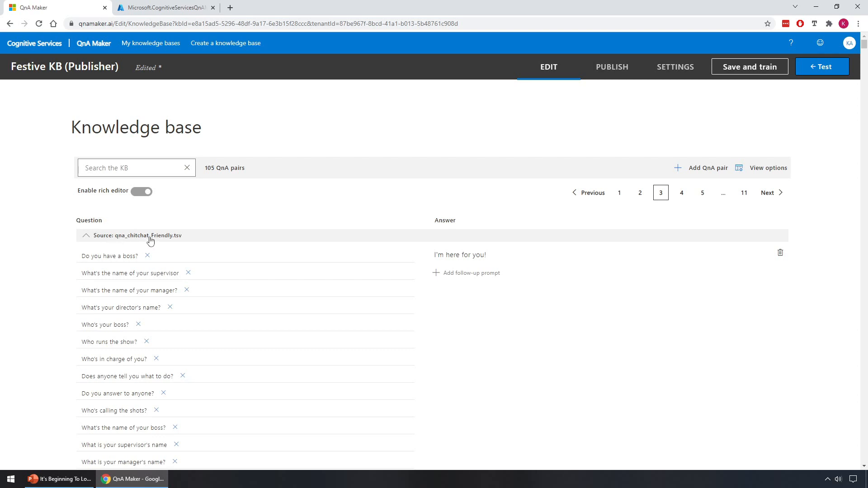
pyautogui.moveTo(161, 241)
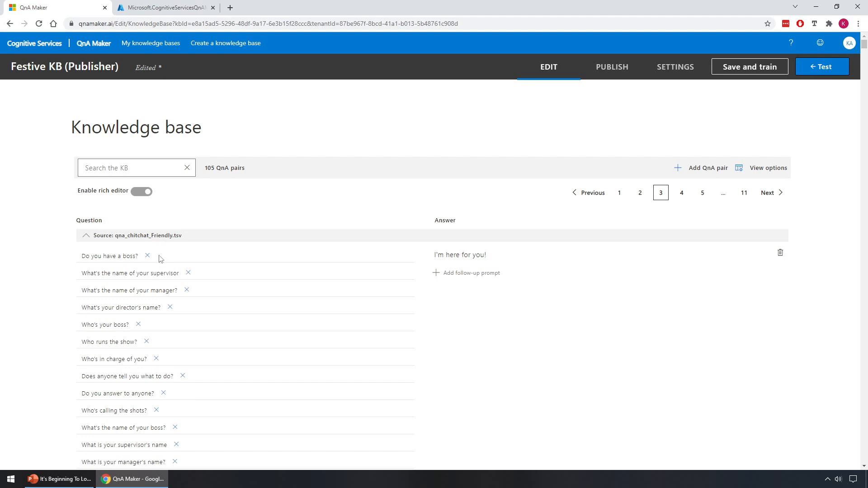
pyautogui.moveTo(179, 257)
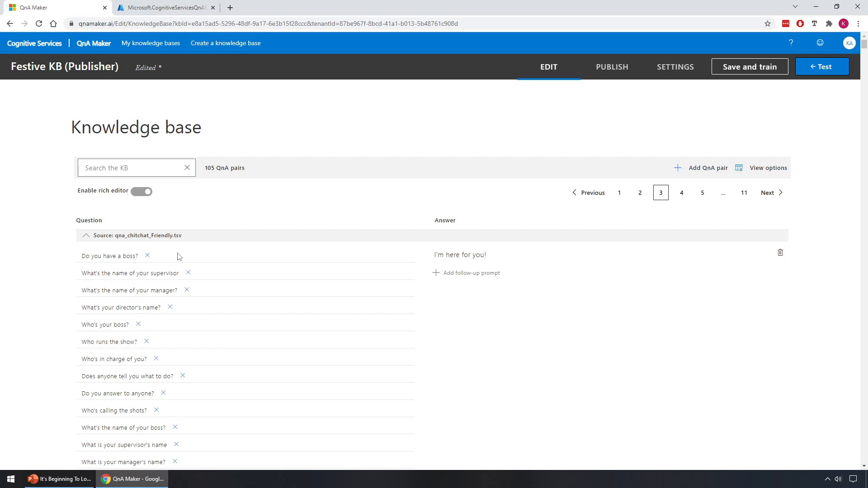
pyautogui.moveTo(294, 248)
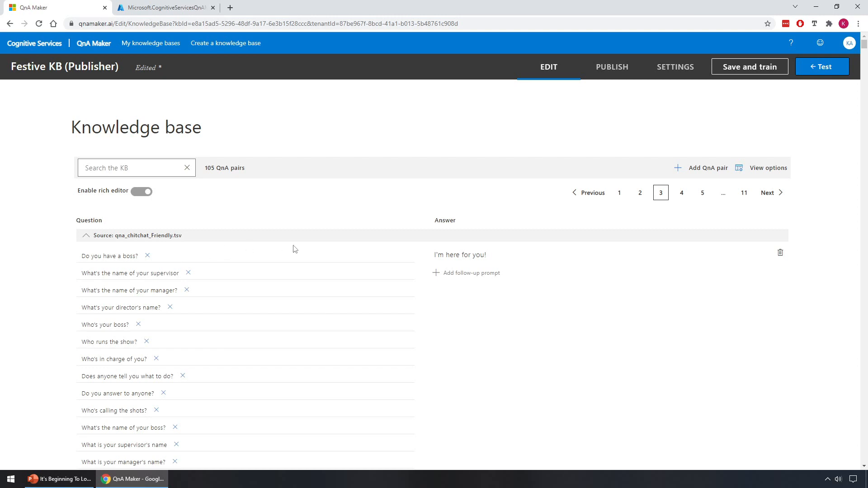
pyautogui.moveTo(210, 205)
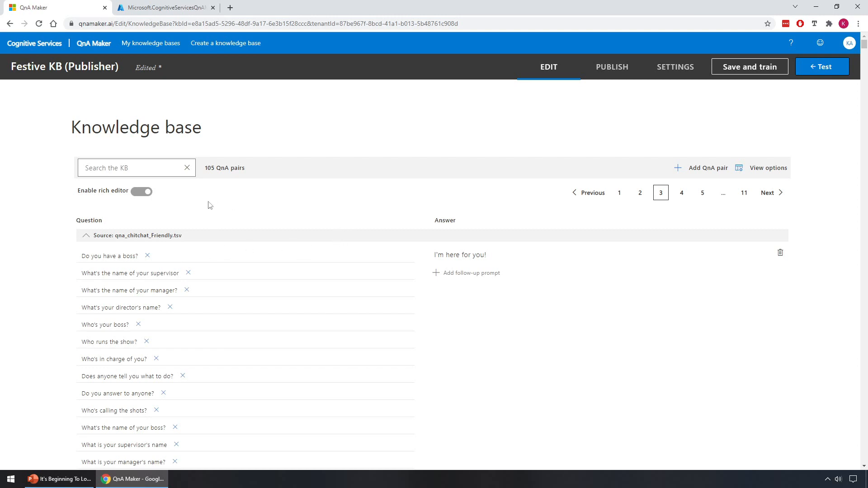
pyautogui.moveTo(371, 271)
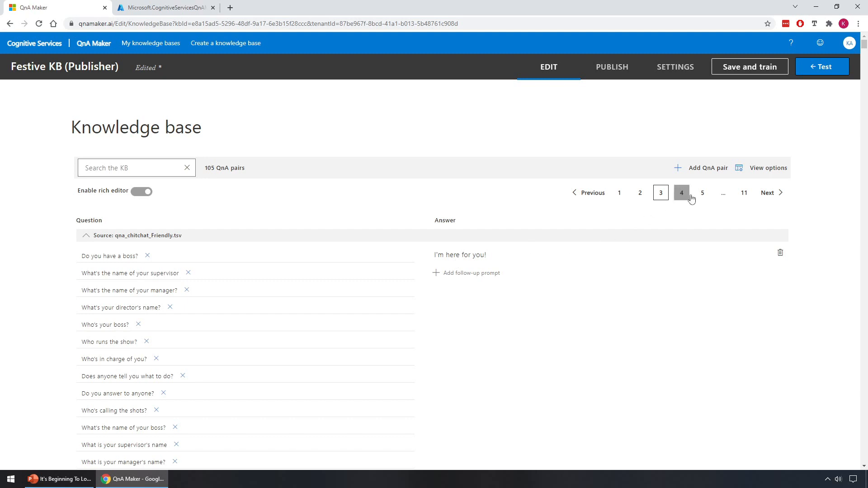
pyautogui.click(659, 193)
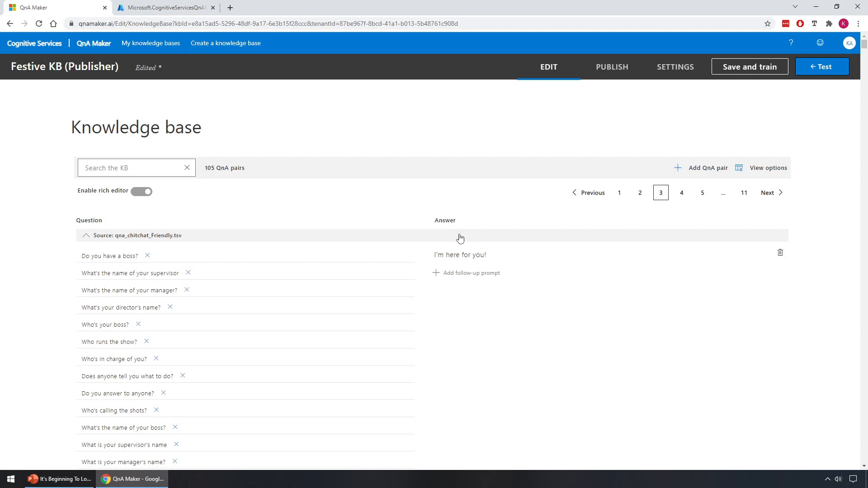
pyautogui.moveTo(779, 84)
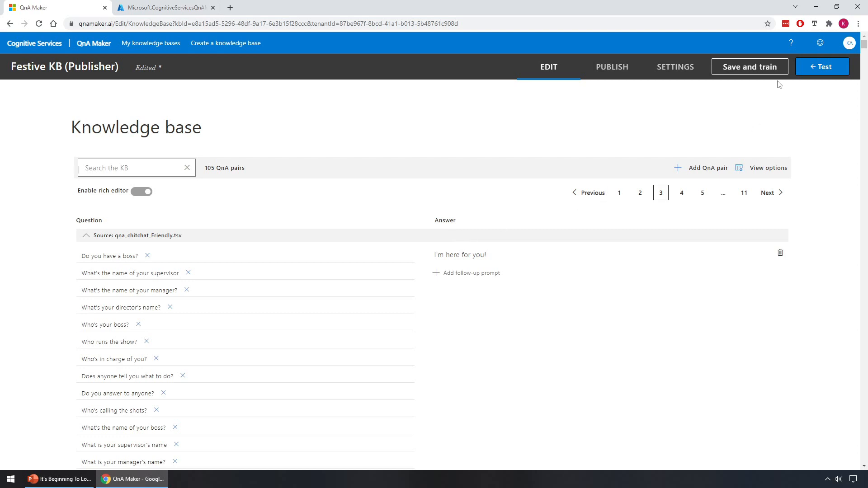
# Save and train Festive KB until the knowledge-base updating message appears.
pyautogui.click(749, 66)
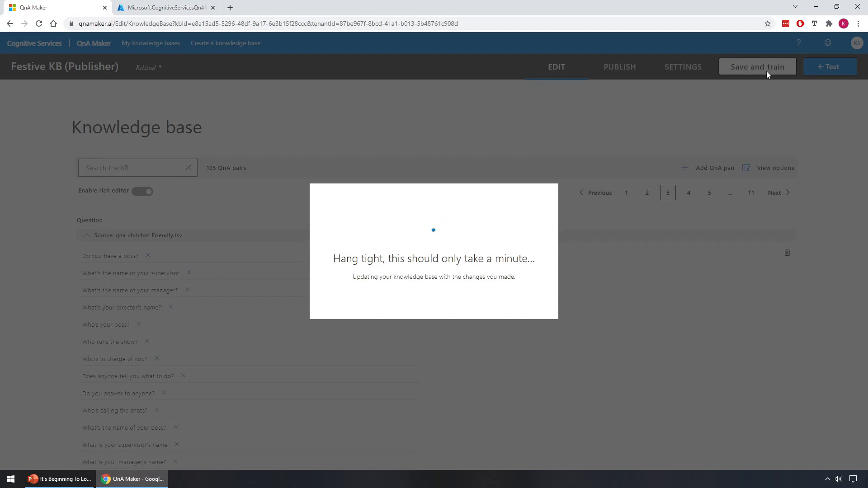
# In the test chat, send 'Hi' and then ask 'Which reindeer has a red nose?'.
pyautogui.click(757, 66)
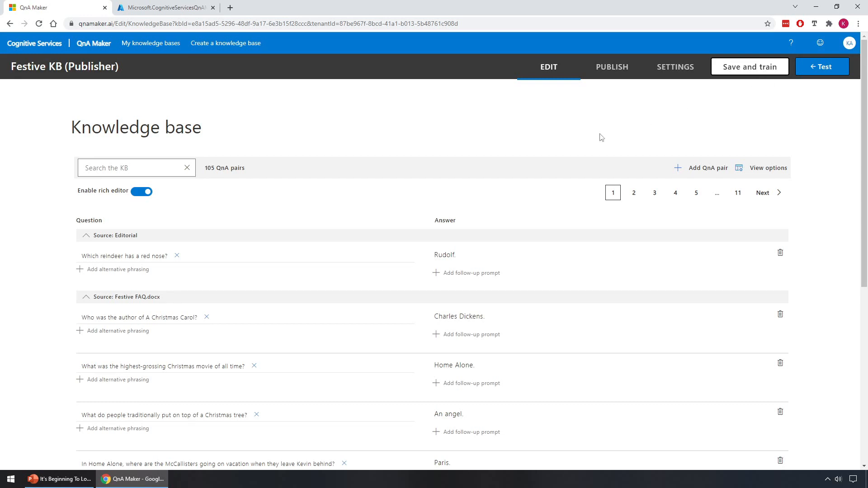
pyautogui.moveTo(829, 96)
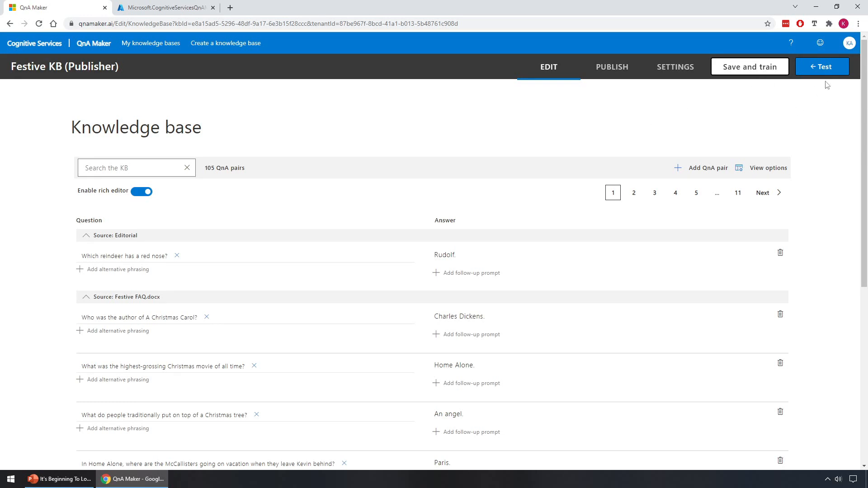
pyautogui.click(821, 66)
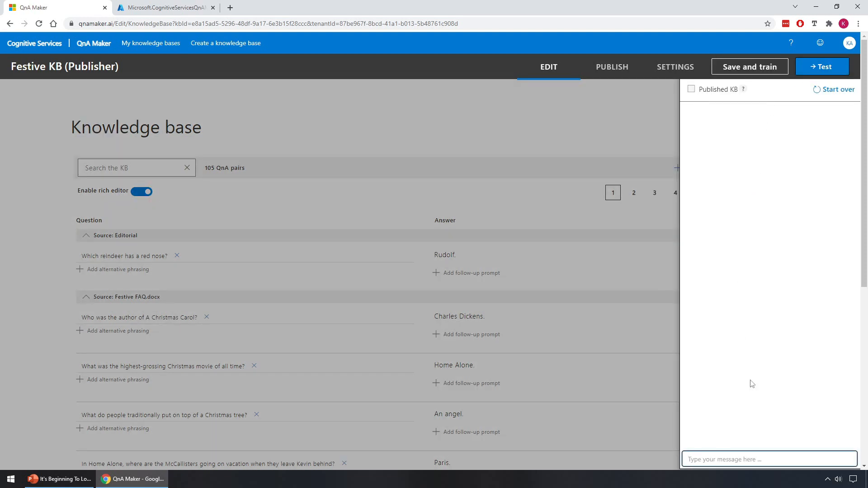
pyautogui.moveTo(755, 238)
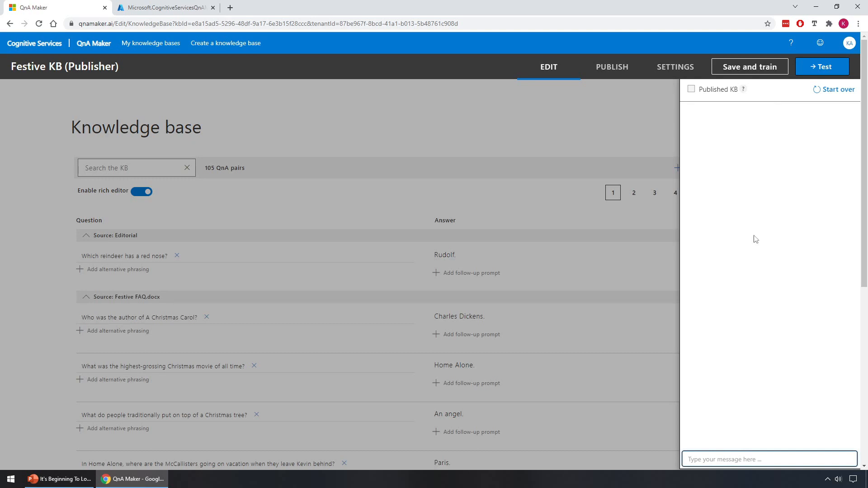
pyautogui.moveTo(740, 434)
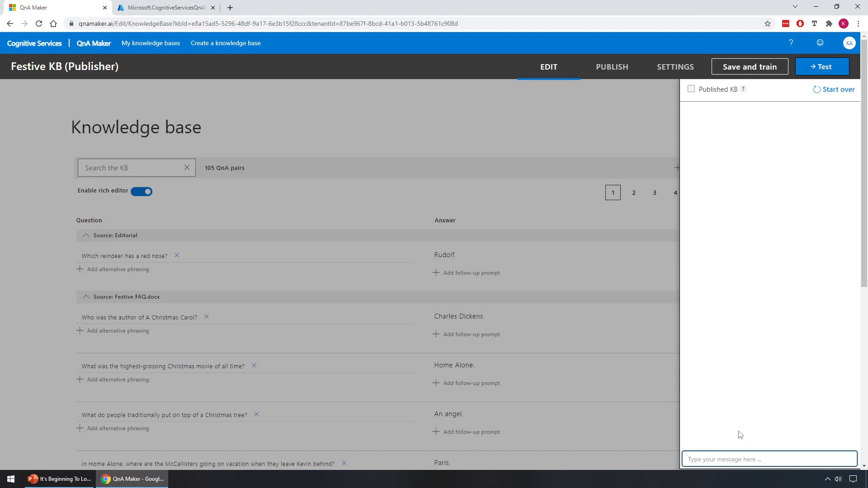
pyautogui.write('Hi')
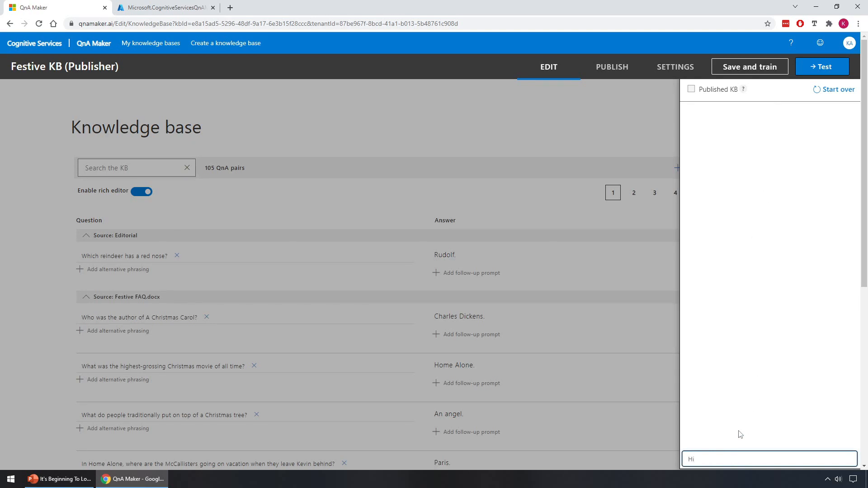
pyautogui.press('enter')
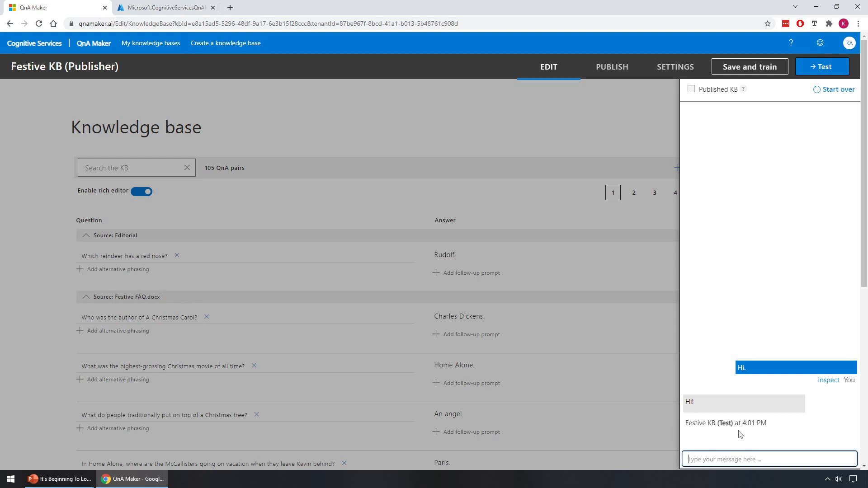
pyautogui.write('Which')
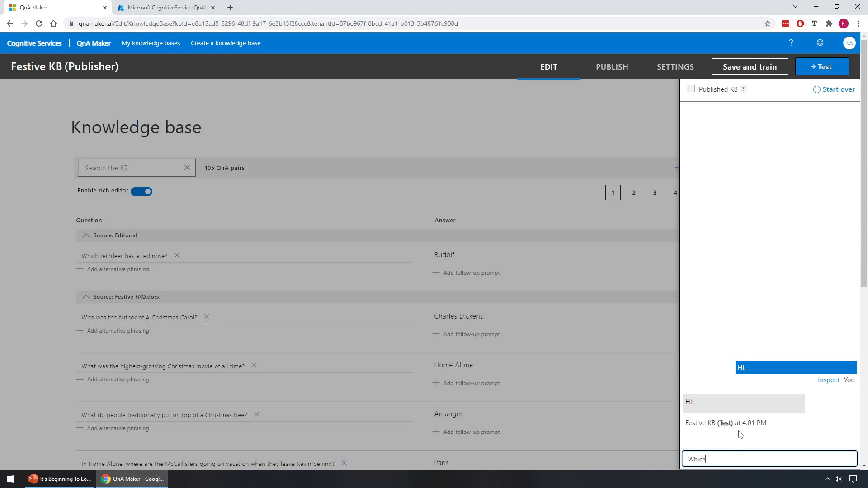
pyautogui.write('reindeer')
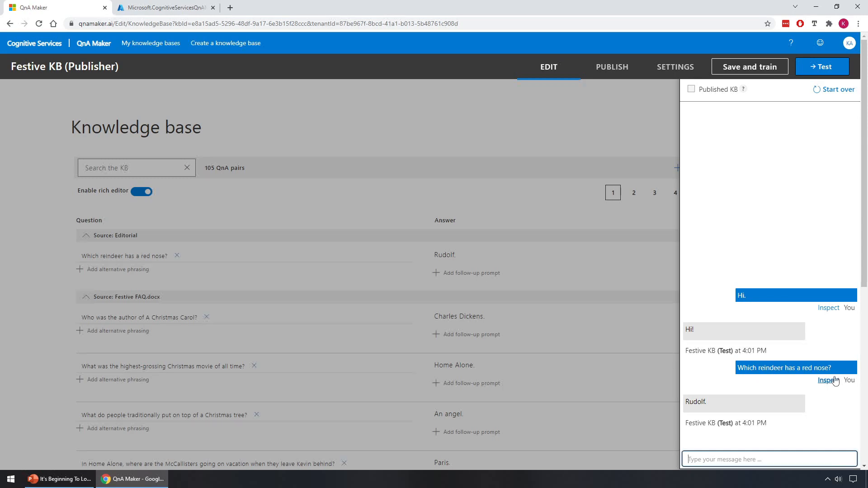
# Inspect the reindeer reply: Rudolf, Editorial source, confidence 100.
pyautogui.click(828, 380)
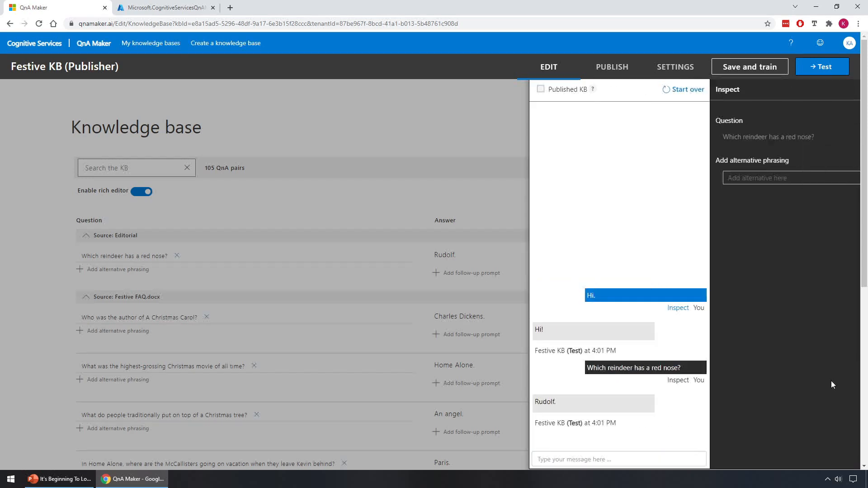
pyautogui.click(678, 379)
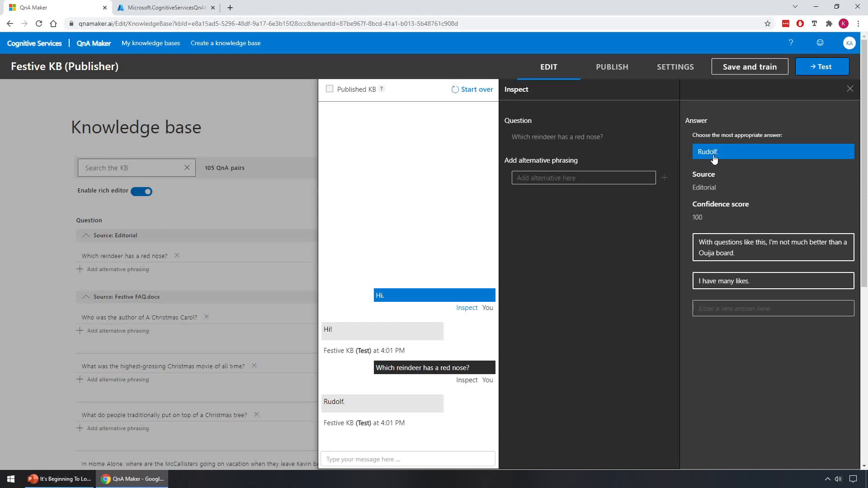
pyautogui.moveTo(720, 155)
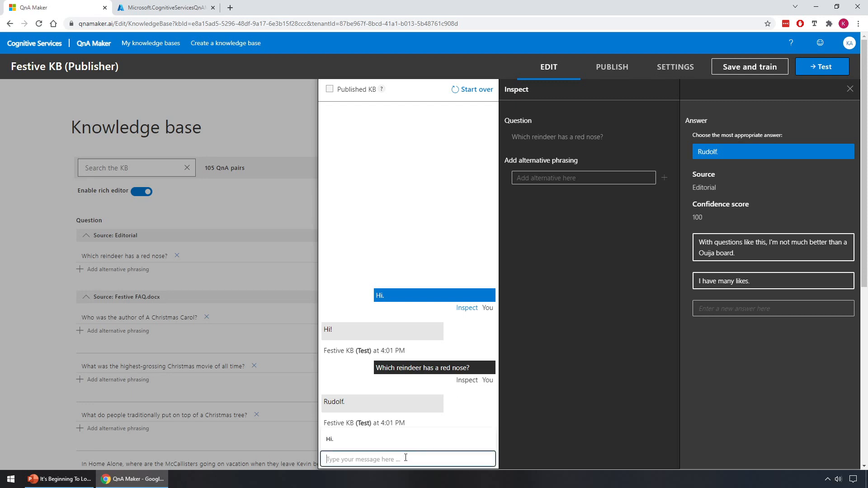
# Ask 'Who is the red nose reindeer?' and inspect the Rudolf answer at confidence 98.
pyautogui.write('Hi.')
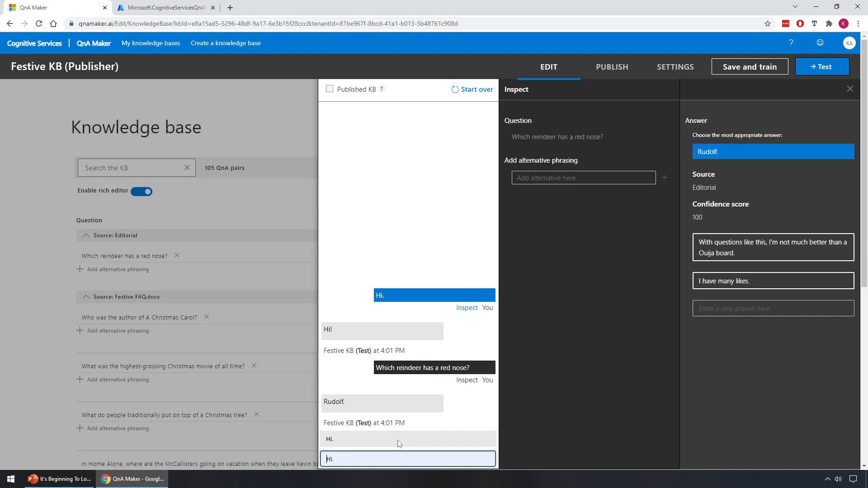
pyautogui.write('Whi')
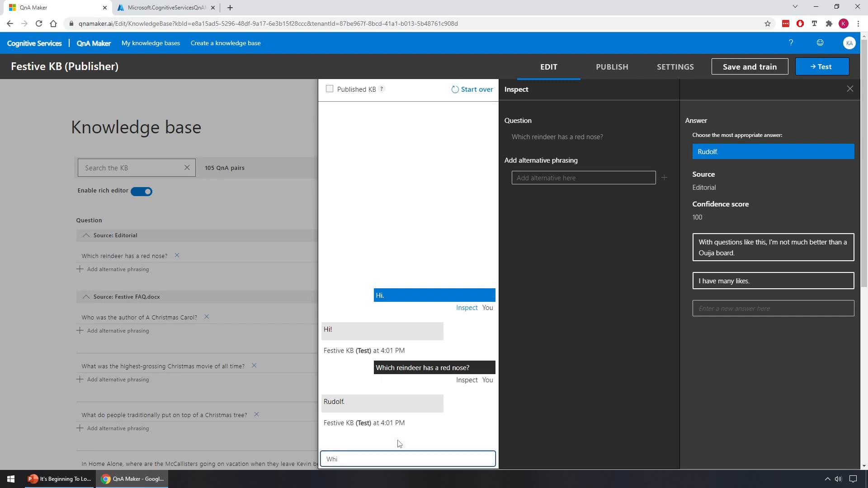
pyautogui.write('Who is the')
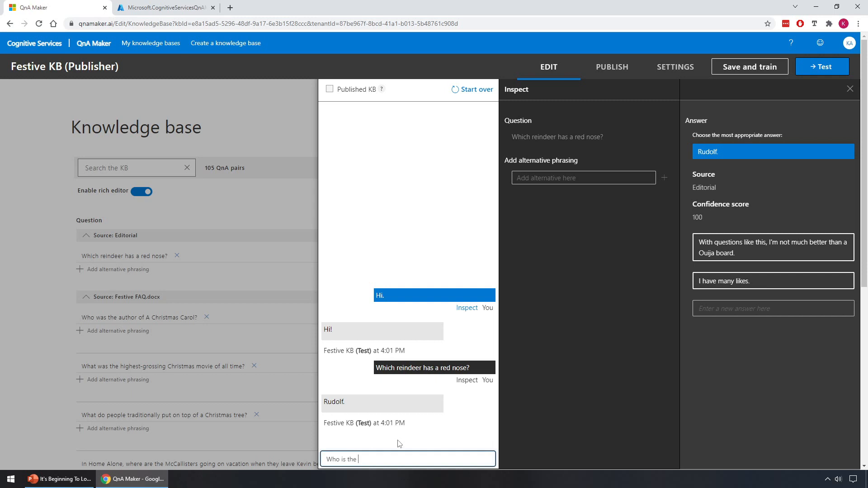
pyautogui.write('red nose')
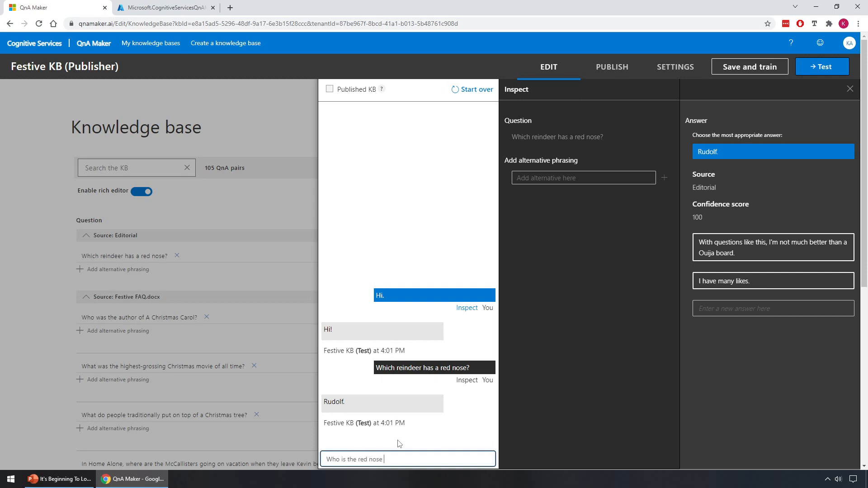
pyautogui.write('reinde')
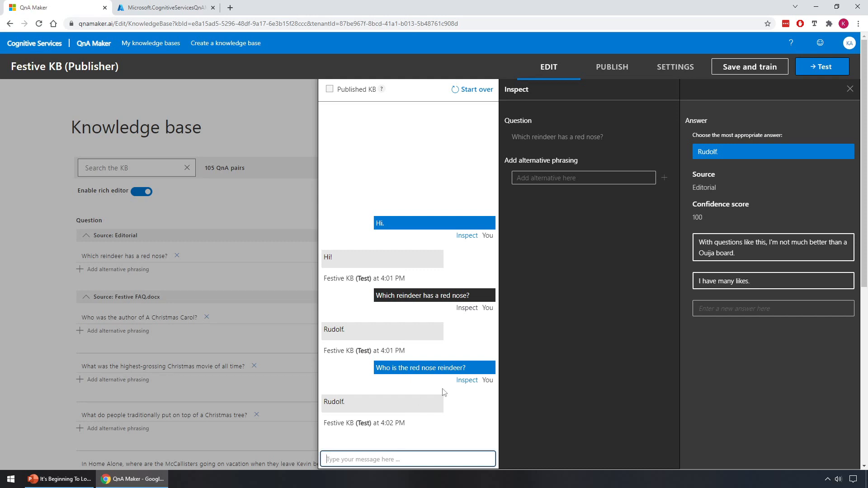
pyautogui.click(466, 380)
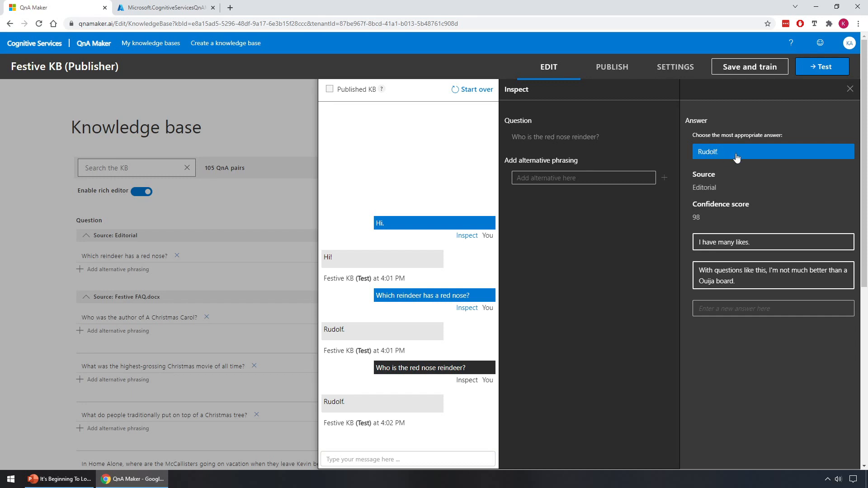
pyautogui.moveTo(694, 204)
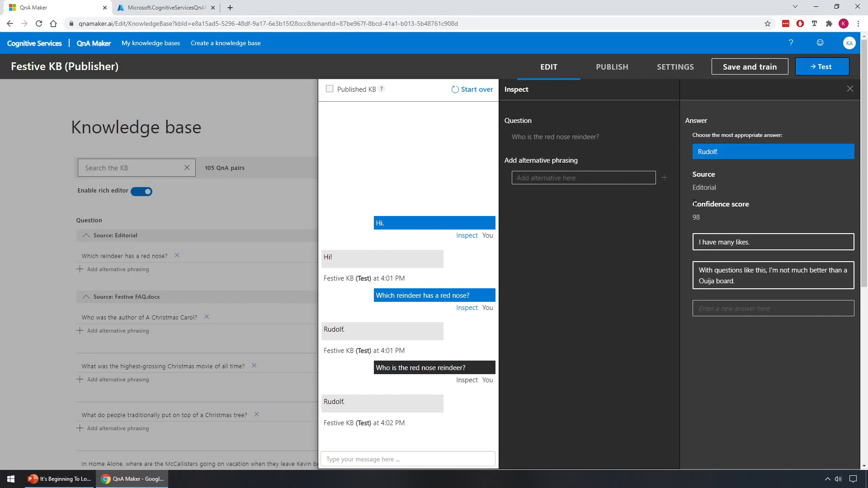
pyautogui.moveTo(703, 217)
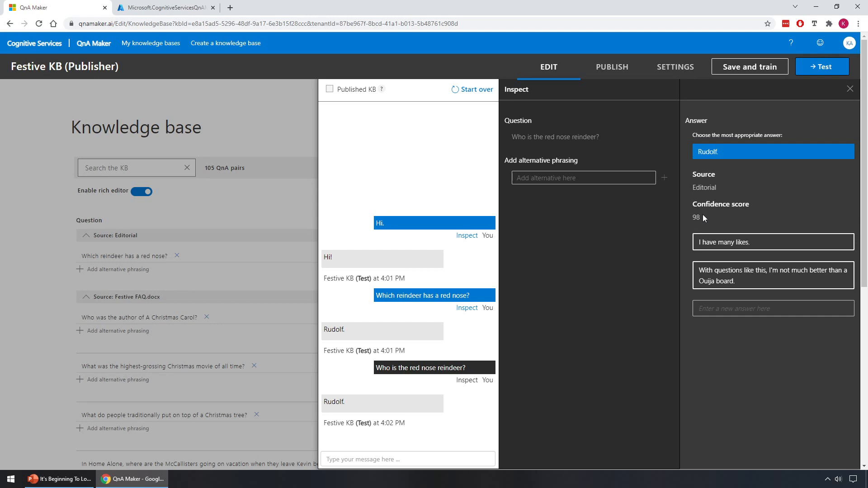
pyautogui.moveTo(492, 355)
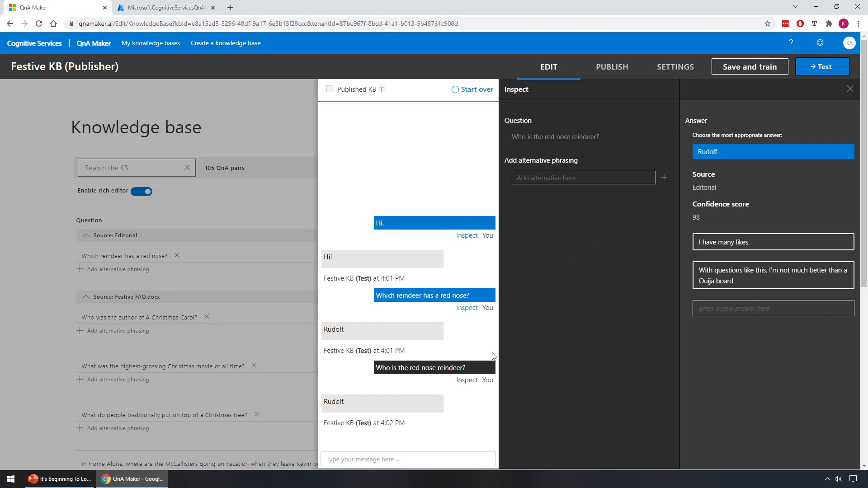
pyautogui.moveTo(474, 364)
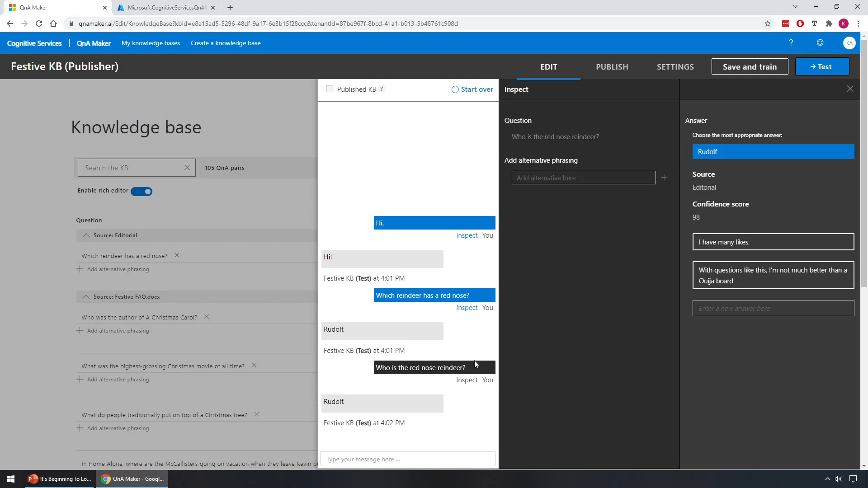
pyautogui.moveTo(584, 307)
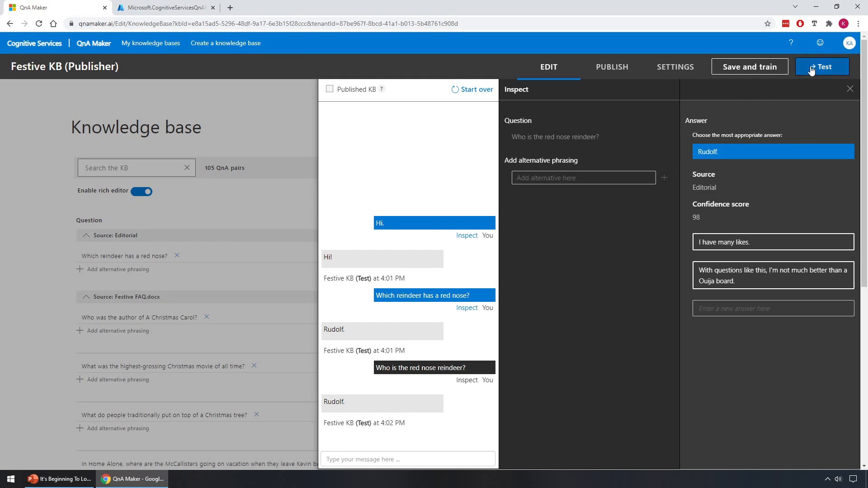
# Close the test panel and publish Festive KB from the PUBLISH tab.
pyautogui.click(821, 67)
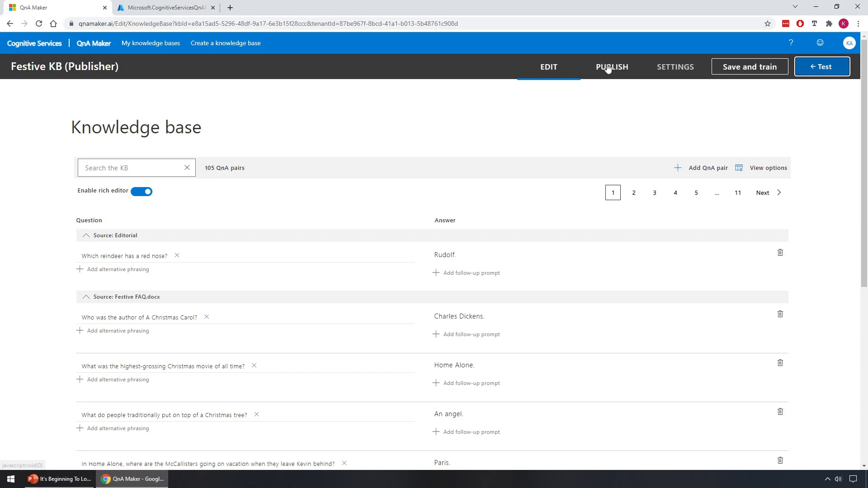
pyautogui.click(611, 67)
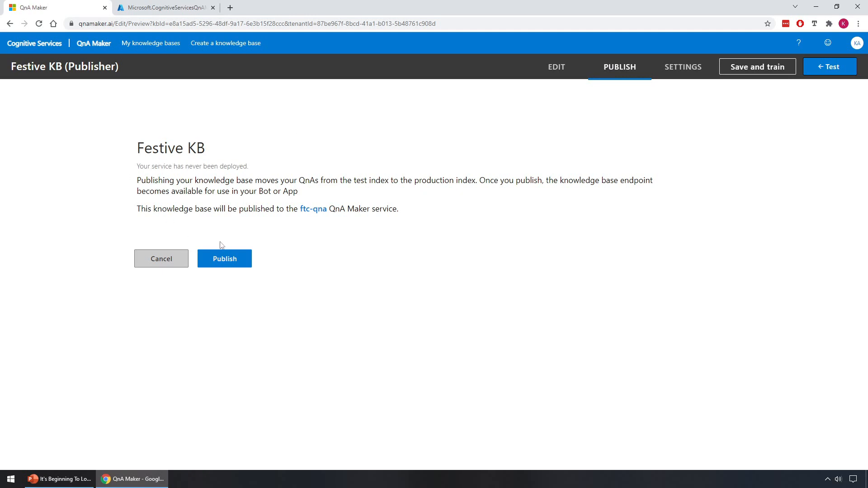
pyautogui.moveTo(243, 264)
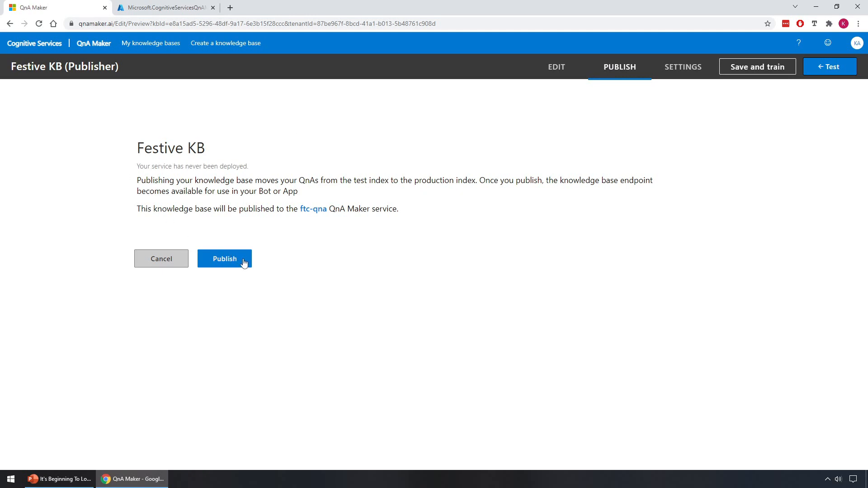
pyautogui.click(224, 258)
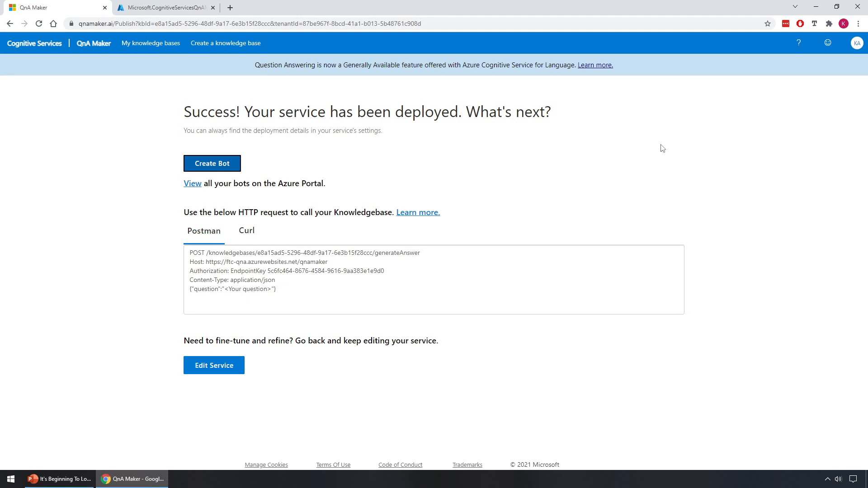
pyautogui.moveTo(202, 125)
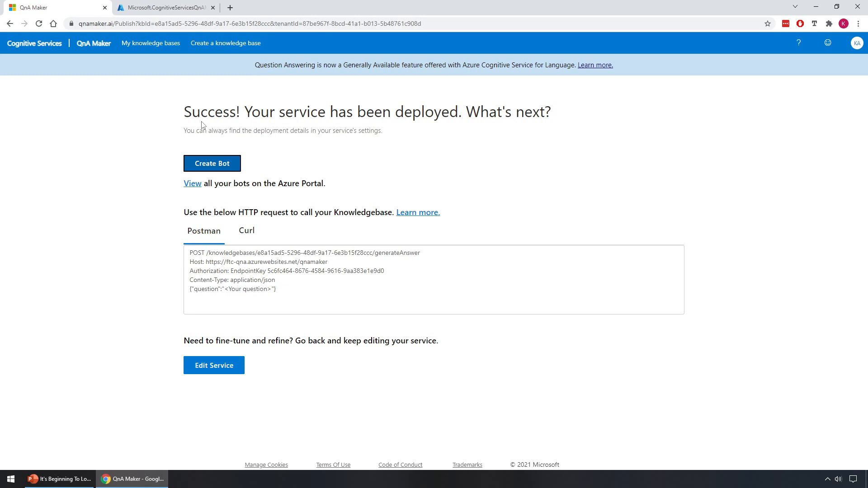
pyautogui.moveTo(212, 163)
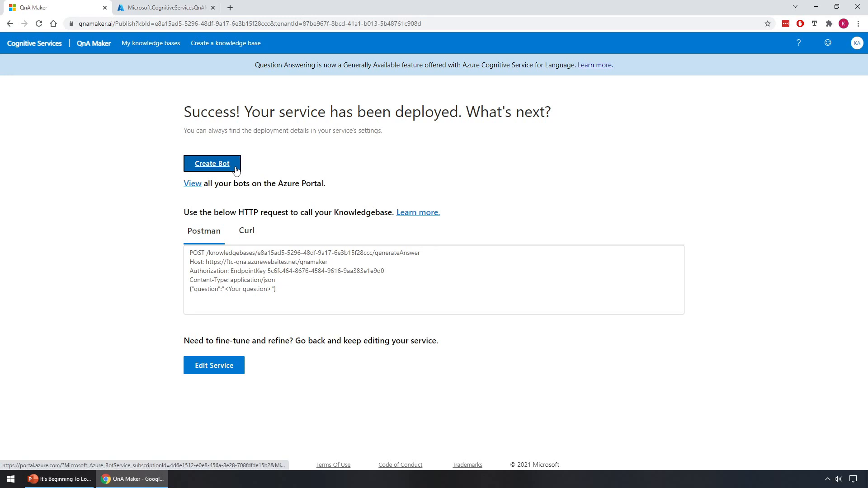
# Create a bot from the deployment page, opening the prefilled ftc-qna-bot Web App Bot form.
pyautogui.click(212, 163)
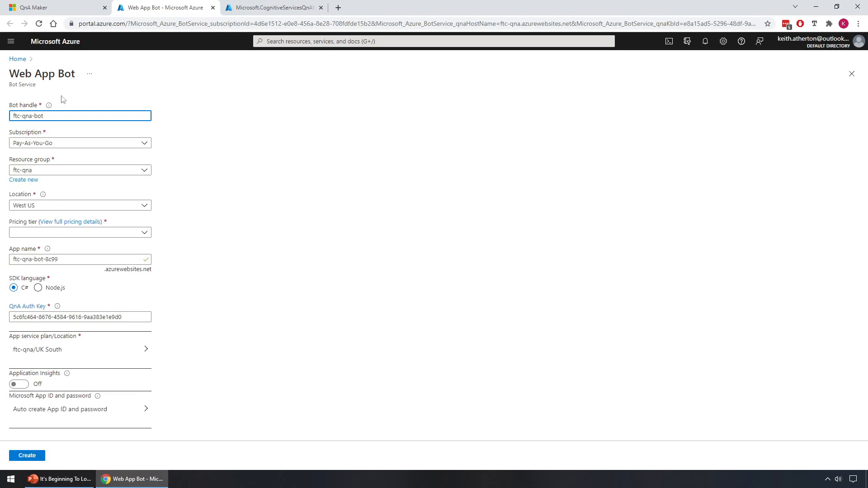
# Set the ftc-qna-bot Web App Bot location to UK South.
pyautogui.click(79, 116)
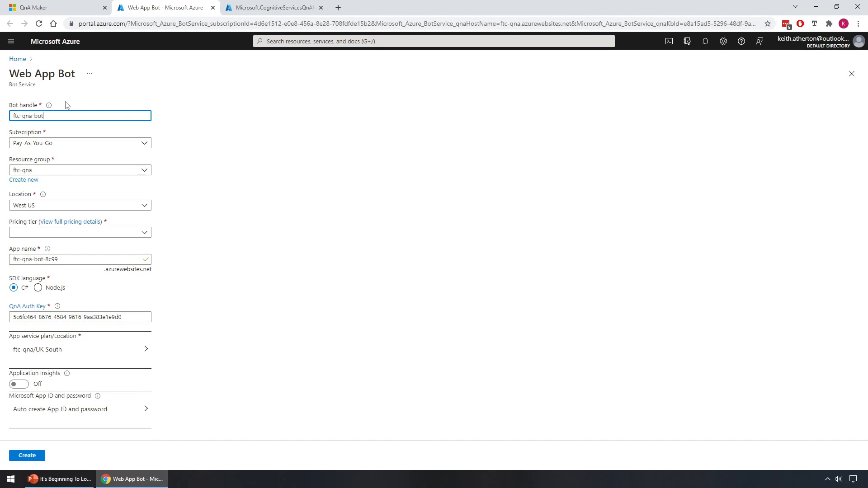
pyautogui.moveTo(27, 133)
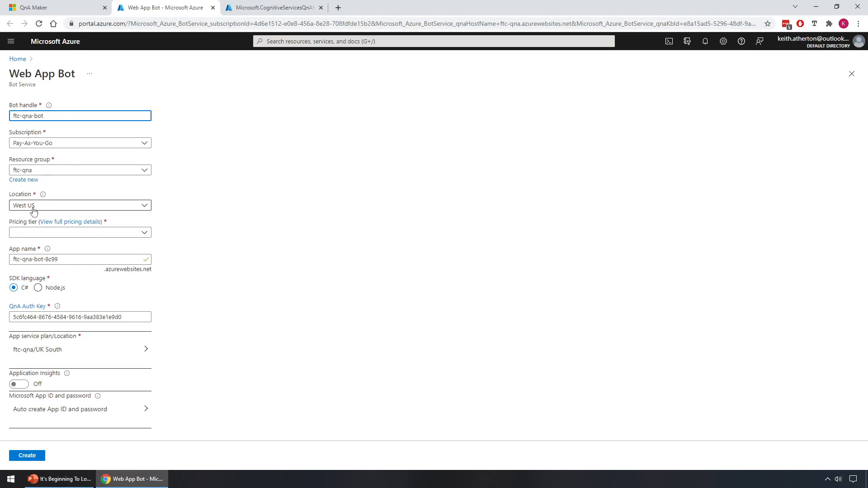
pyautogui.click(80, 204)
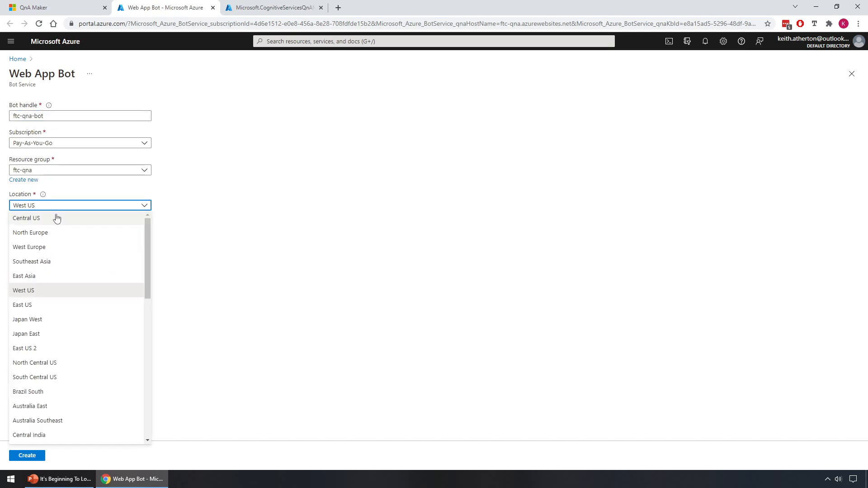
pyautogui.scroll(-3)
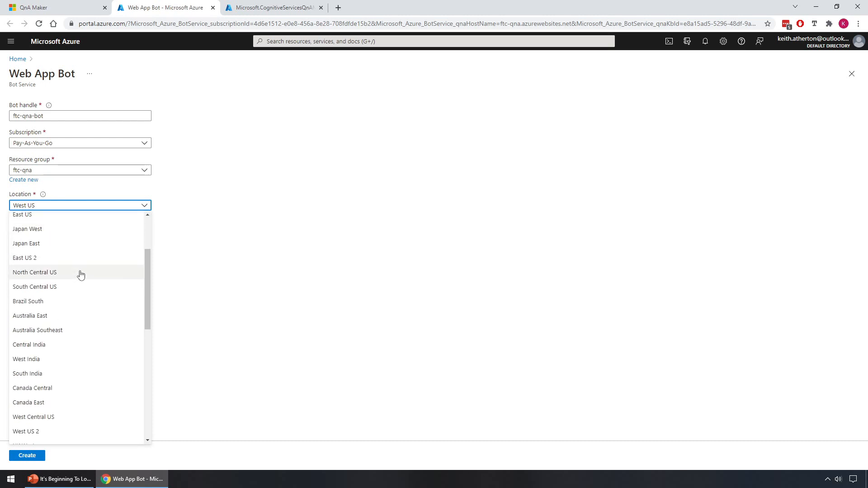
pyautogui.scroll(-3)
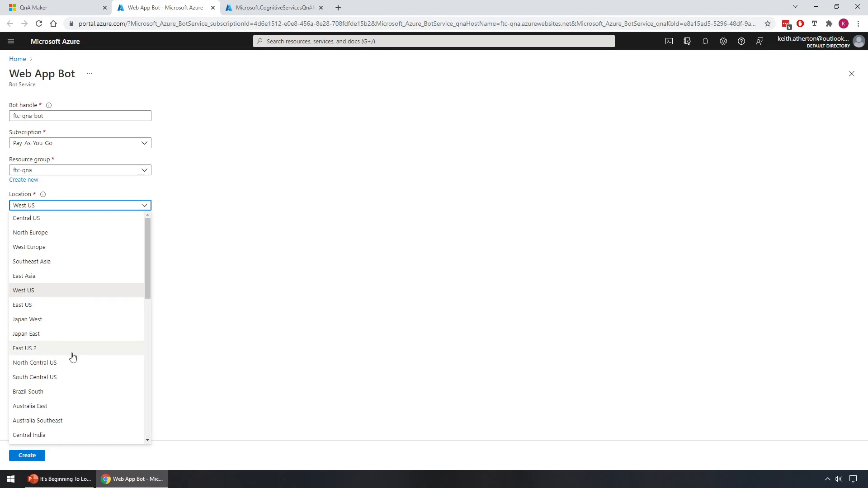
pyautogui.scroll(-3)
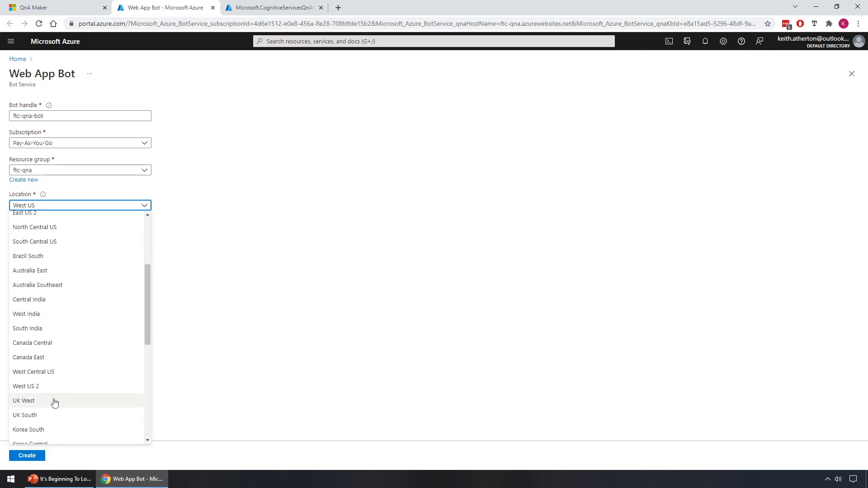
pyautogui.click(25, 414)
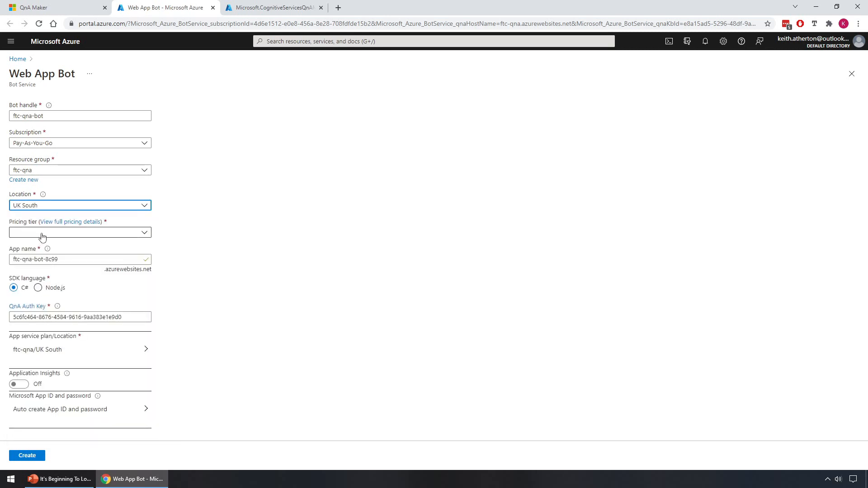
# Choose the free F0 pricing tier and C# SDK, then create the bot.
pyautogui.click(80, 232)
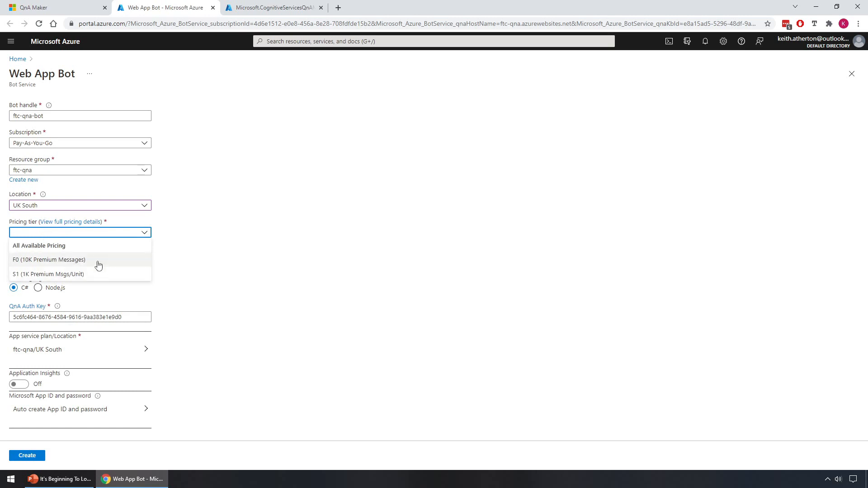
pyautogui.click(49, 259)
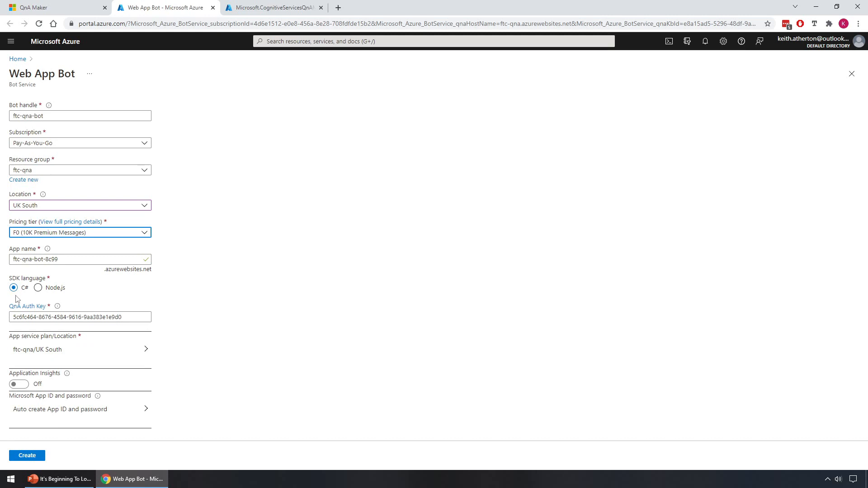
pyautogui.click(37, 288)
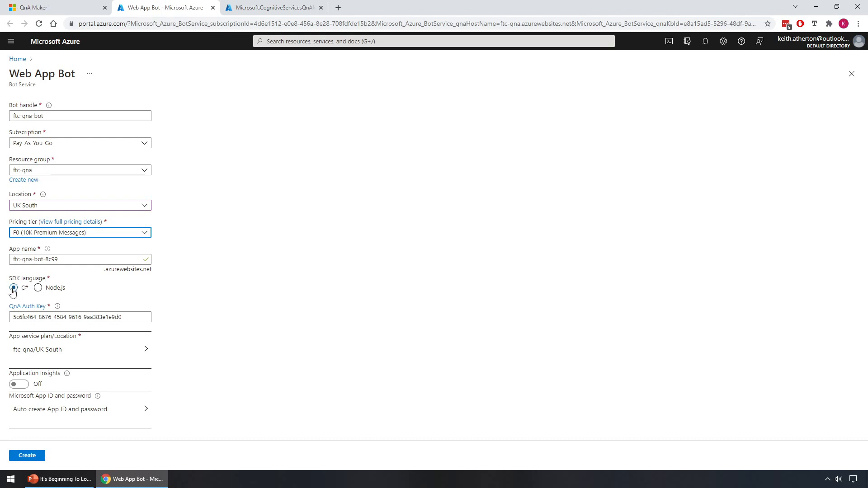
pyautogui.click(81, 316)
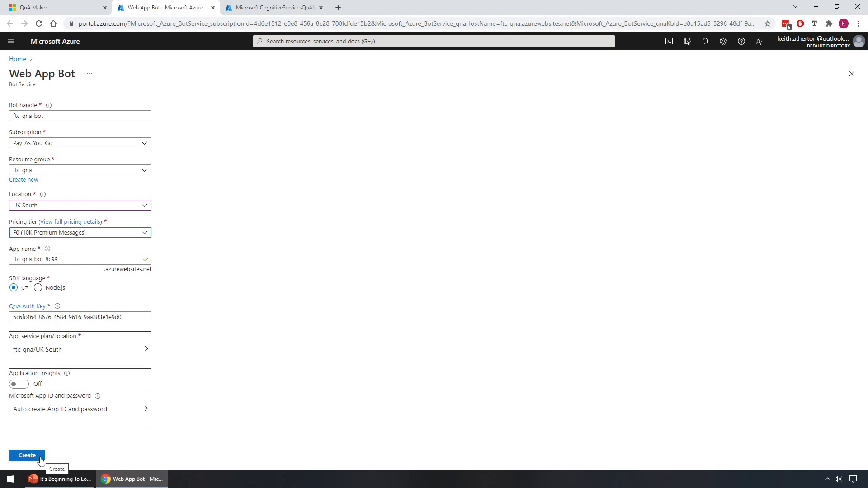
pyautogui.click(27, 455)
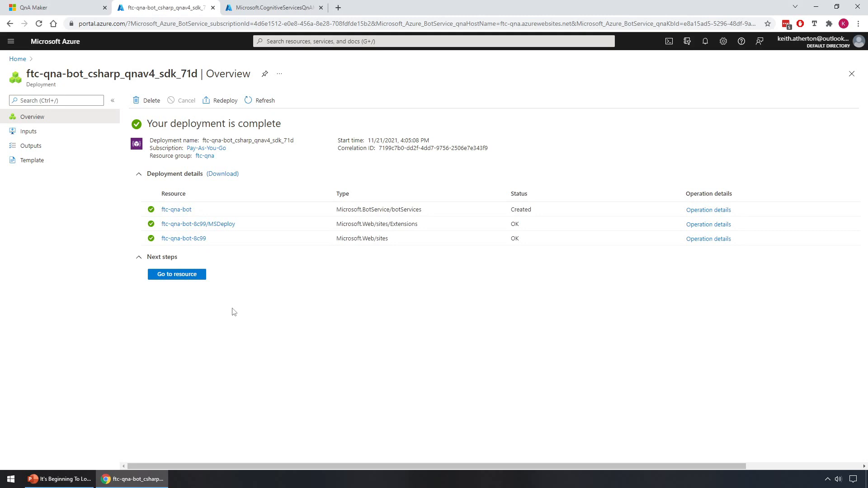
pyautogui.moveTo(234, 312)
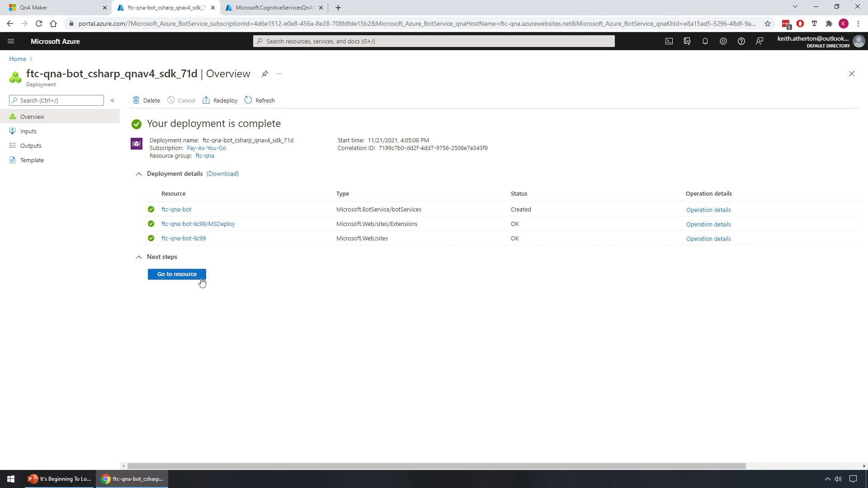
# Go to the deployed ftc-qna-bot resource page.
pyautogui.click(177, 274)
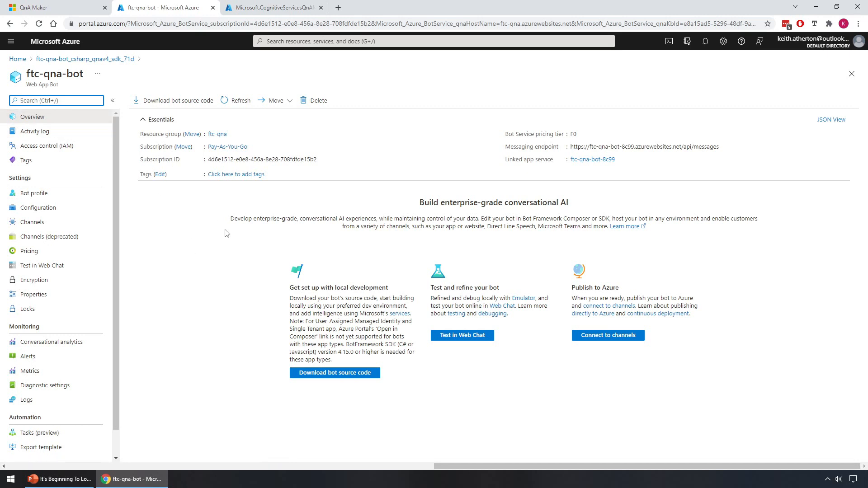
pyautogui.moveTo(298, 245)
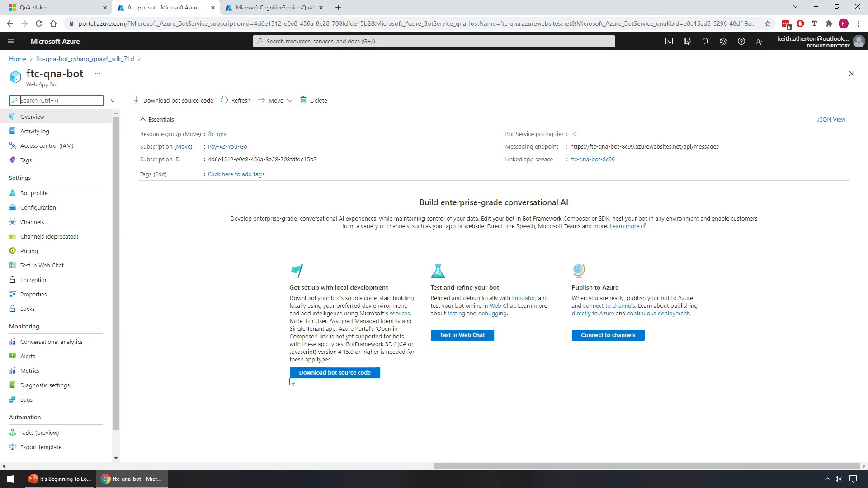
pyautogui.moveTo(254, 369)
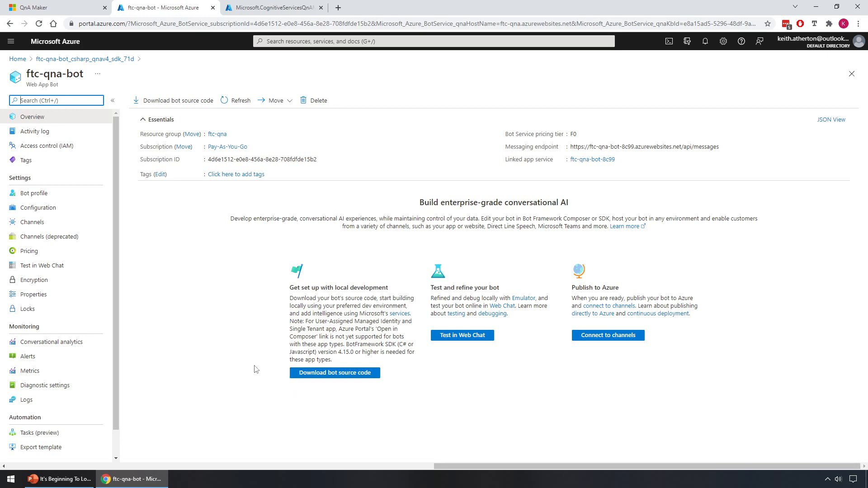
pyautogui.moveTo(221, 372)
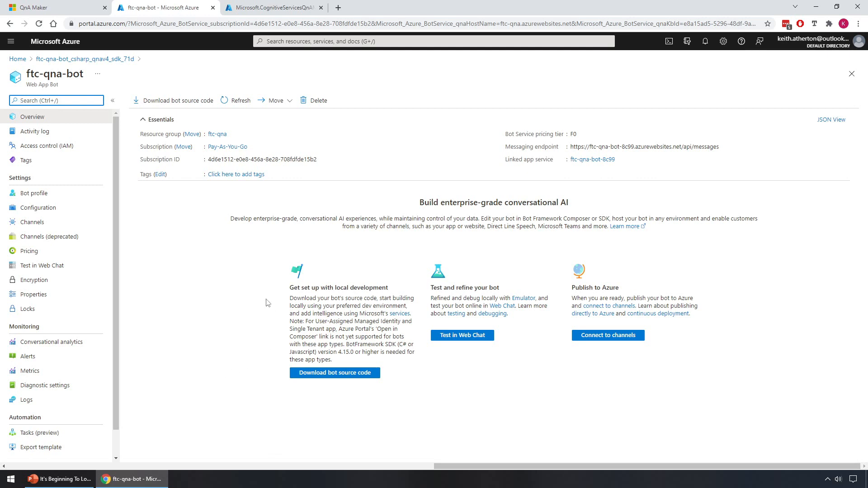
pyautogui.moveTo(259, 278)
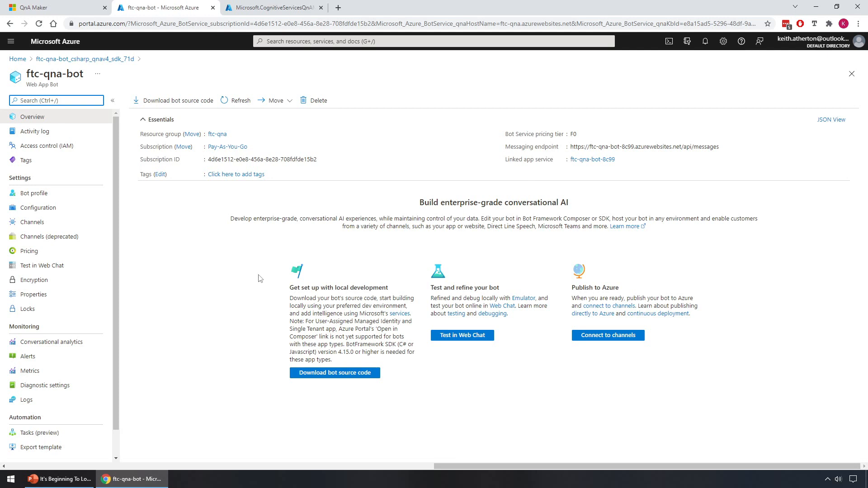
pyautogui.moveTo(486, 361)
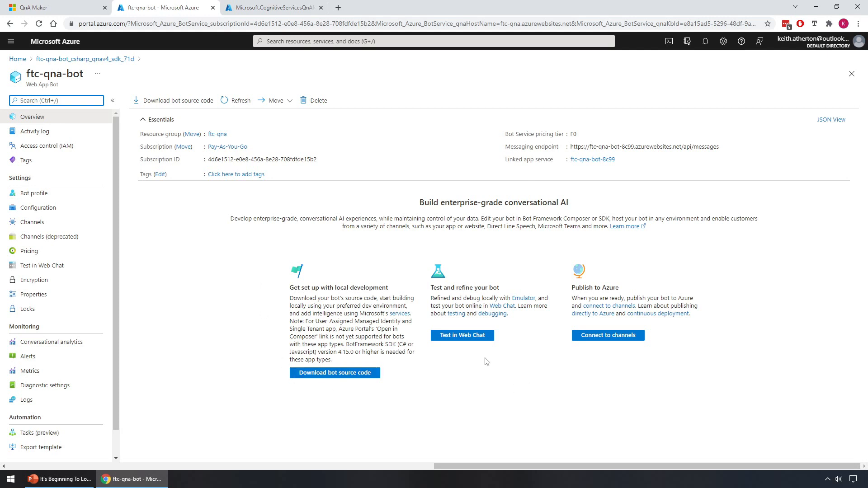
pyautogui.moveTo(474, 354)
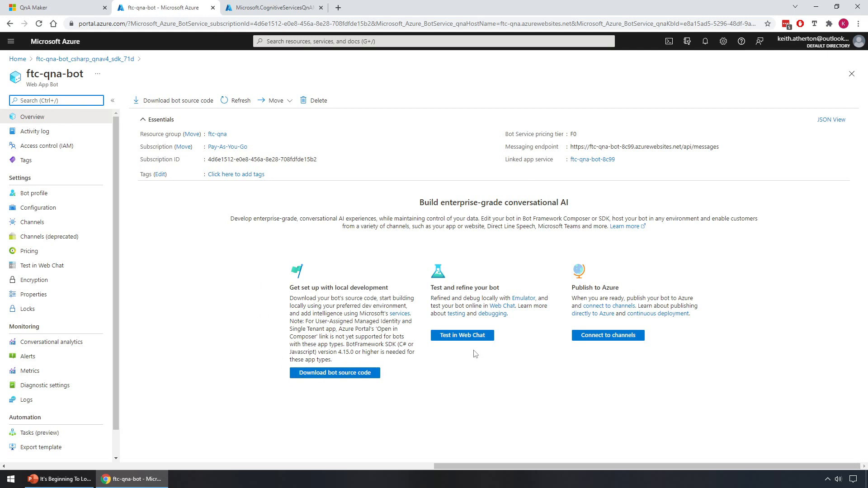
pyautogui.moveTo(481, 348)
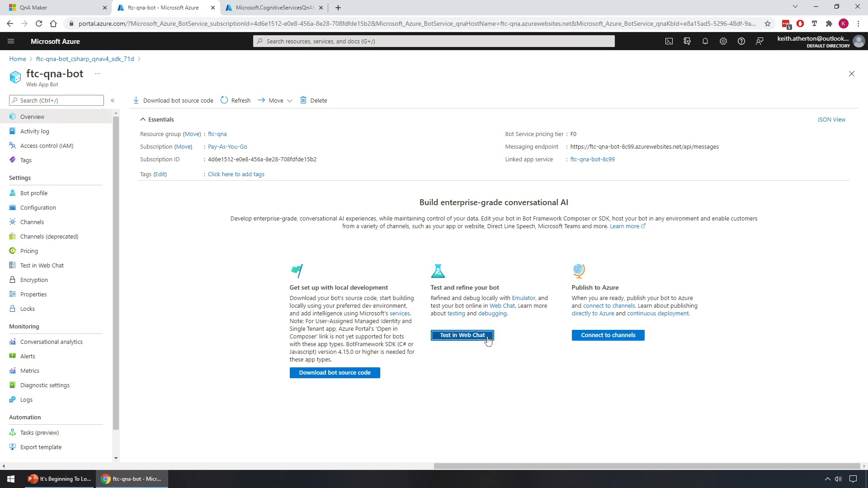
# Ask ftc-qna-bot twice who wrote A Christmas Carol in Web Chat, getting 'Charles Dickens.'.
pyautogui.click(461, 335)
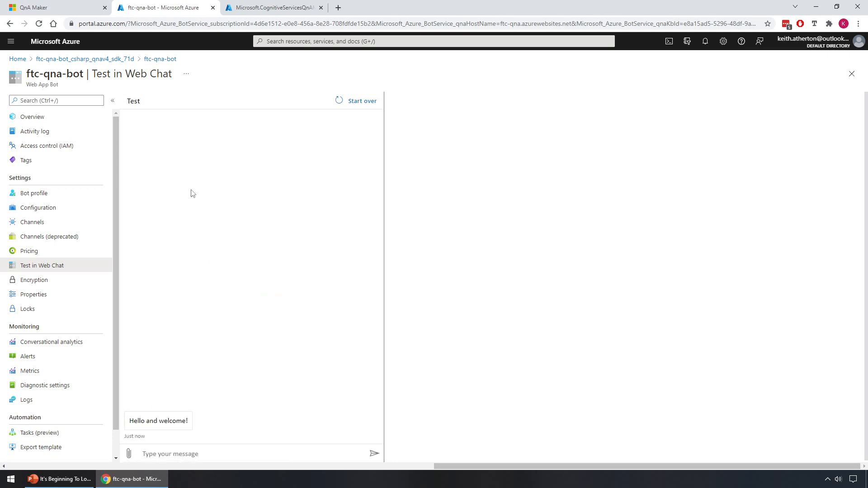
pyautogui.moveTo(293, 120)
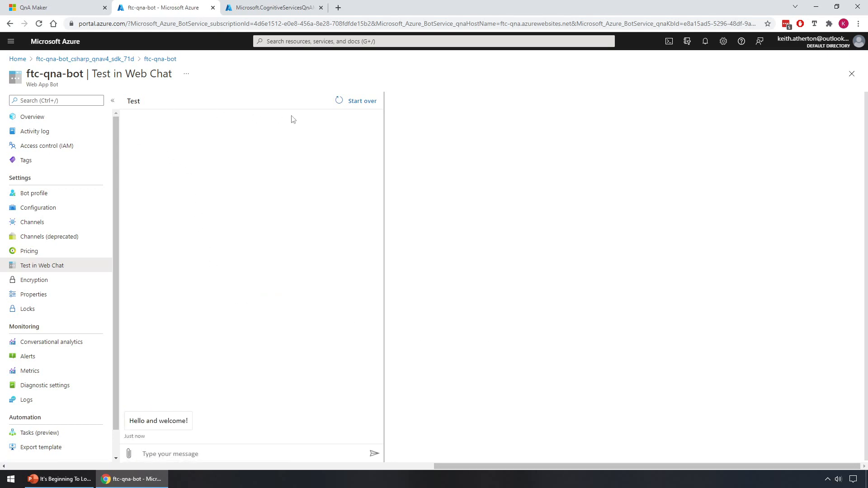
pyautogui.moveTo(142, 429)
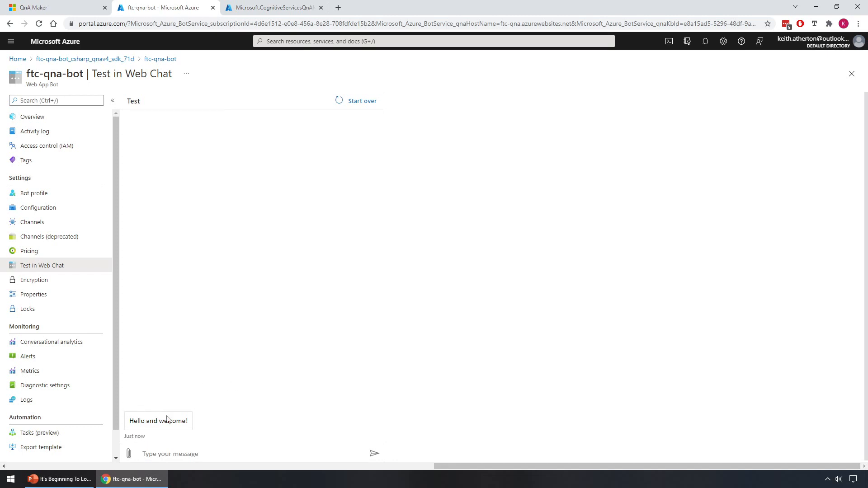
pyautogui.moveTo(175, 465)
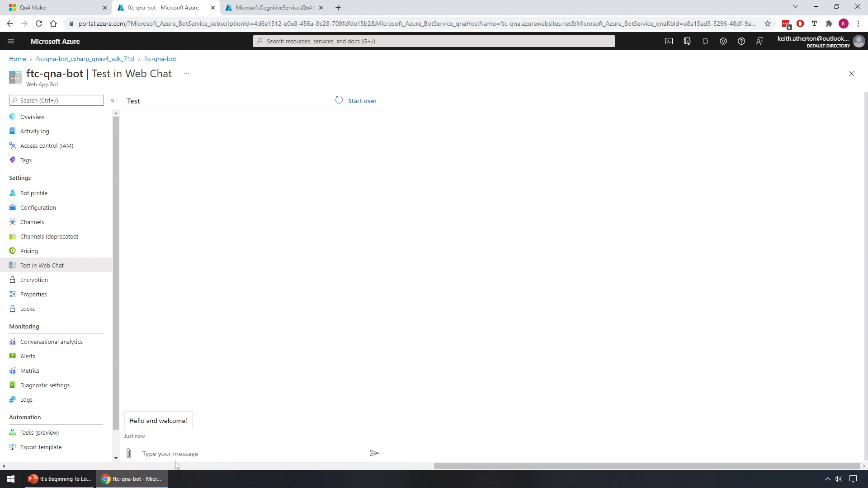
pyautogui.click(169, 453)
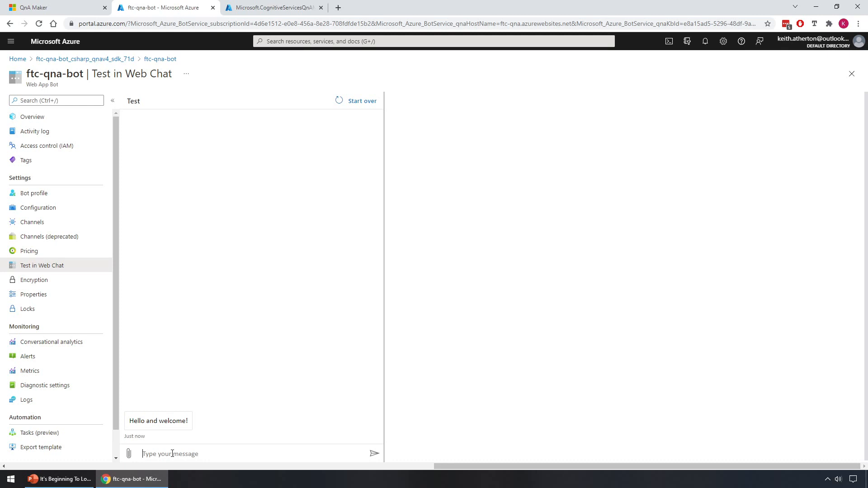
pyautogui.write('Who was the author of a')
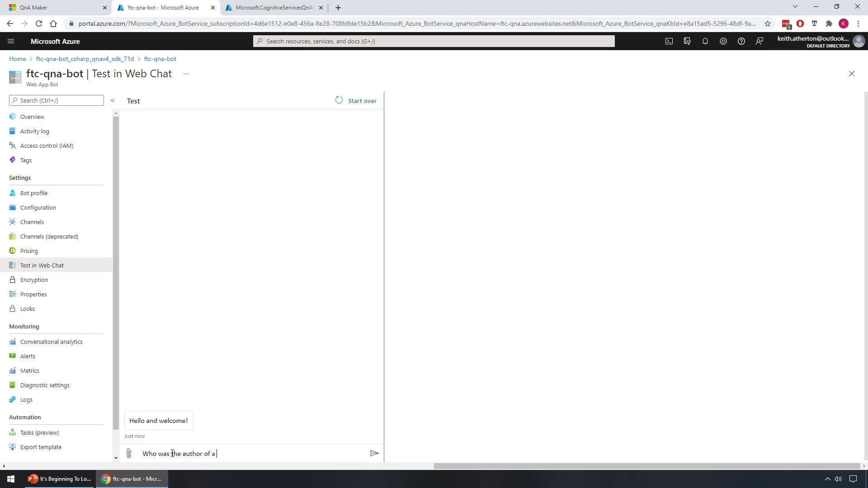
pyautogui.write('A Christm')
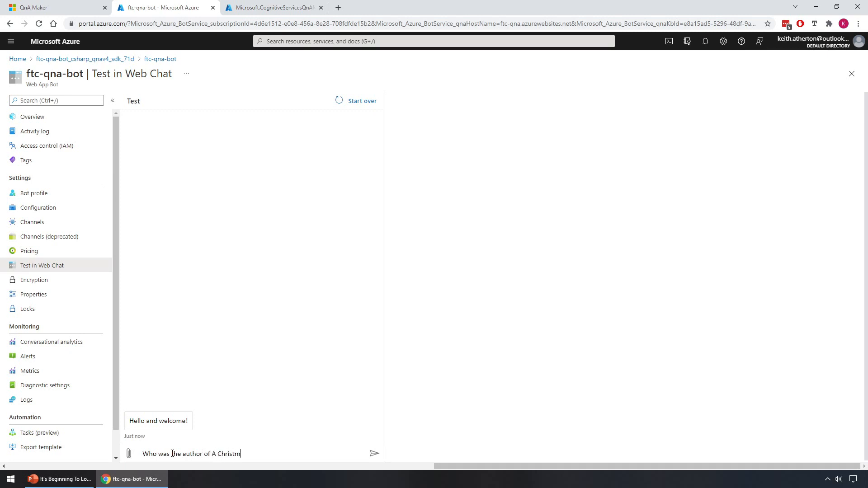
pyautogui.write('as Carol?')
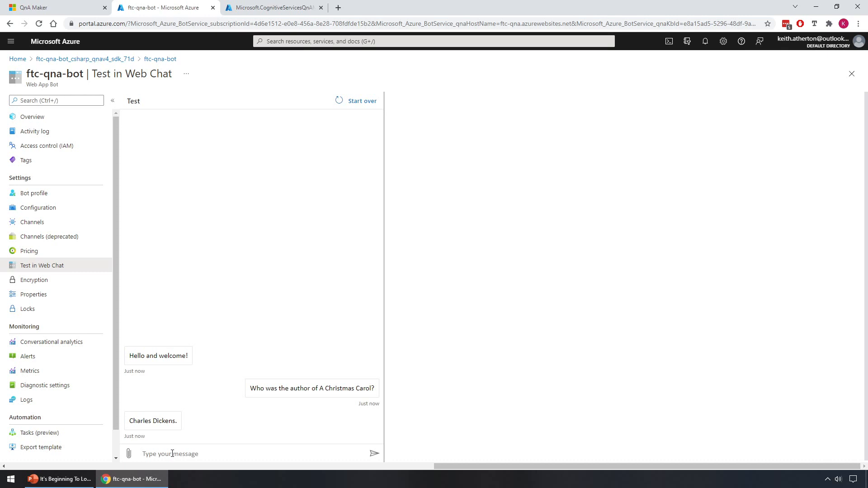
pyautogui.click(171, 453)
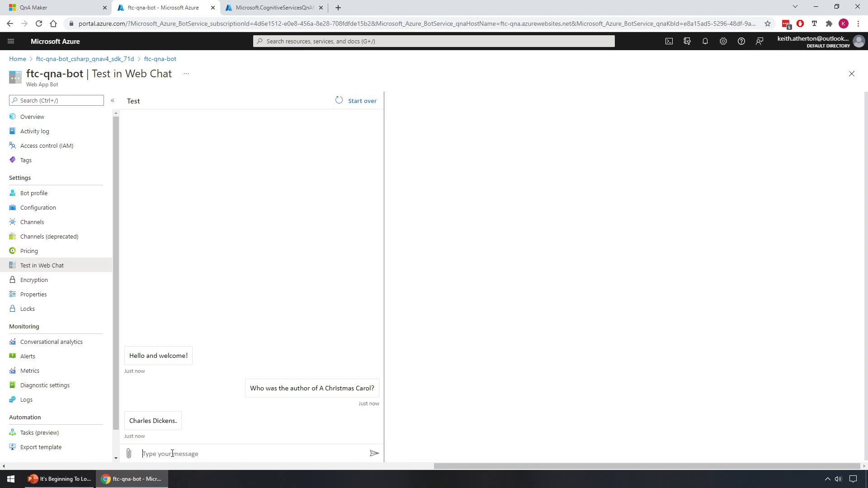
pyautogui.write('Who wrote')
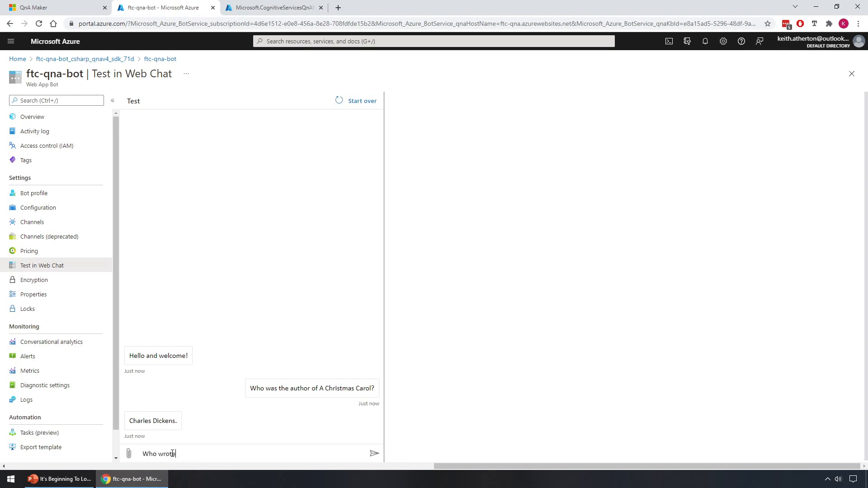
pyautogui.write('A Chr')
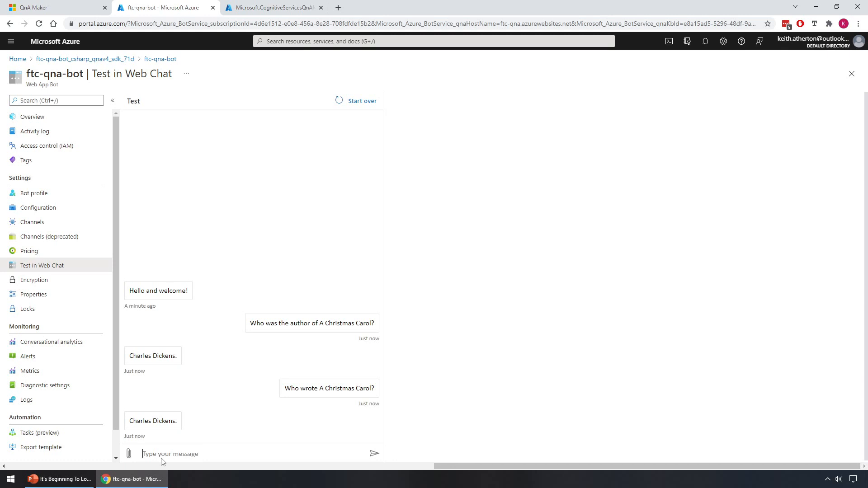
# Ask the bot who its boss is, the best present, and whether Die Hard is a Christmas movie.
pyautogui.write('W')
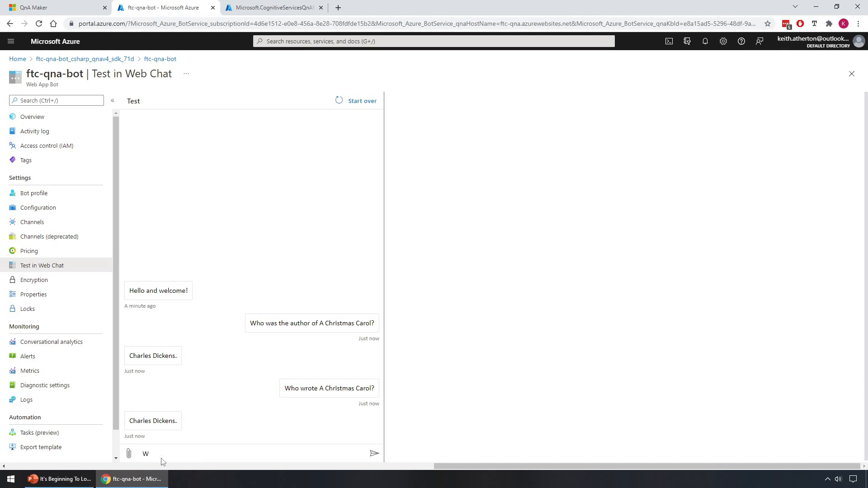
pyautogui.write('ho is your boss')
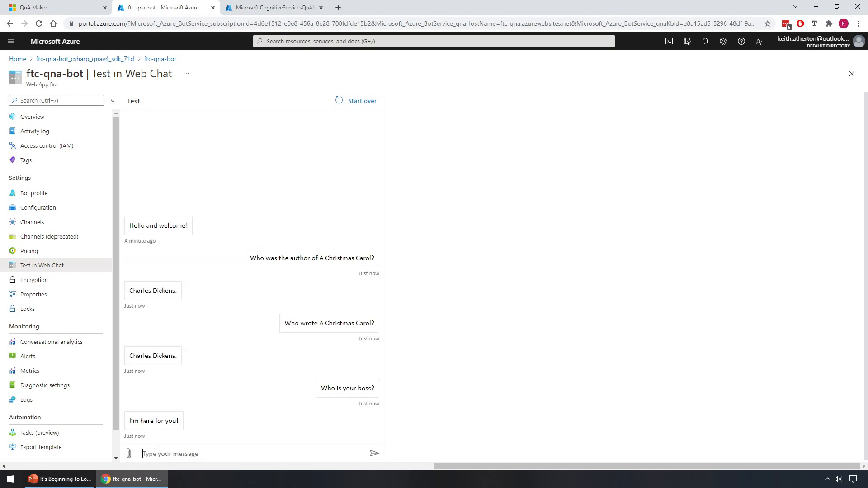
pyautogui.moveTo(158, 444)
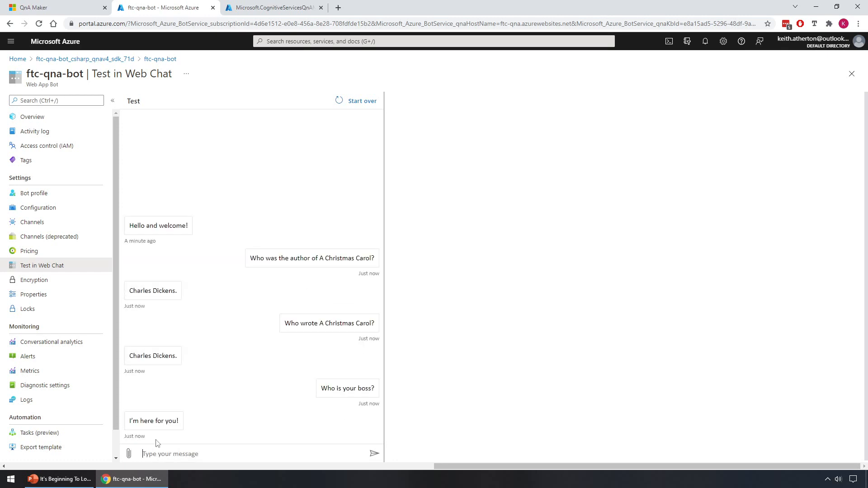
pyautogui.moveTo(228, 420)
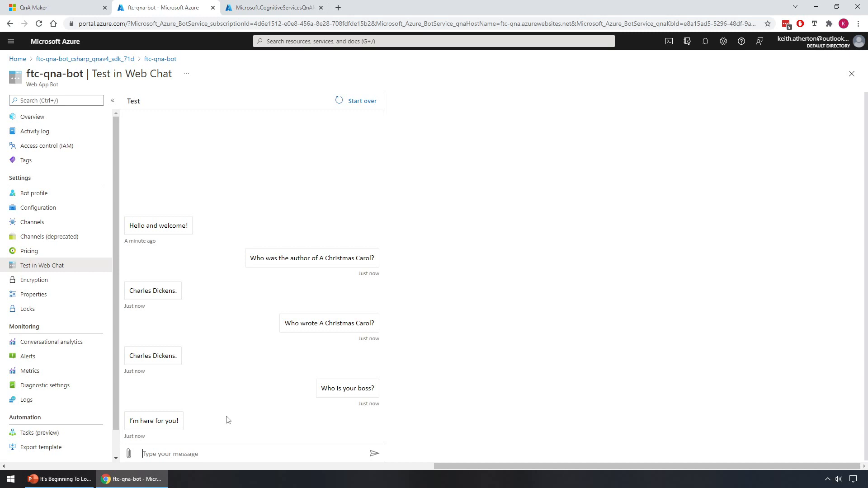
pyautogui.write('What')
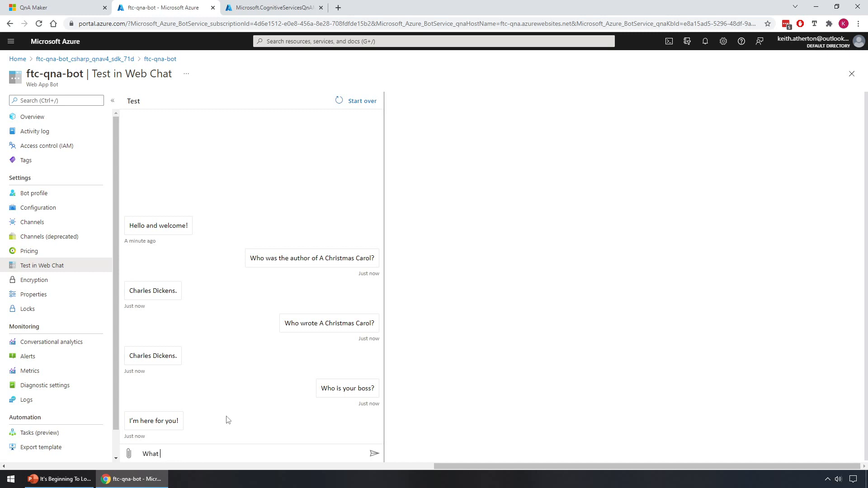
pyautogui.write('is the est Christmas present')
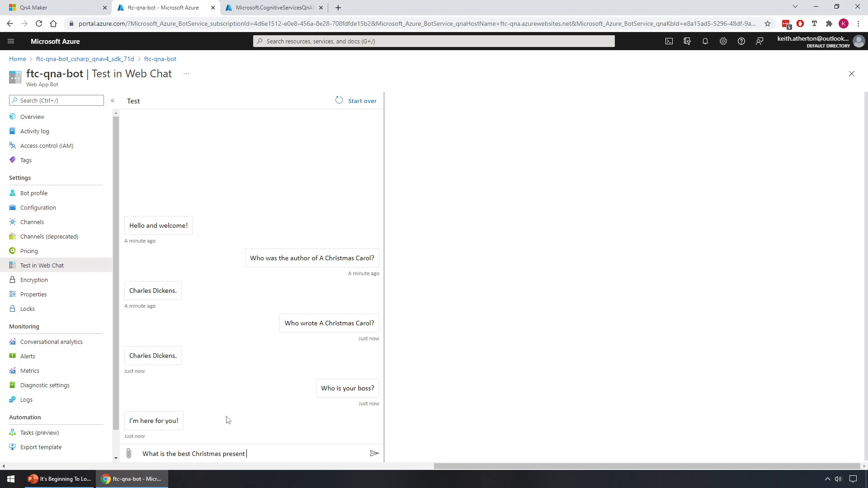
pyautogui.write('in the world?')
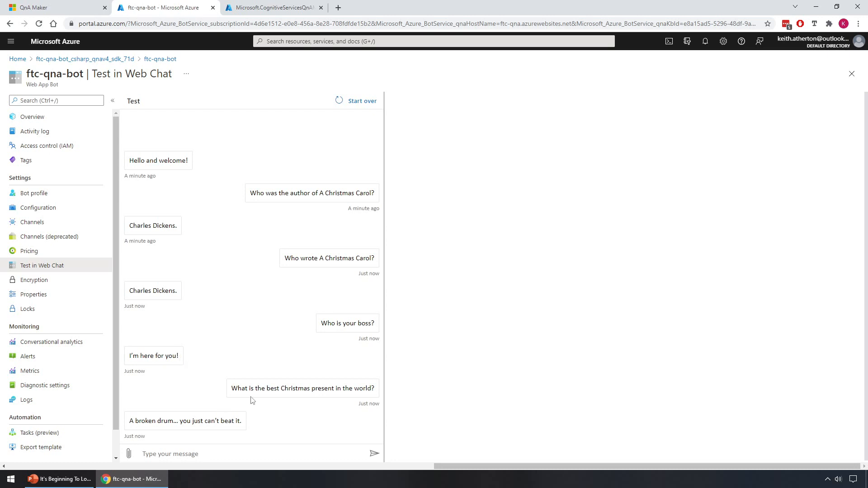
pyautogui.moveTo(260, 385)
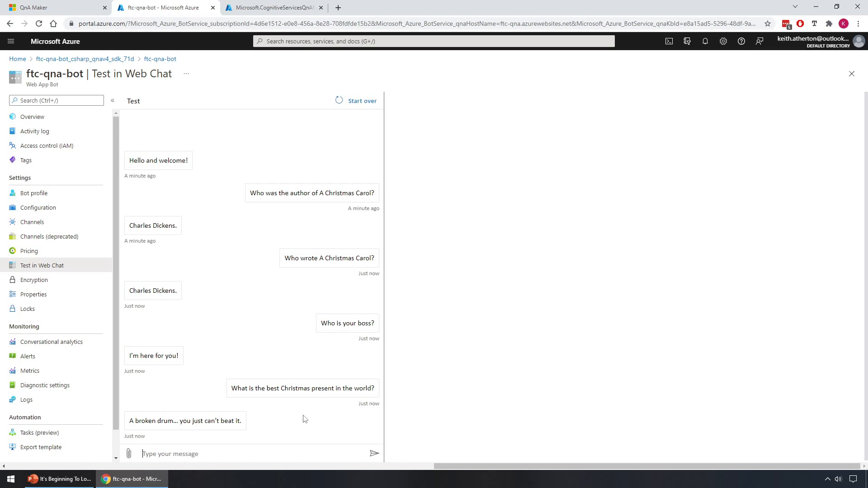
pyautogui.moveTo(215, 465)
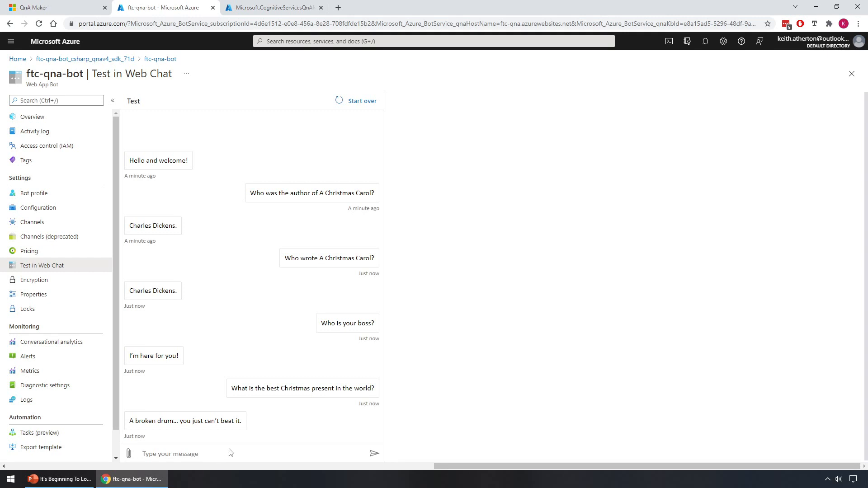
pyautogui.write('Is Die')
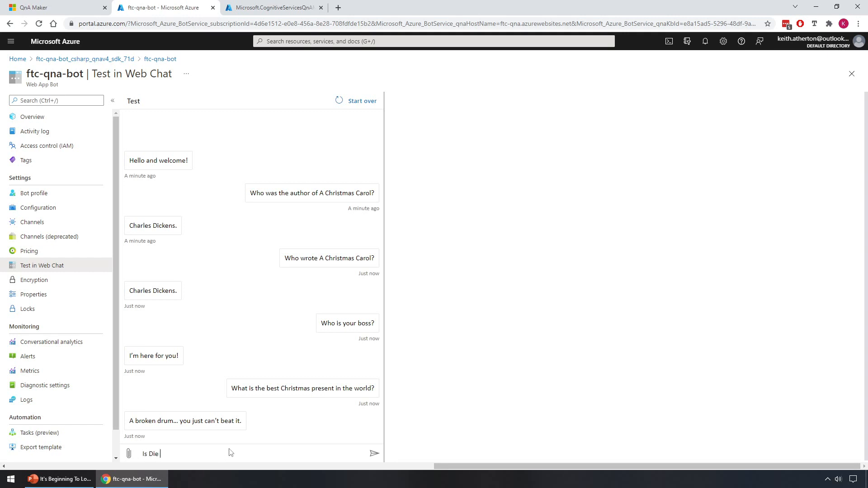
pyautogui.write('Hard a Chri')
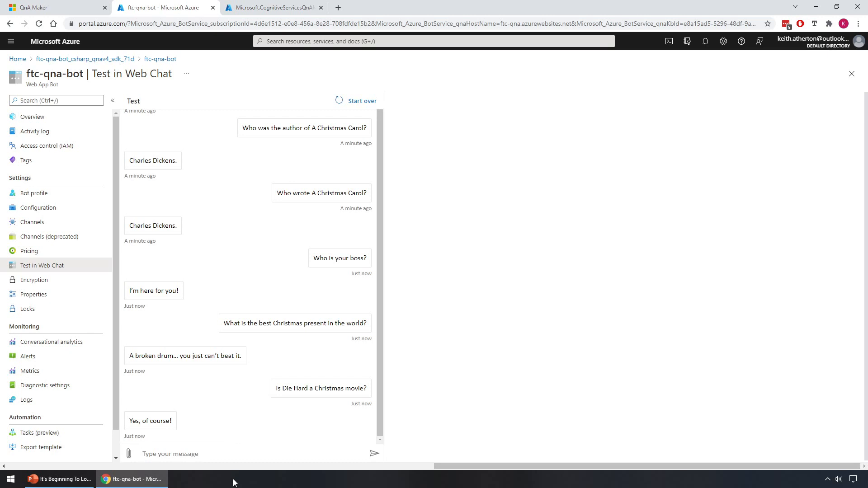
pyautogui.moveTo(272, 253)
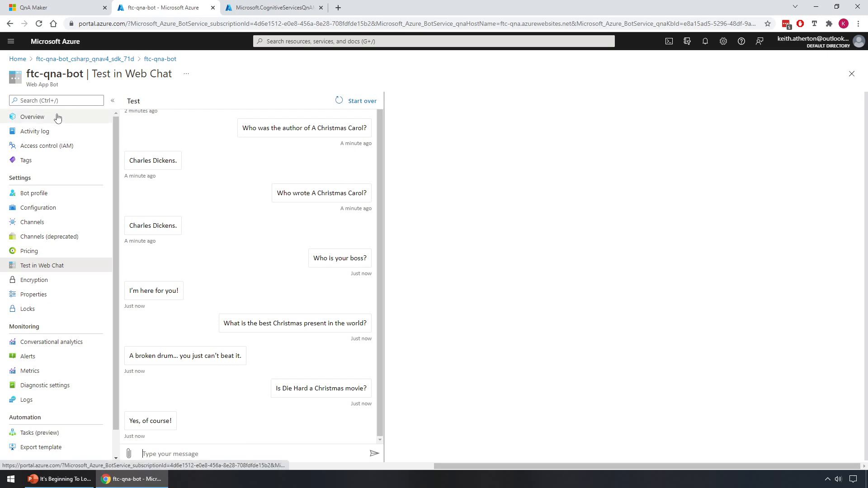
# Go from ftc-qna-bot's Overview to its Channels page, showing Web Chat connected and healthy.
pyautogui.click(32, 117)
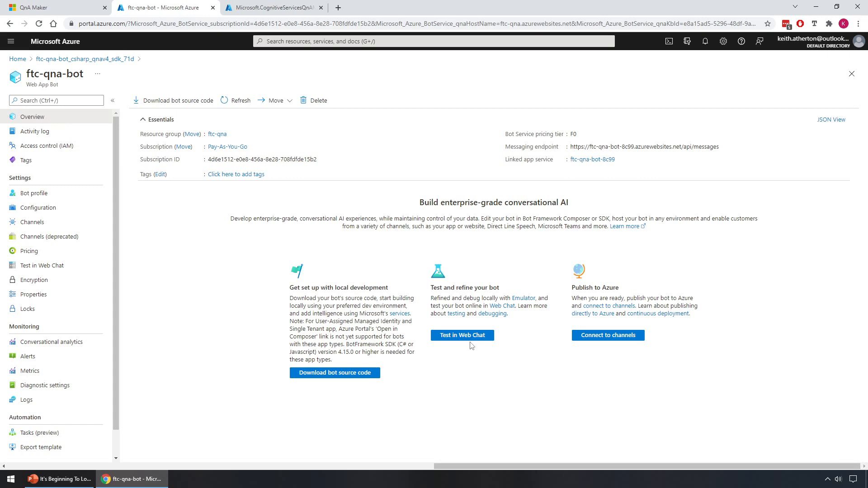
pyautogui.moveTo(614, 278)
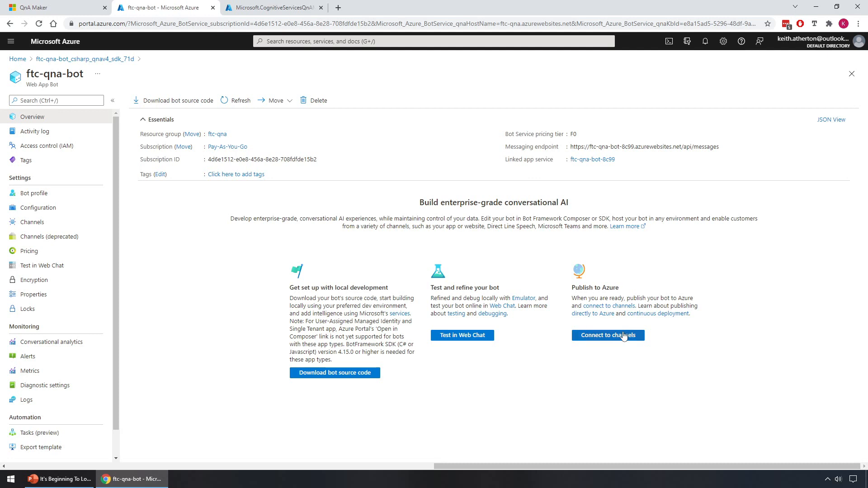
pyautogui.moveTo(157, 174)
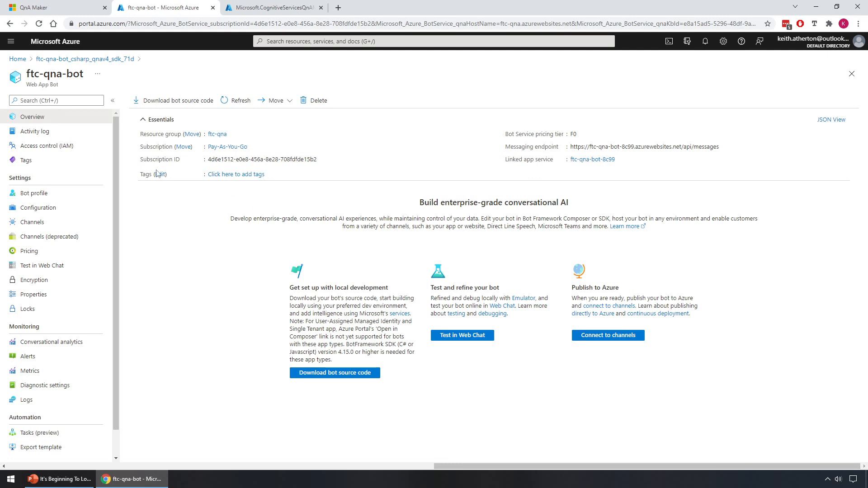
pyautogui.moveTo(32, 221)
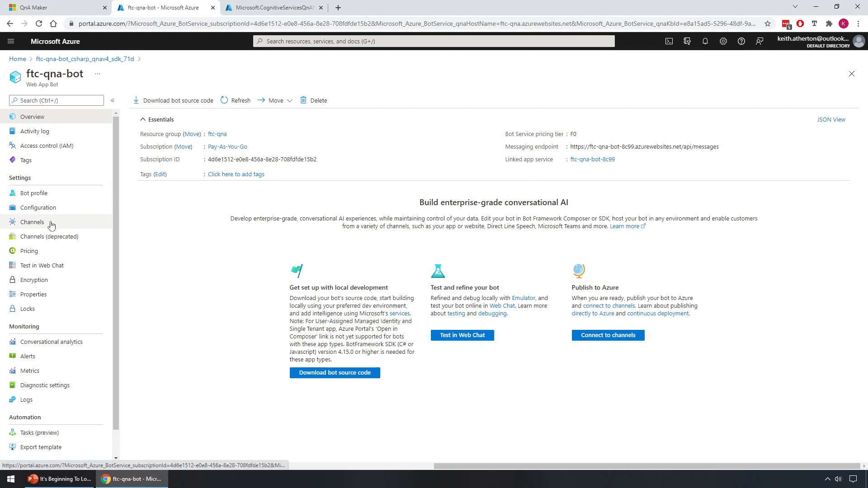
pyautogui.click(31, 222)
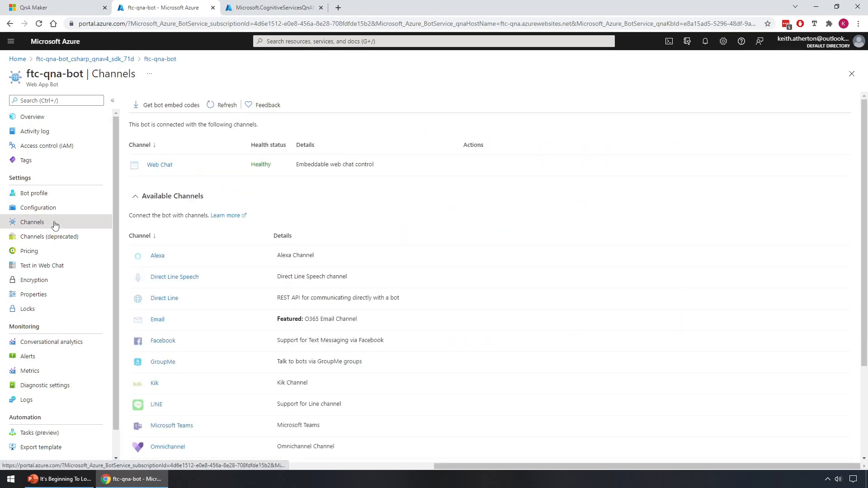
pyautogui.moveTo(325, 200)
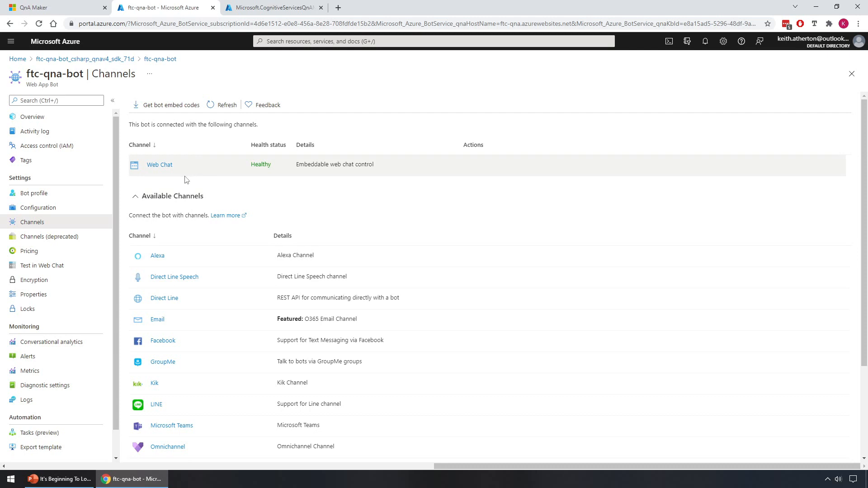
pyautogui.moveTo(183, 220)
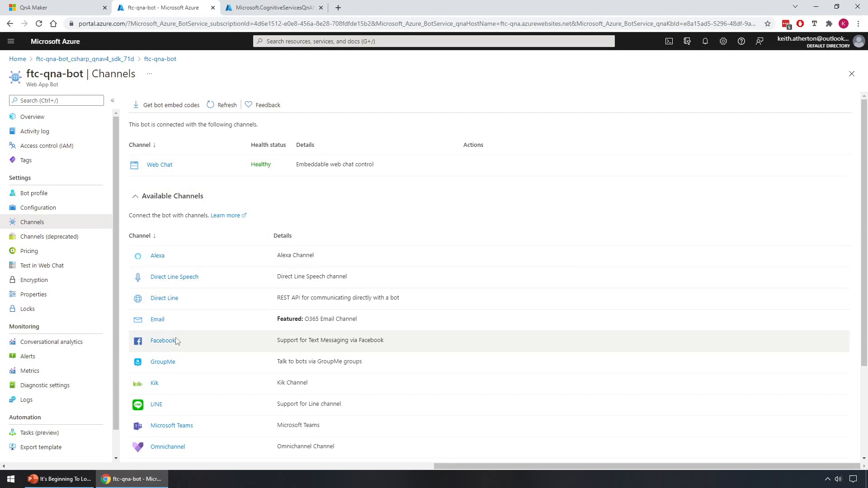
pyautogui.moveTo(172, 425)
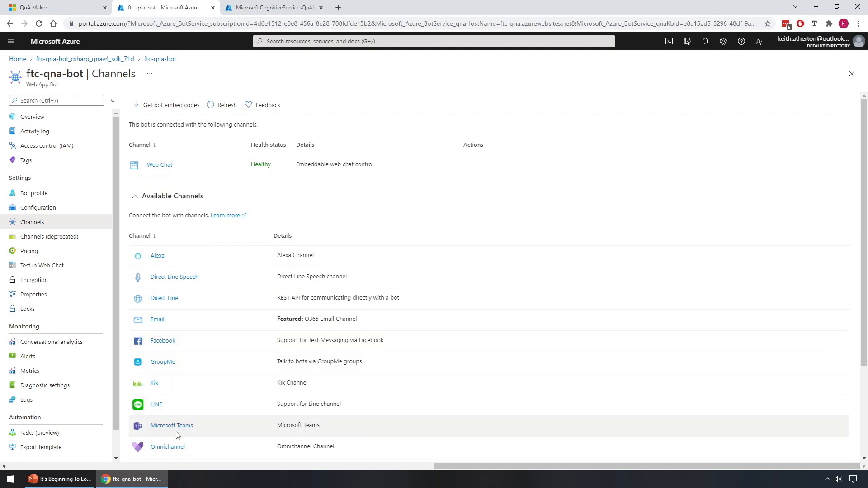
pyautogui.moveTo(172, 425)
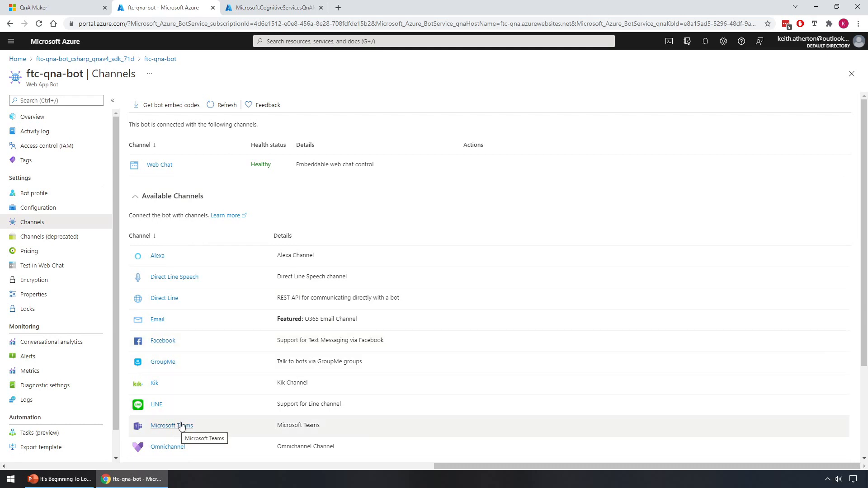
pyautogui.moveTo(185, 412)
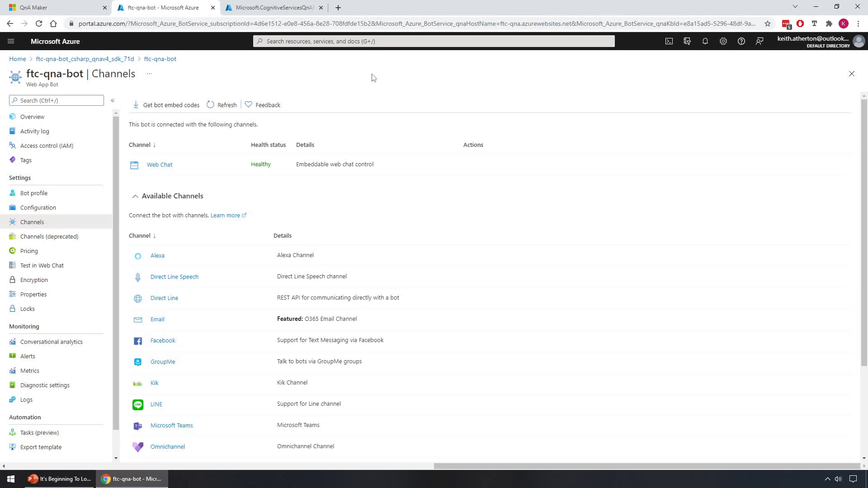
pyautogui.moveTo(178, 74)
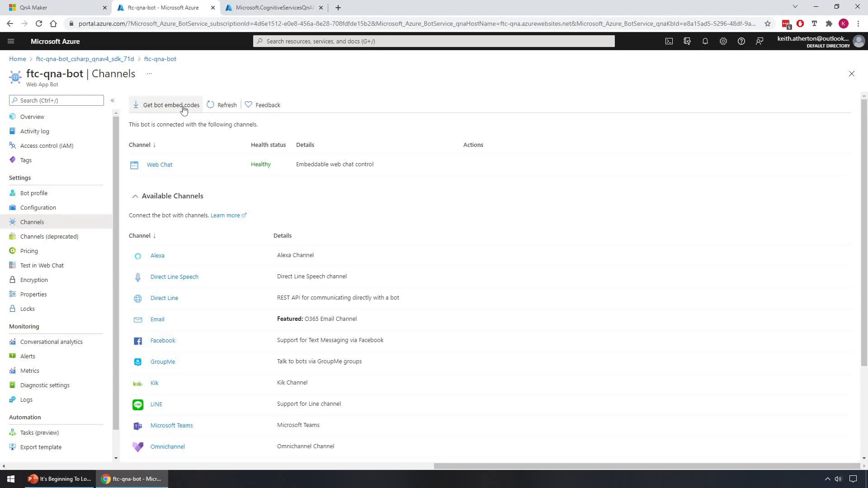
# Show the bot's embed codes to copy the Web Chat iframe code.
pyautogui.click(170, 104)
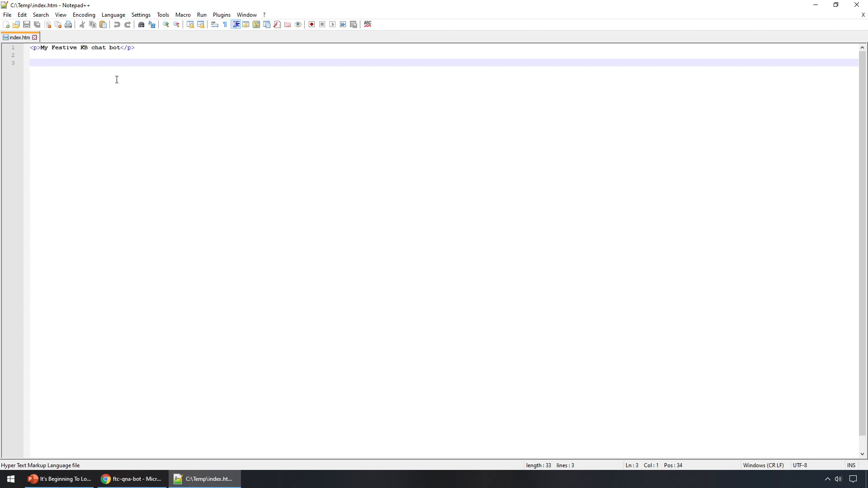
# Paste the ftc-qna-bot Web Chat iframe embed code as line 3 of index.htm.
pyautogui.write('<iframe src="https://webchat.botframework.com/embed/ftc-qna-bot?s=YOUR_SECRET_HERE" style="height: 502px; max-height: 502px;"></iframe>')
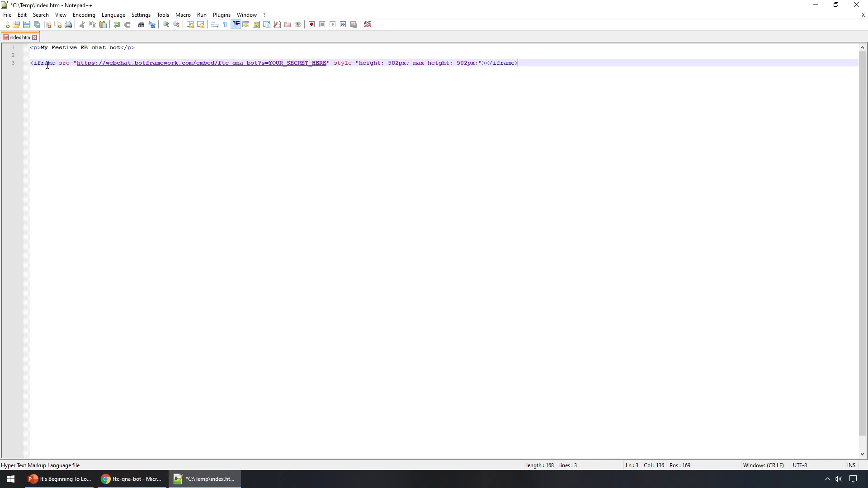
pyautogui.moveTo(198, 68)
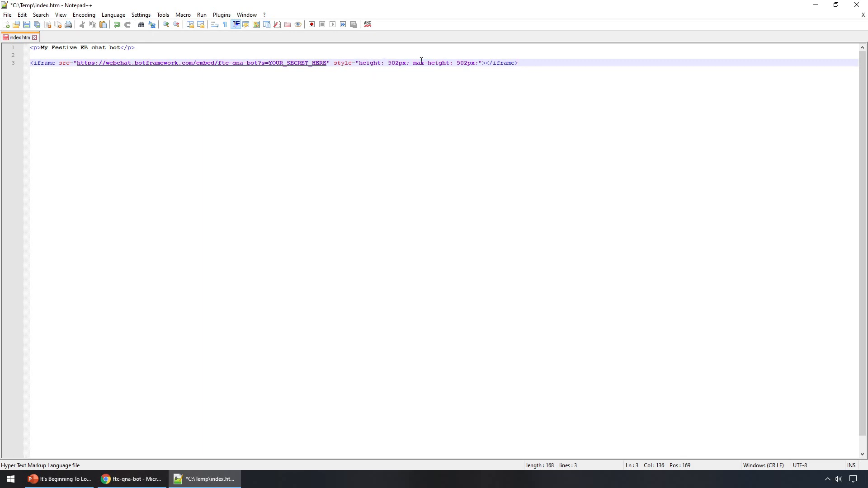
pyautogui.moveTo(270, 65)
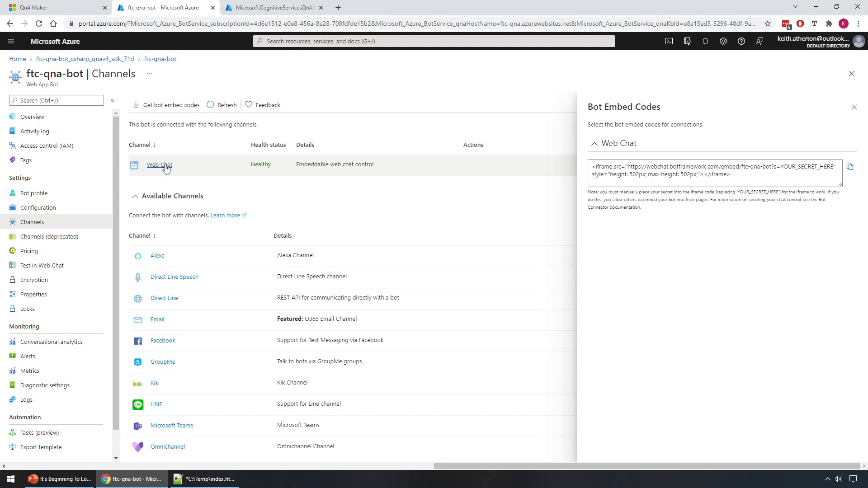
# Reveal and copy the Web Chat channel's first secret key, then return to index.htm.
pyautogui.click(160, 165)
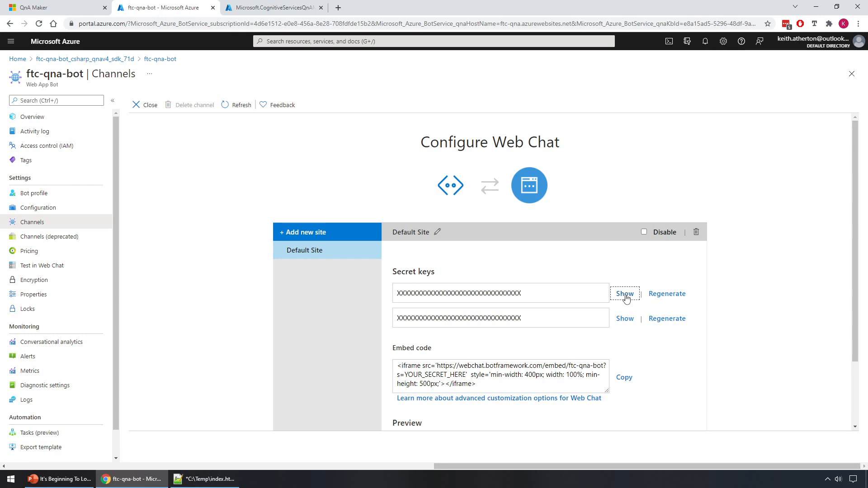
pyautogui.click(624, 293)
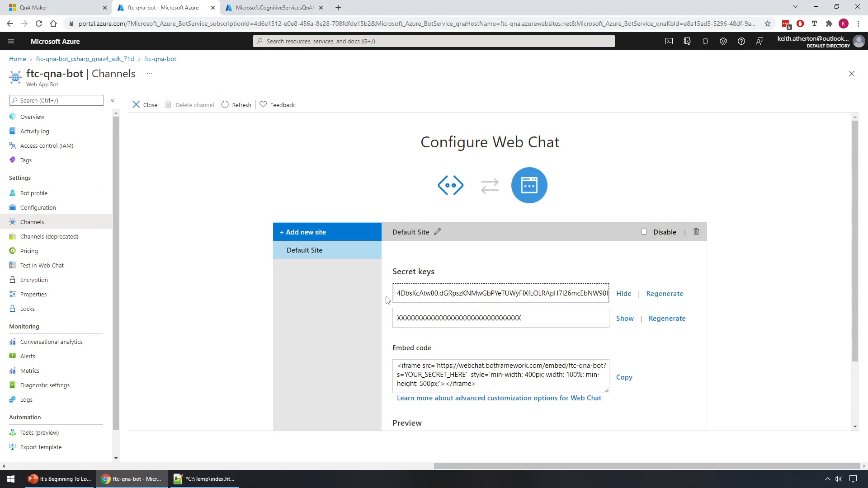
pyautogui.tripleClick(498, 294)
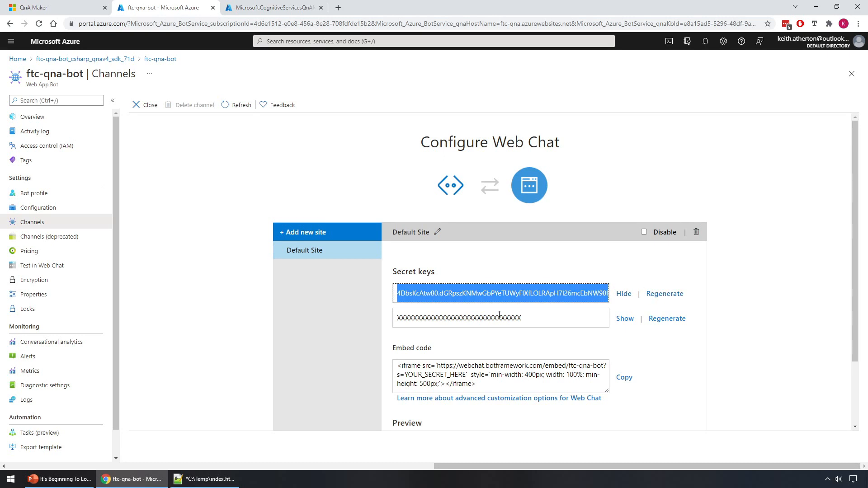
pyautogui.click(205, 478)
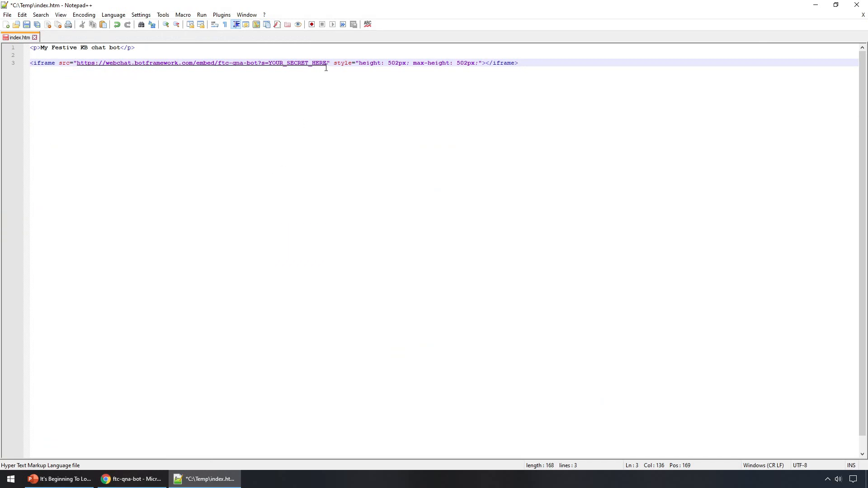
# Replace YOUR_SECRET_HERE with the secret key, save, and launch index.htm in Chrome.
pyautogui.doubleClick(297, 62)
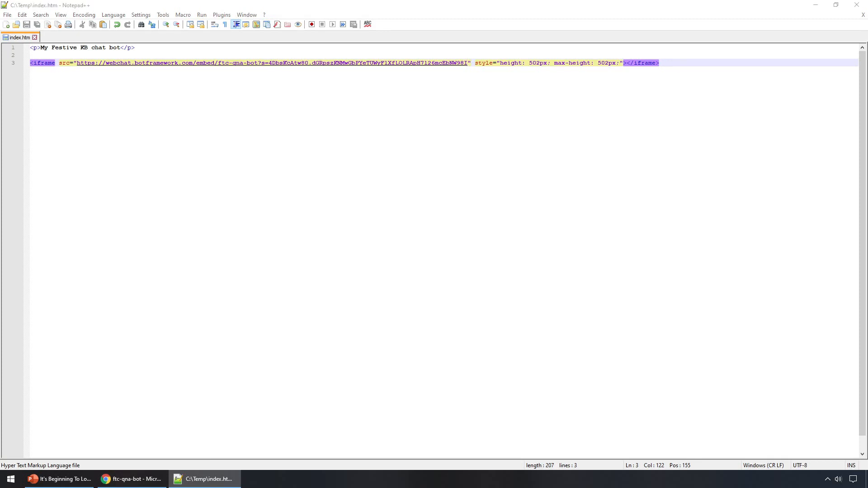
pyautogui.click(205, 479)
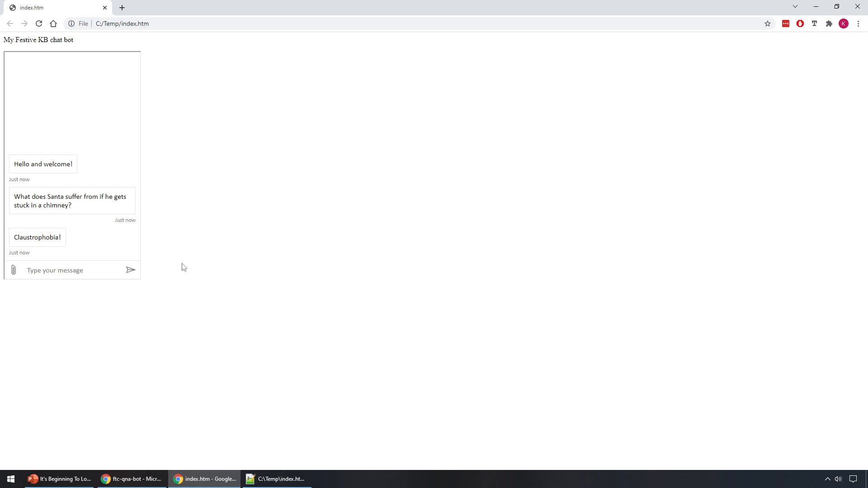